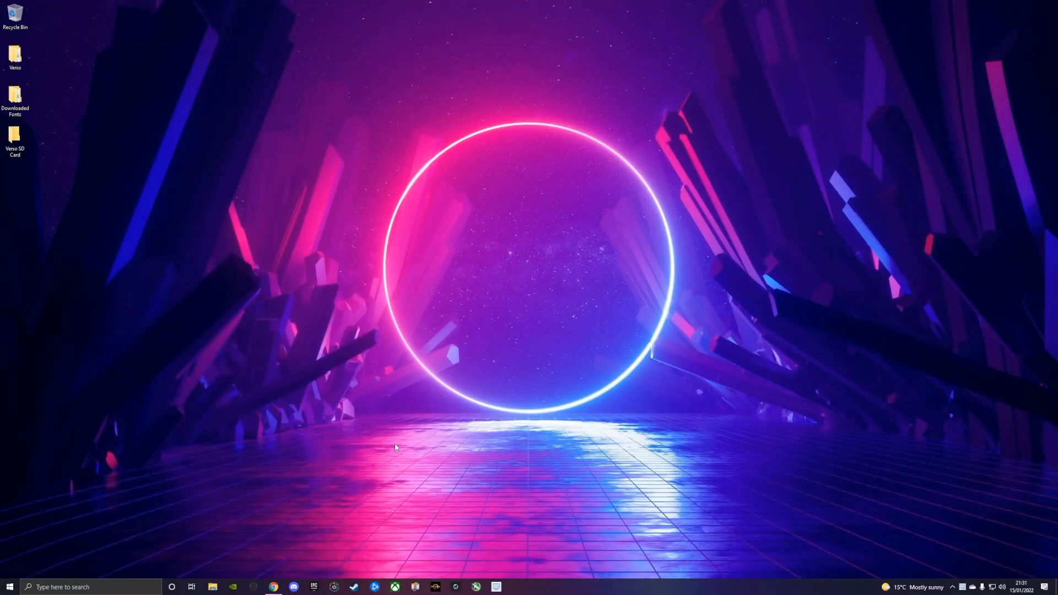
mouse_move(383, 442)
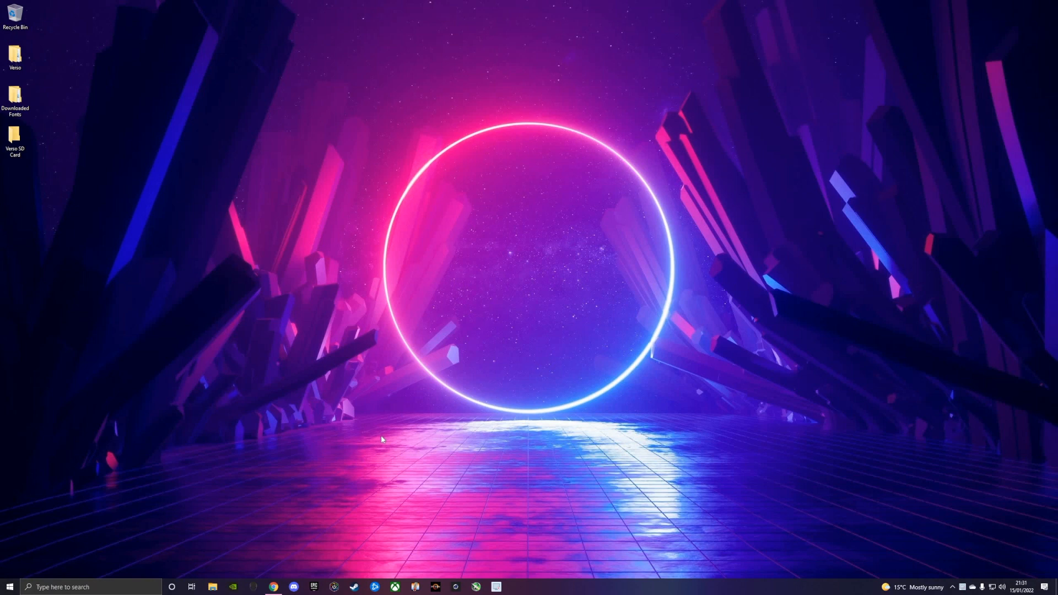
mouse_move(356, 480)
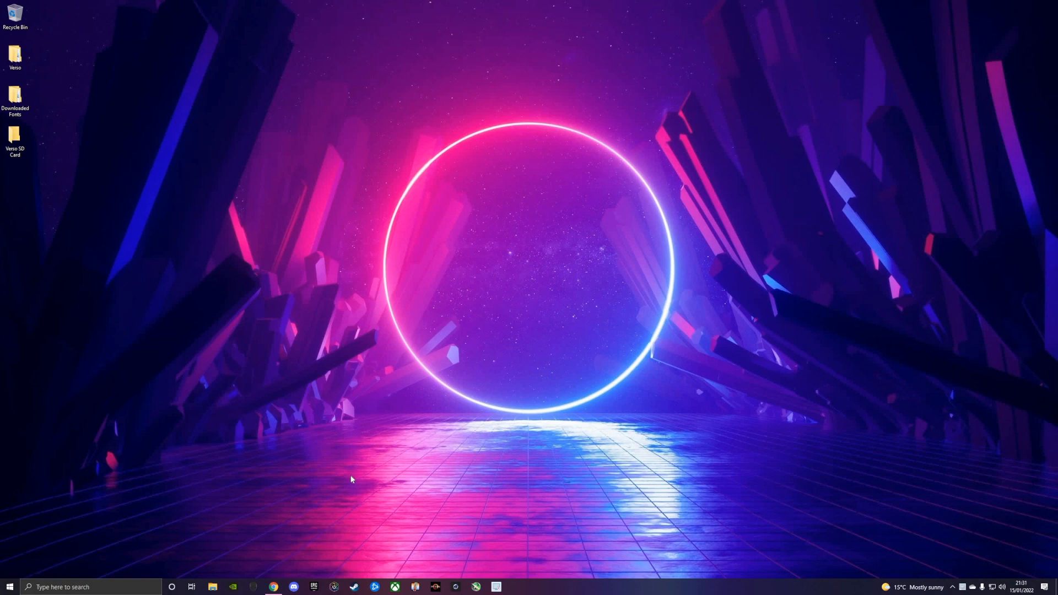
mouse_move(294, 526)
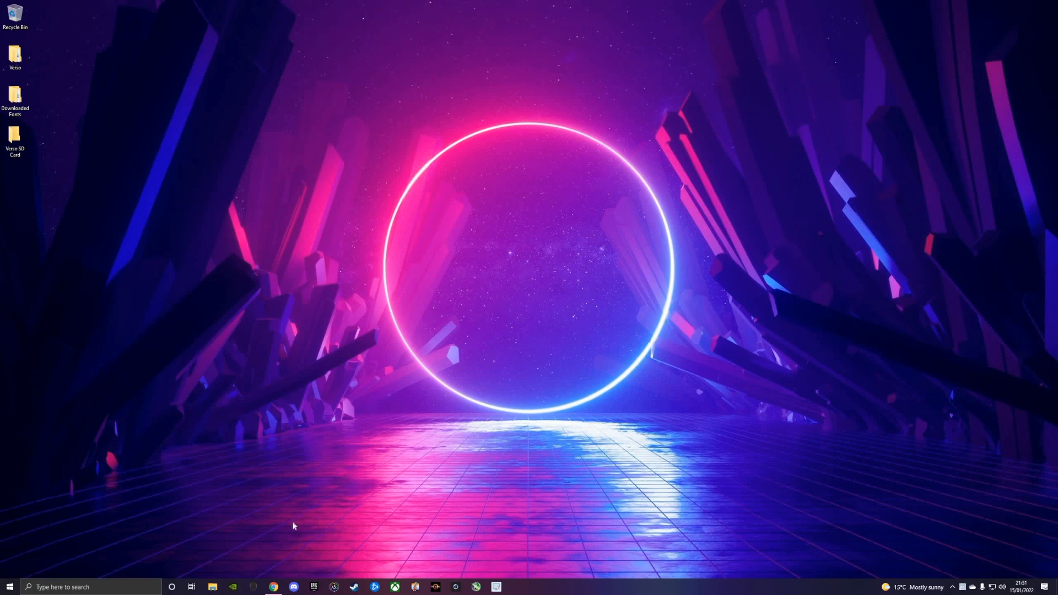
mouse_move(300, 195)
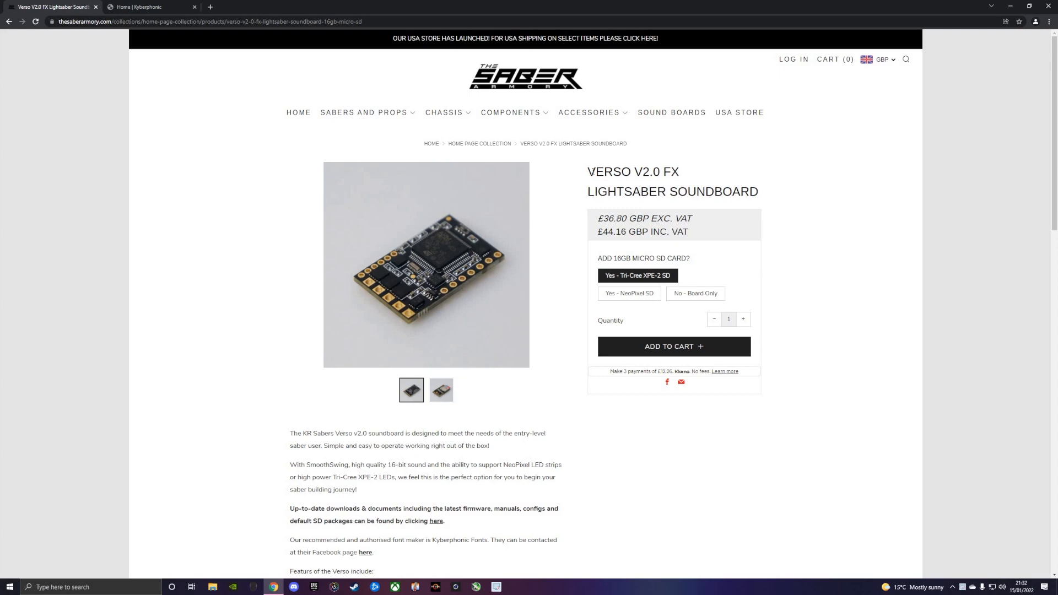
mouse_move(448, 285)
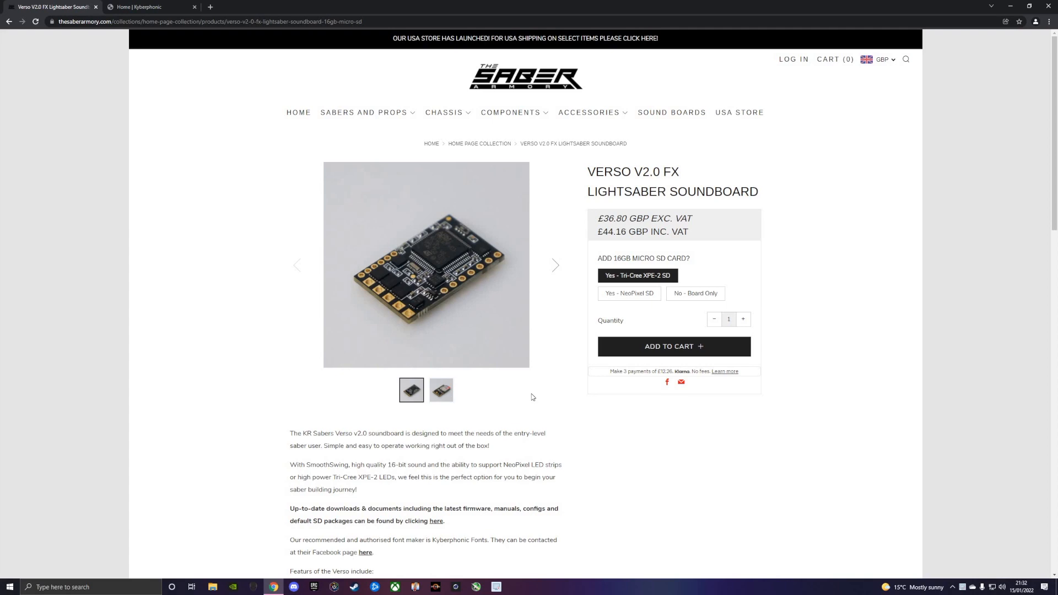
mouse_move(525, 390)
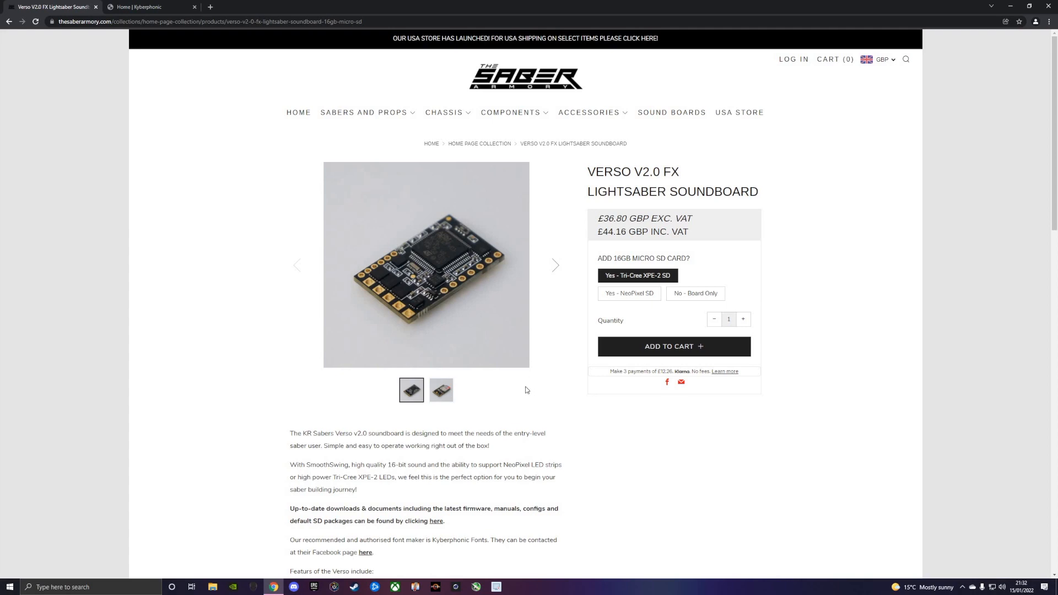
mouse_move(525, 384)
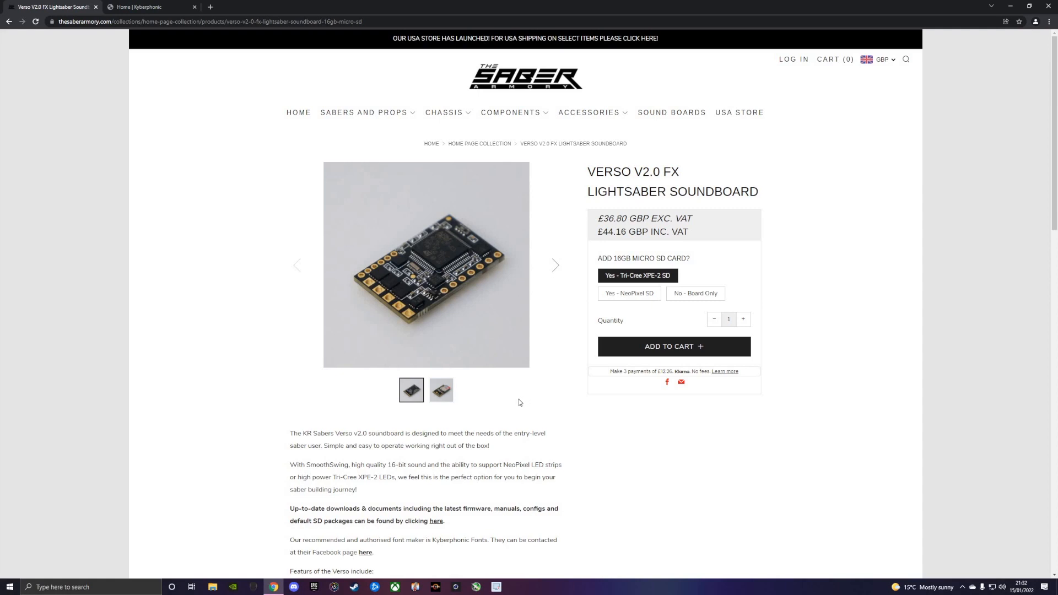
mouse_move(652, 285)
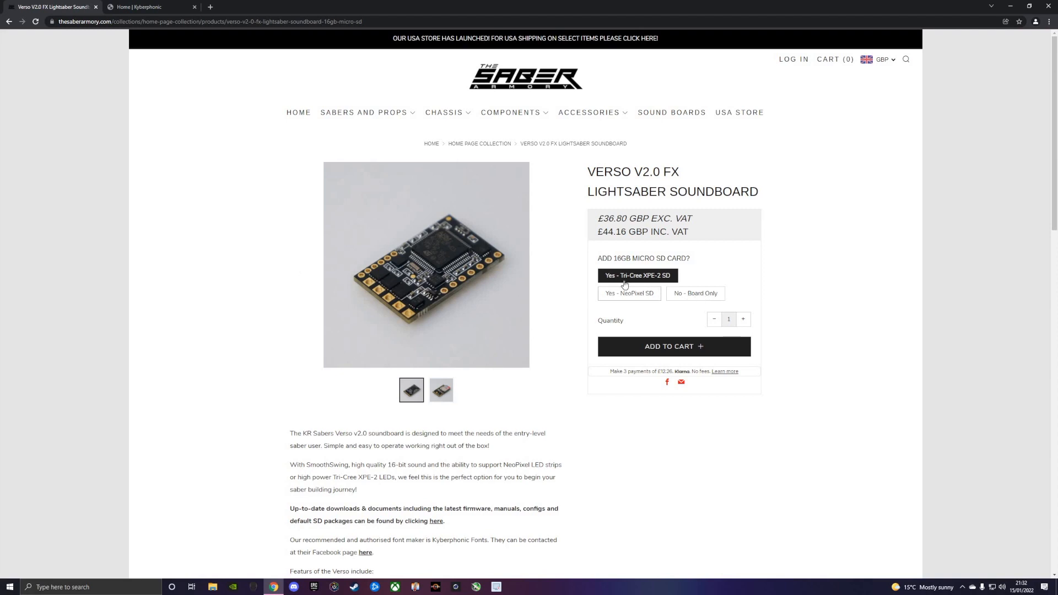
- Choose 'No - Board Only' (£39.60 inc. VAT), then follow the downloads 'here' link
left_click(694, 293)
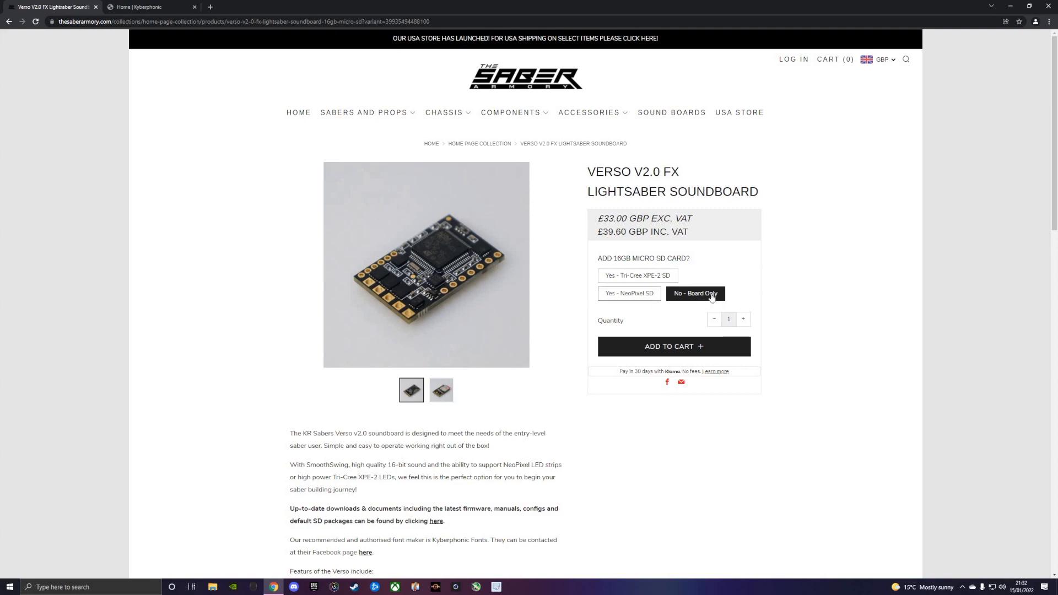
mouse_move(517, 382)
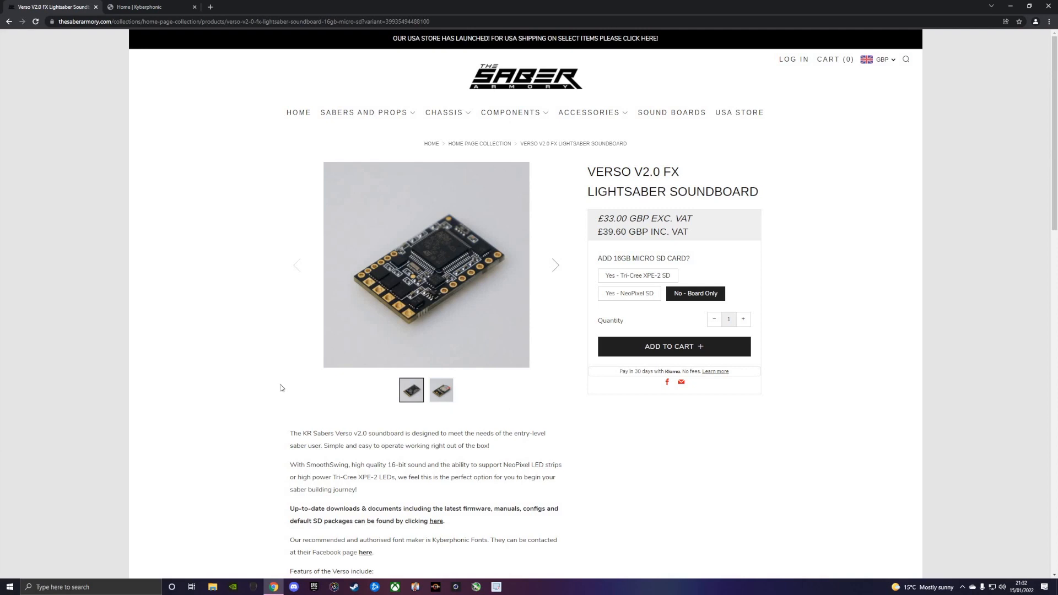
scroll("down", 3)
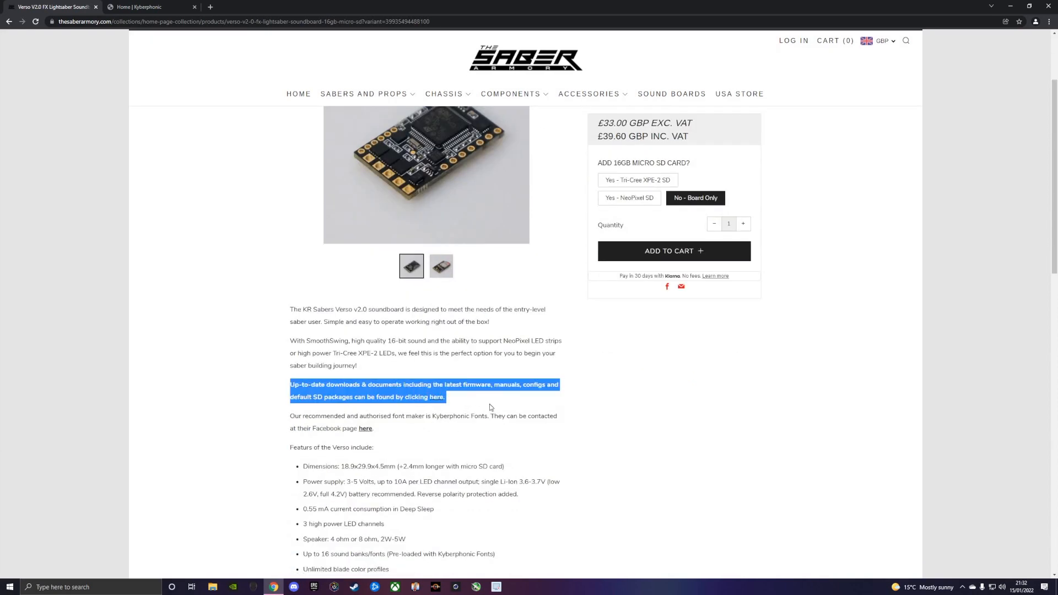
left_click(459, 409)
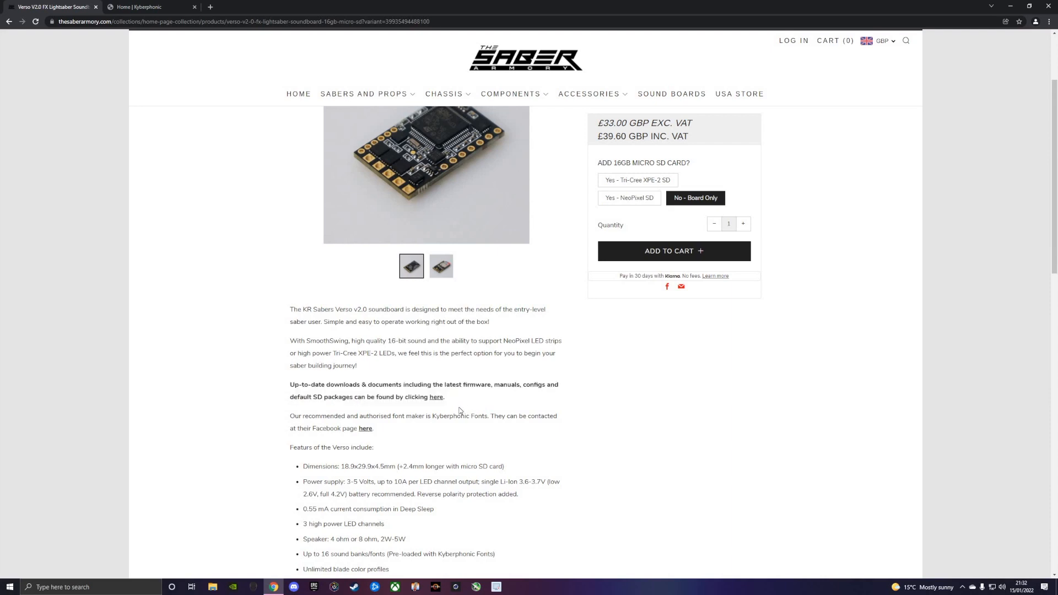
mouse_move(436, 401)
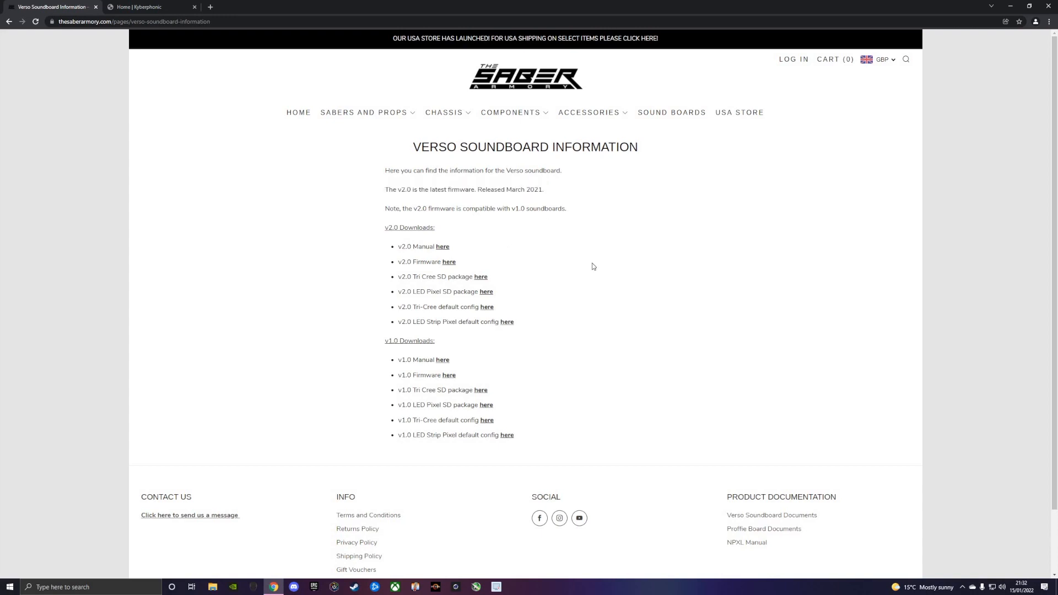
mouse_move(559, 292)
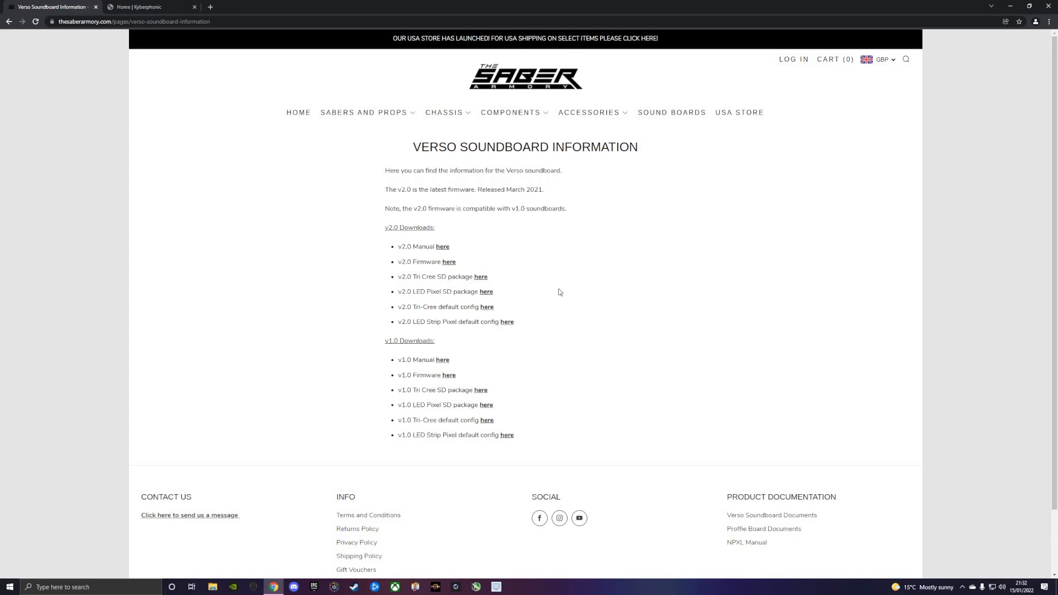
mouse_move(529, 255)
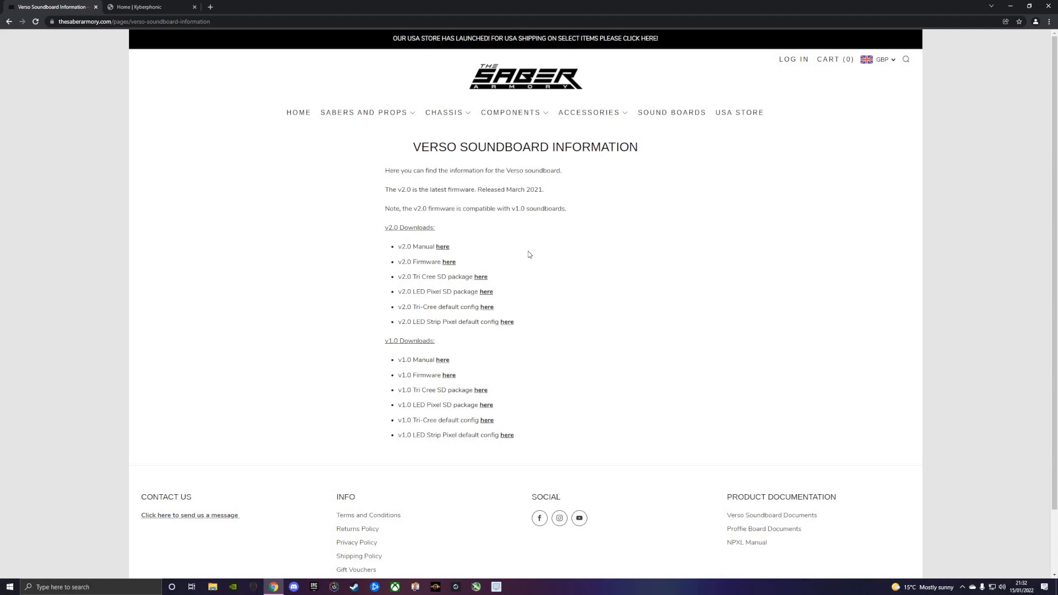
mouse_move(520, 262)
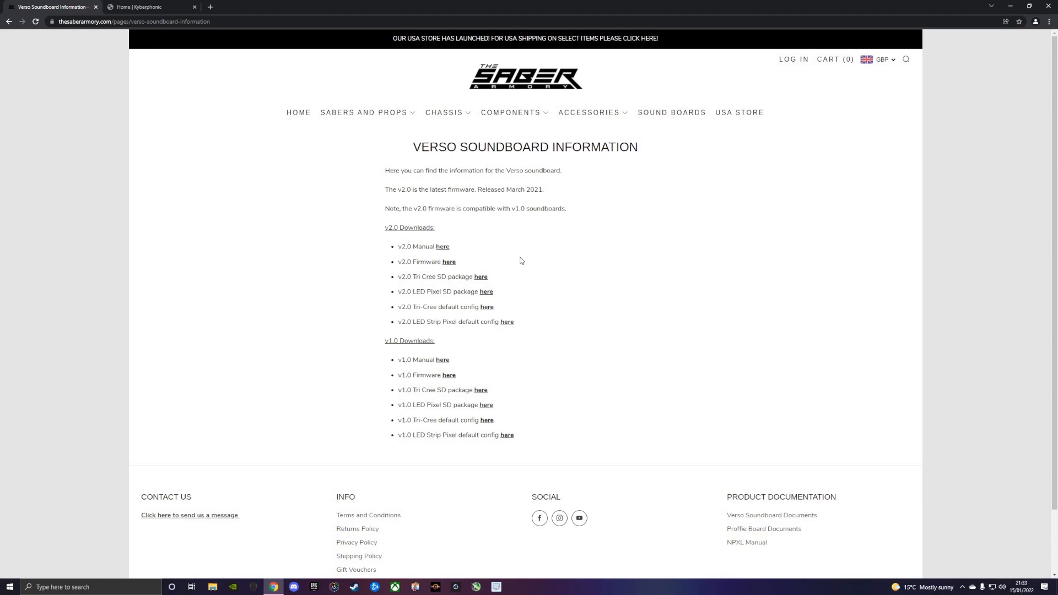
mouse_move(520, 265)
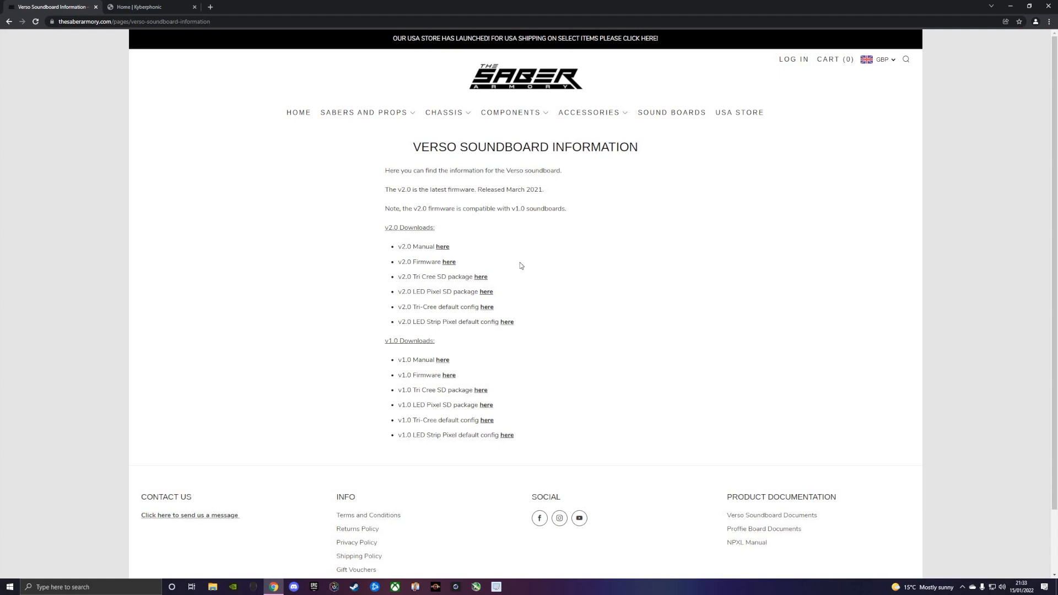
mouse_move(466, 241)
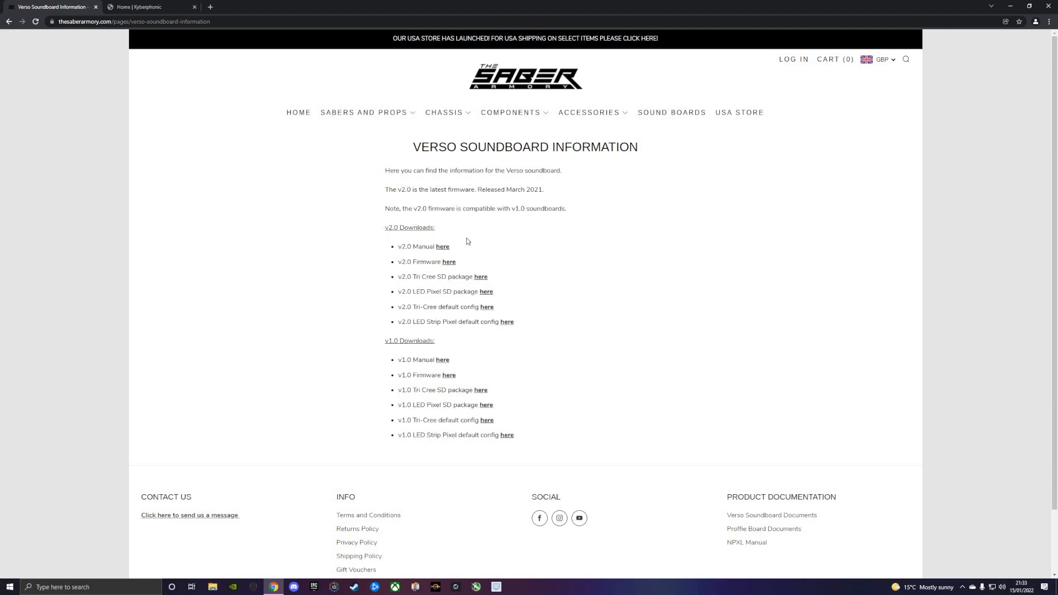
- Highlight the v2.0 download links on the Verso Soundboard Information page
left_click_drag(384, 227, 448, 246)
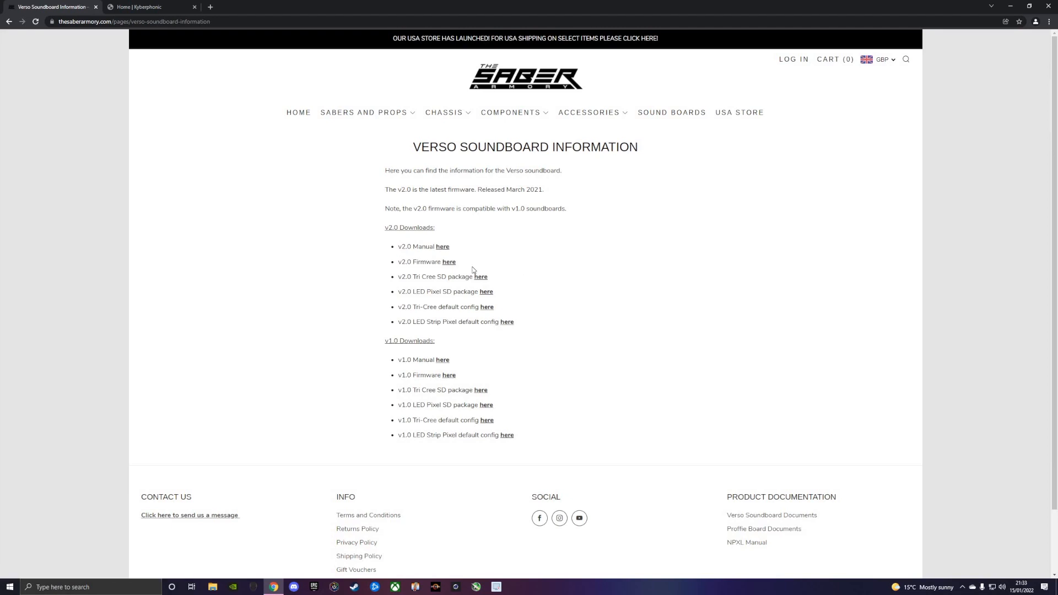
mouse_move(517, 268)
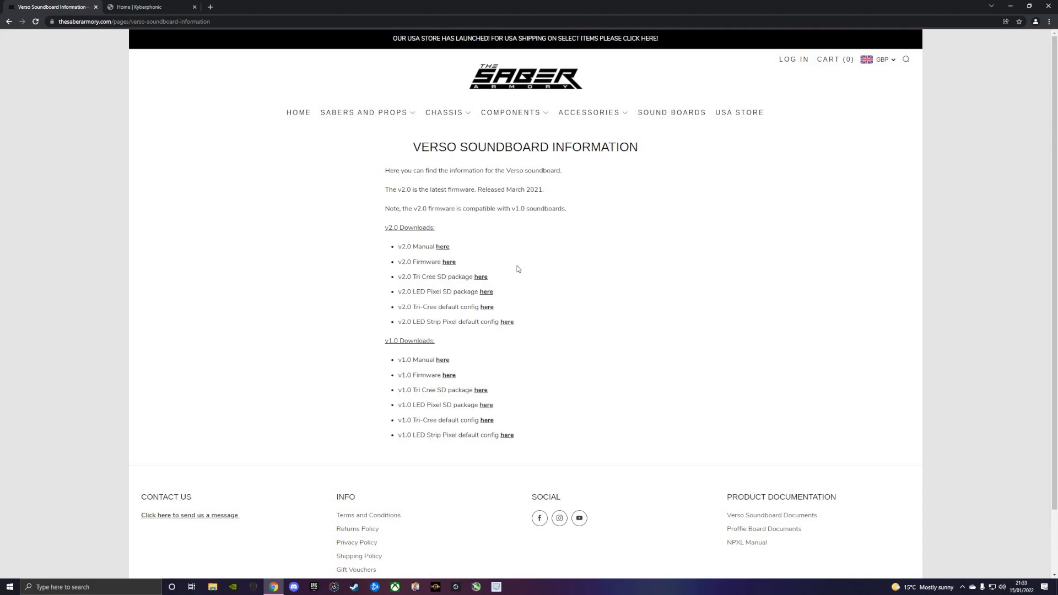
mouse_move(502, 268)
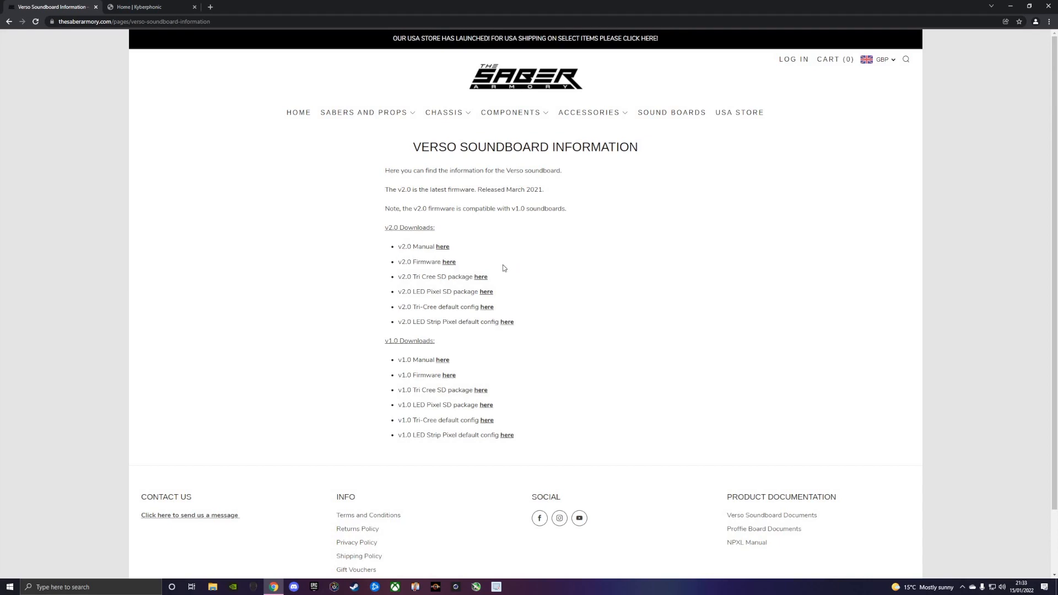
mouse_move(503, 268)
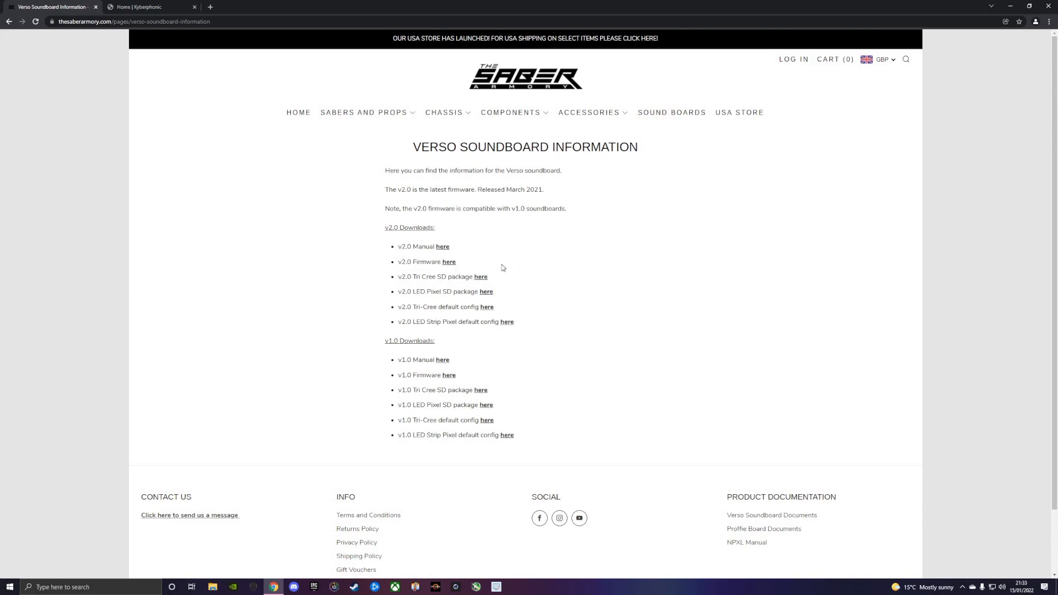
mouse_move(465, 263)
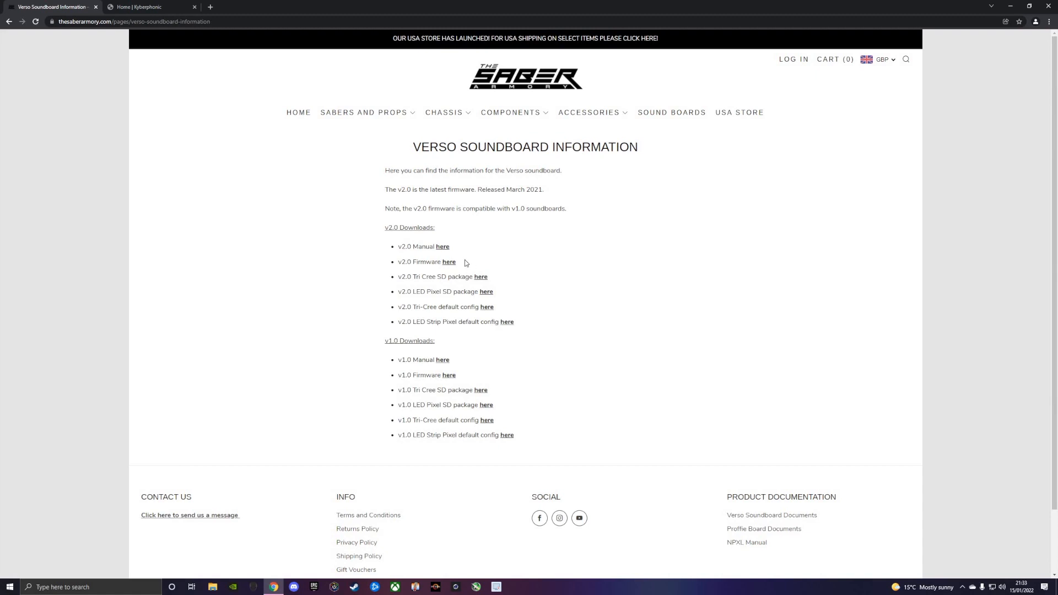
mouse_move(534, 276)
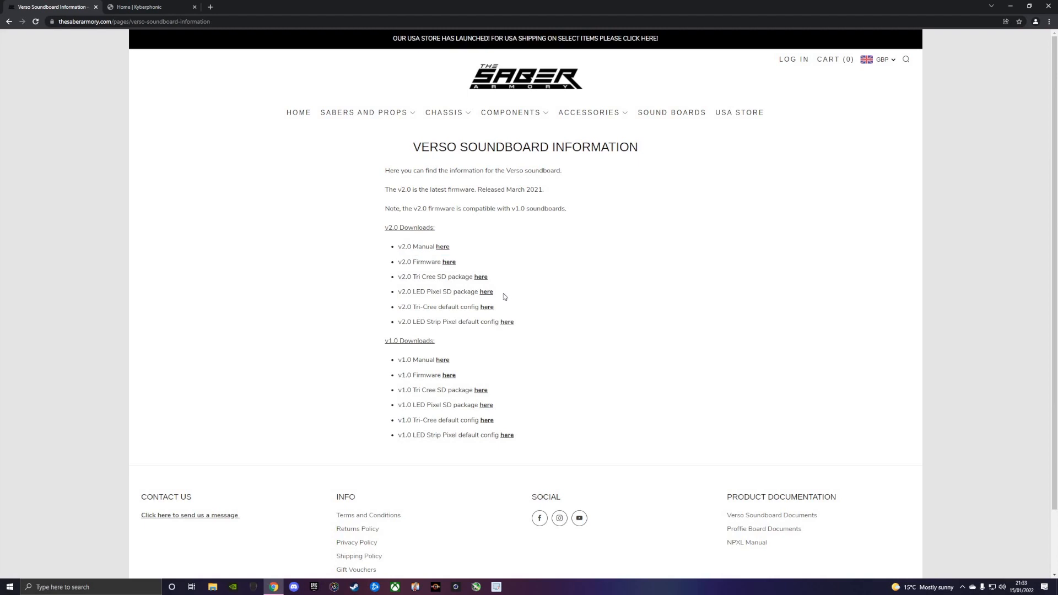
- Highlight the v2.0 Tri Cree and LED Pixel SD package lines, deselect, and highlight again
left_click_drag(399, 276, 493, 291)
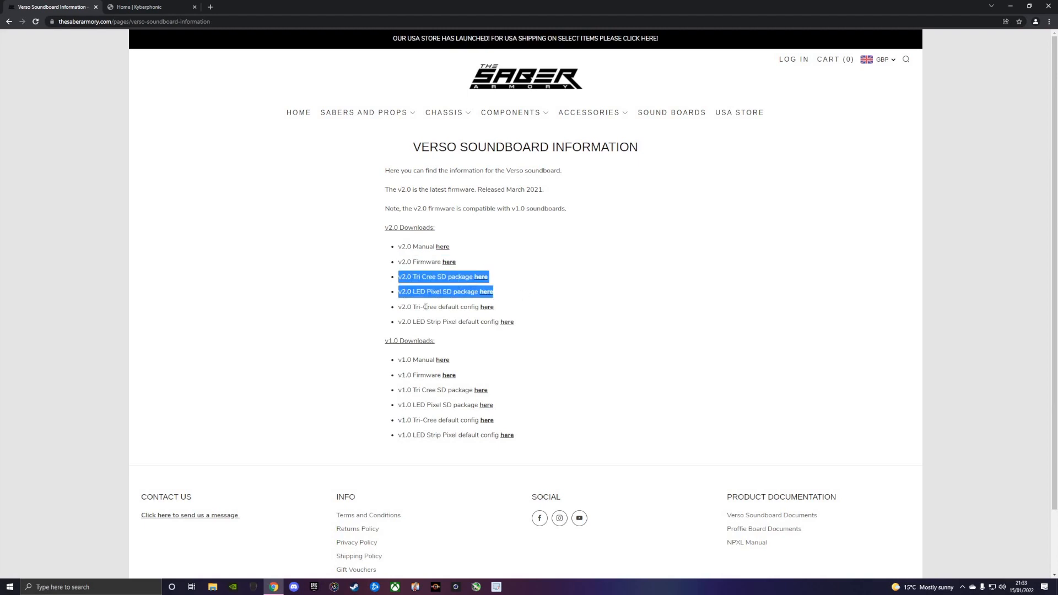
left_click(447, 306)
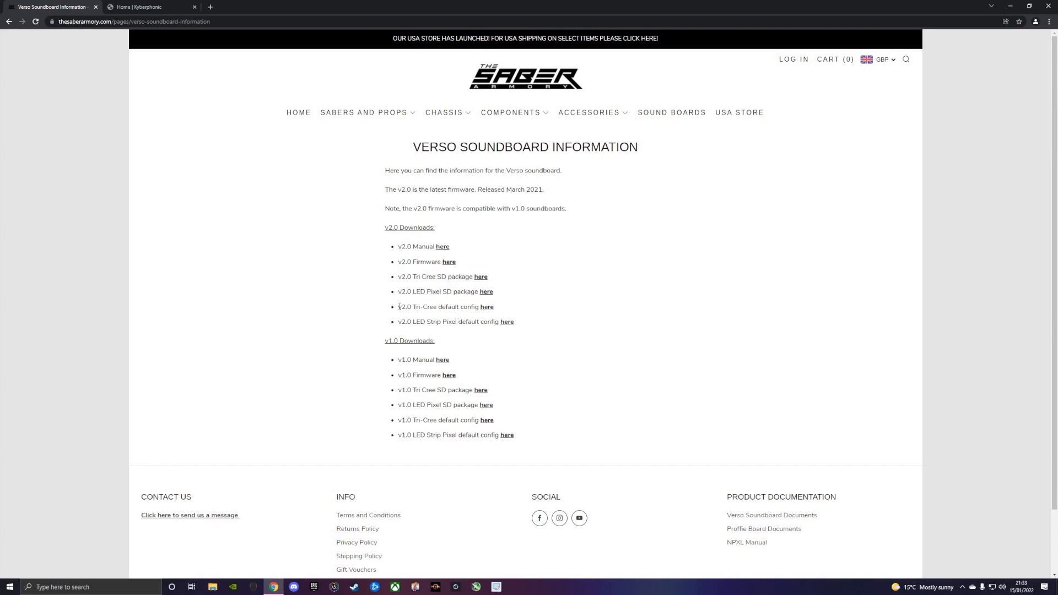
left_click_drag(397, 306, 513, 321)
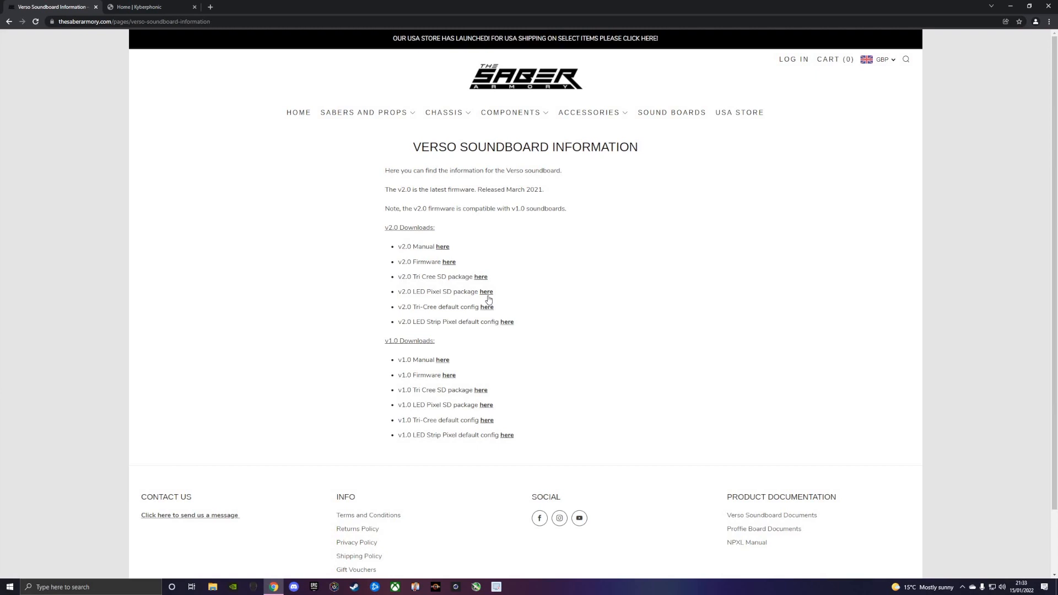
mouse_move(486, 291)
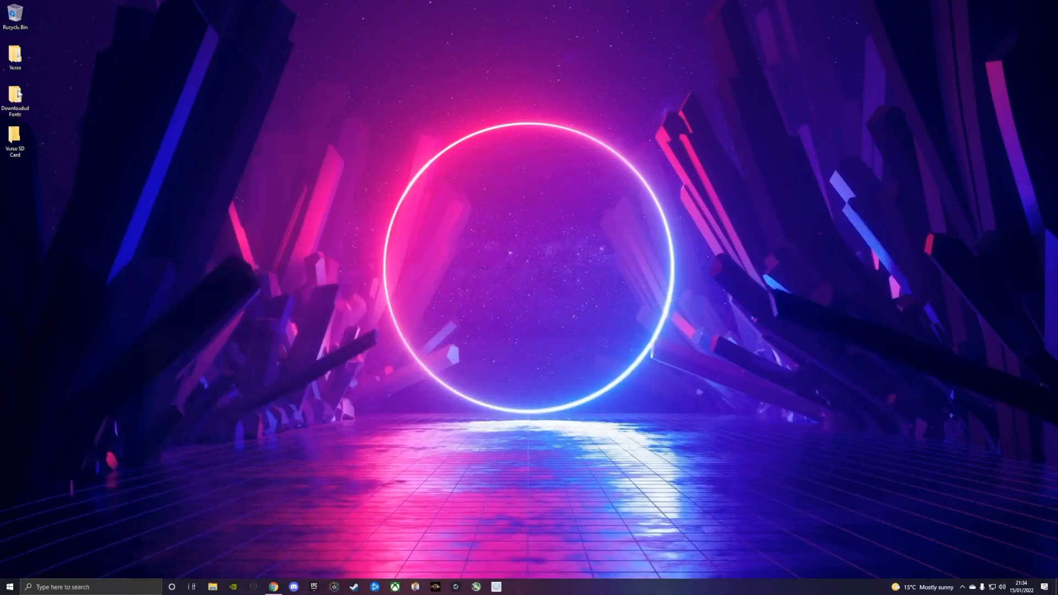
left_click(14, 100)
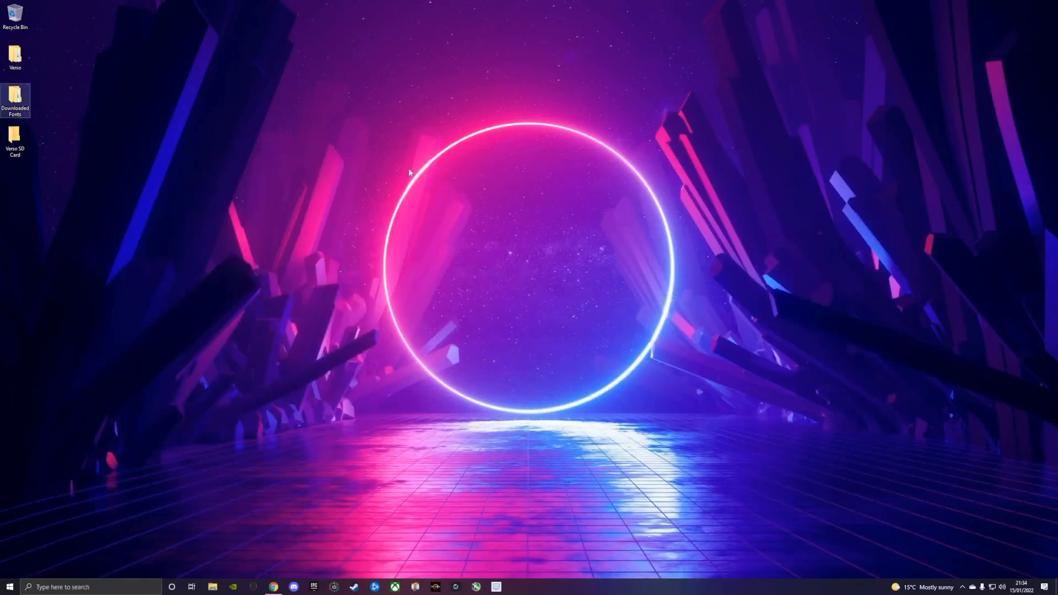
double_click(14, 57)
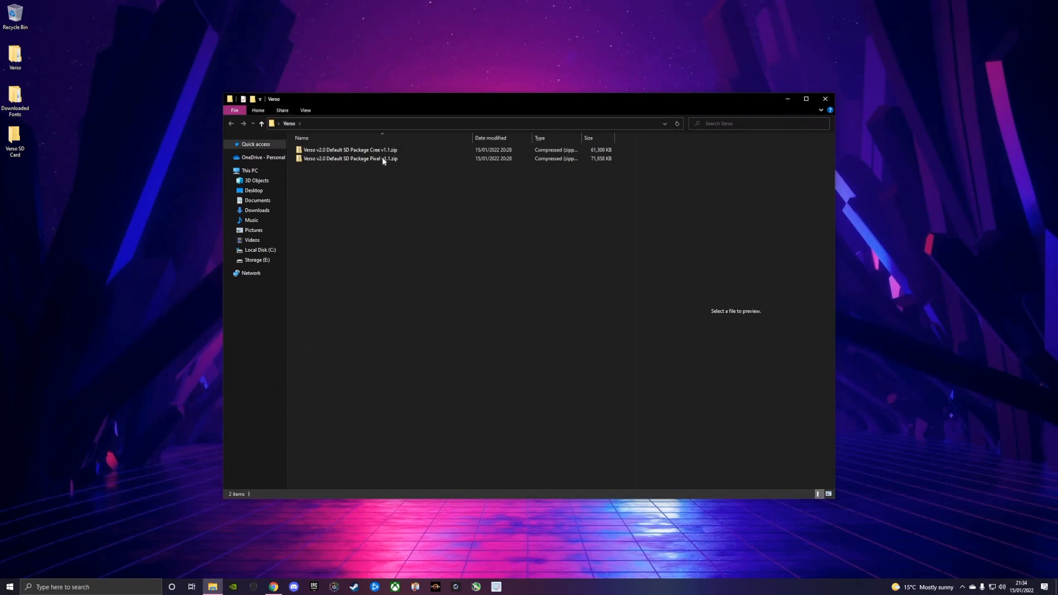
left_click(351, 158)
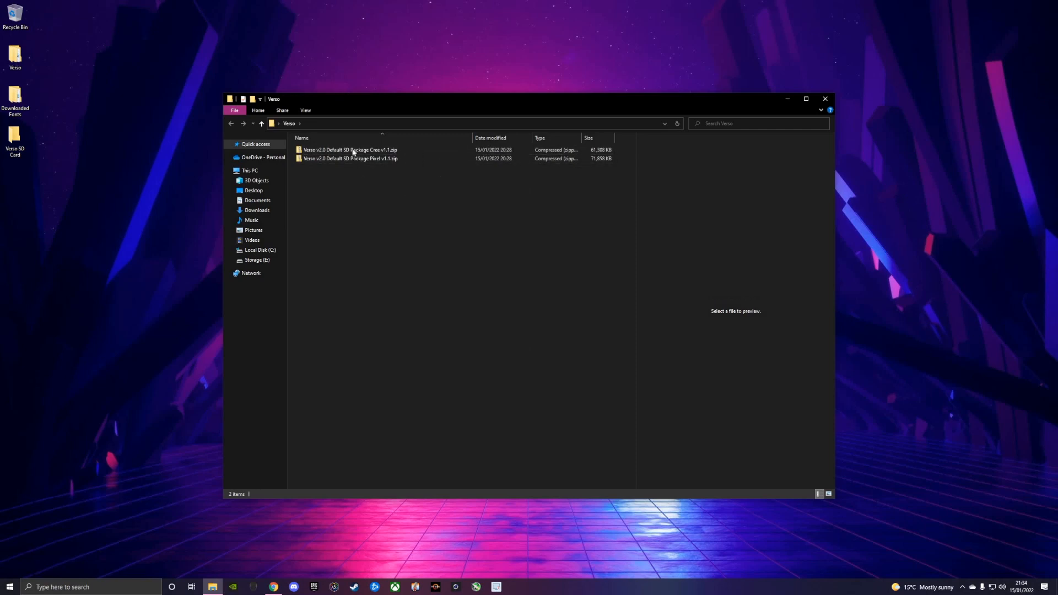
double_click(349, 150)
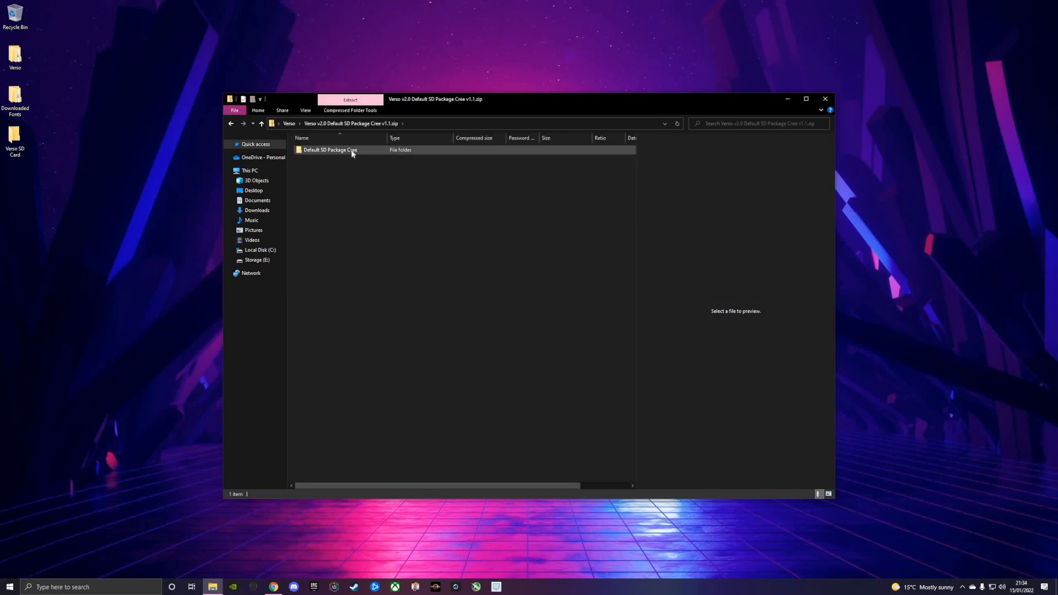
mouse_move(356, 154)
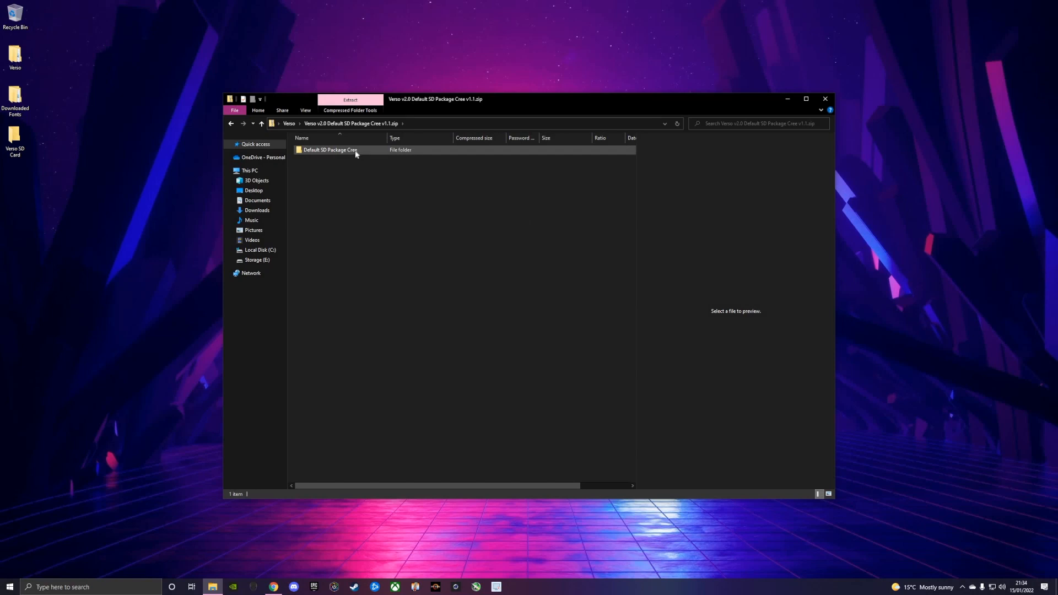
mouse_move(350, 164)
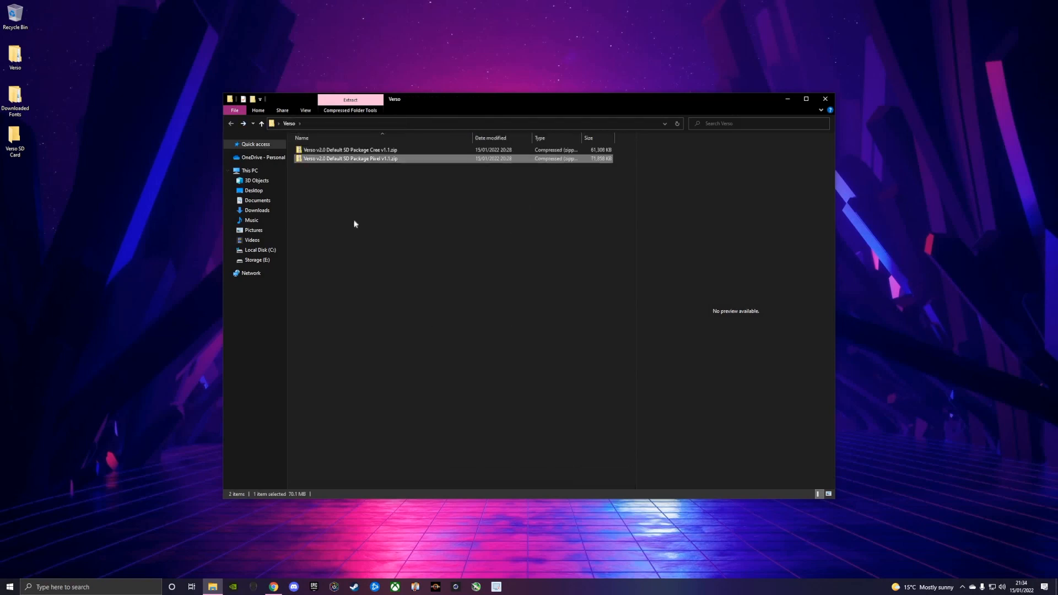
- Open Default SD Package Pixel and select every item except firmware.bin
double_click(349, 159)
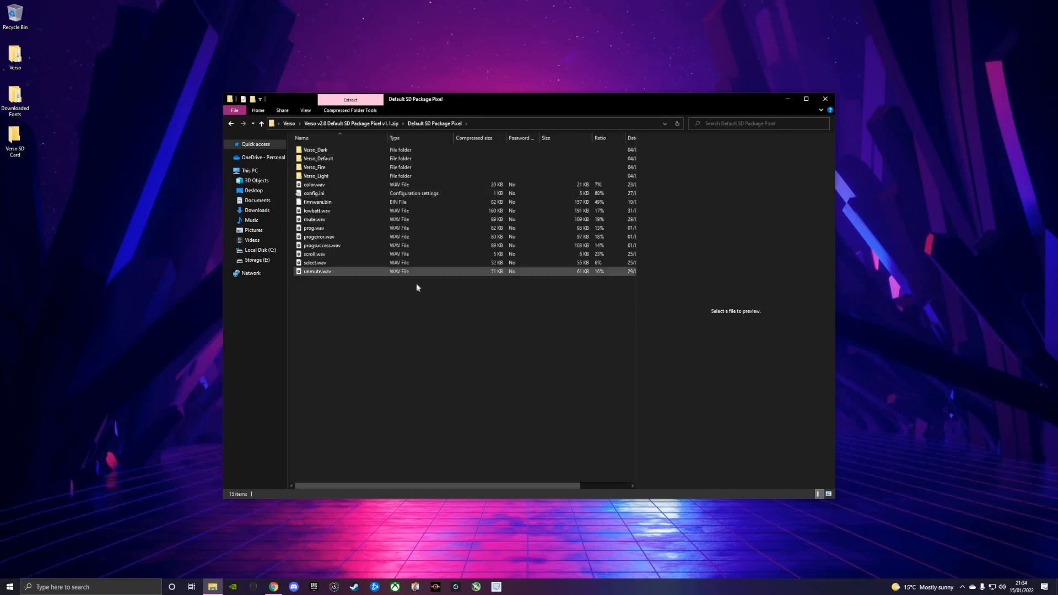
mouse_move(424, 319)
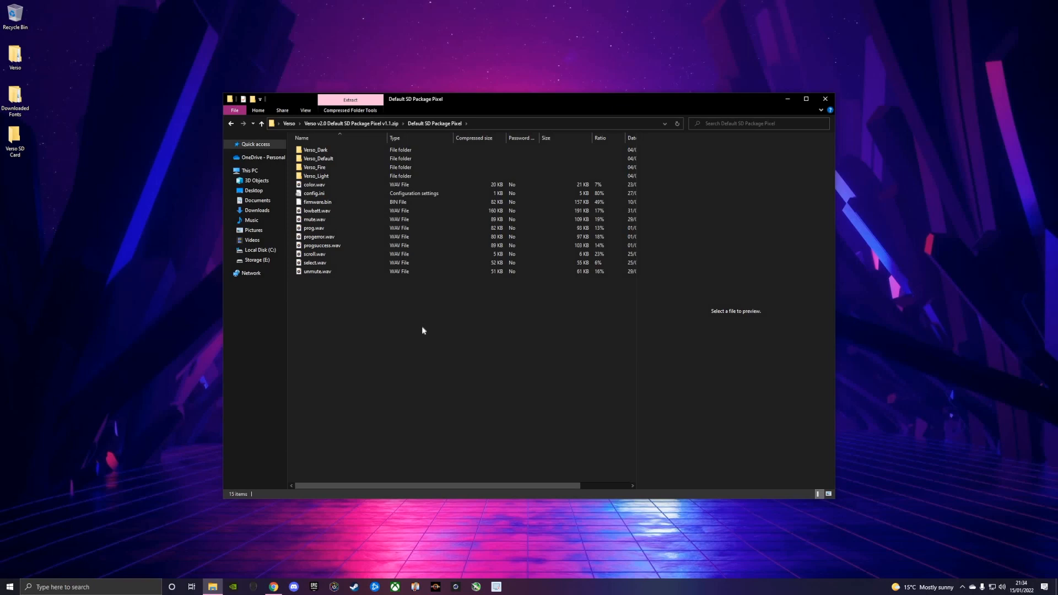
mouse_move(418, 325)
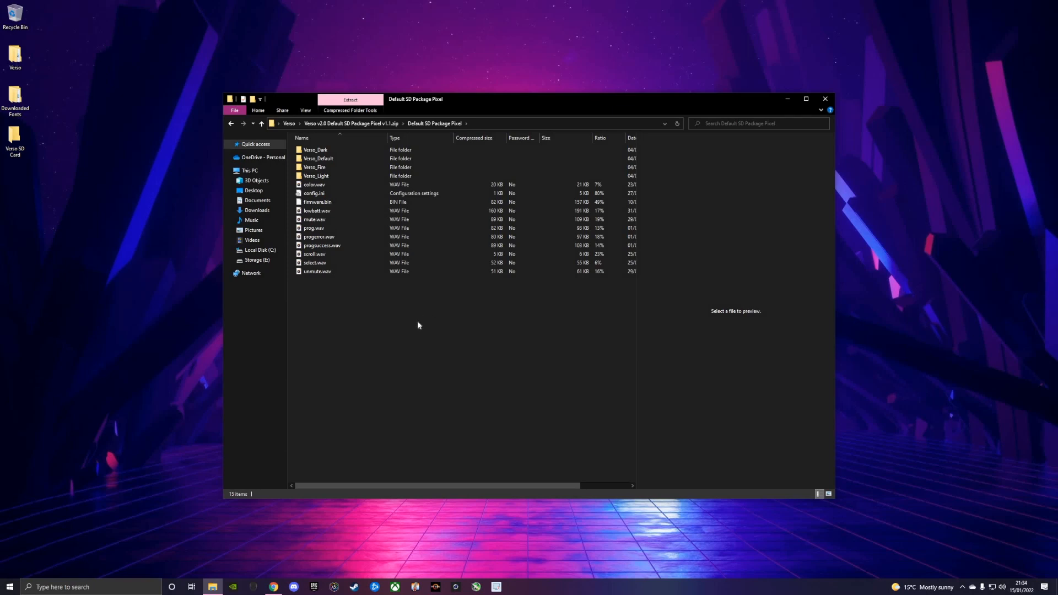
mouse_move(422, 309)
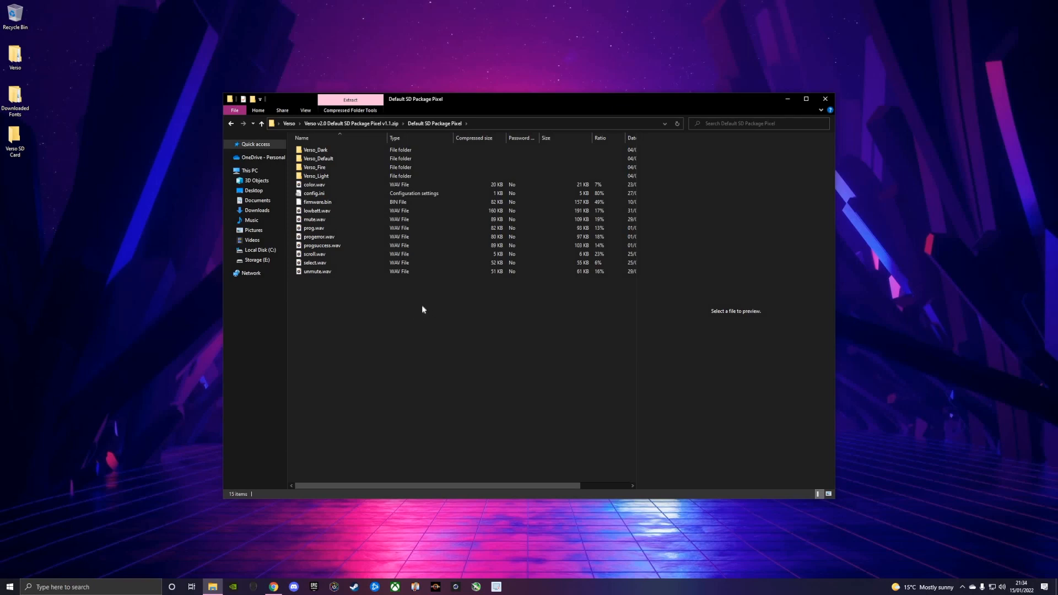
mouse_move(260, 370)
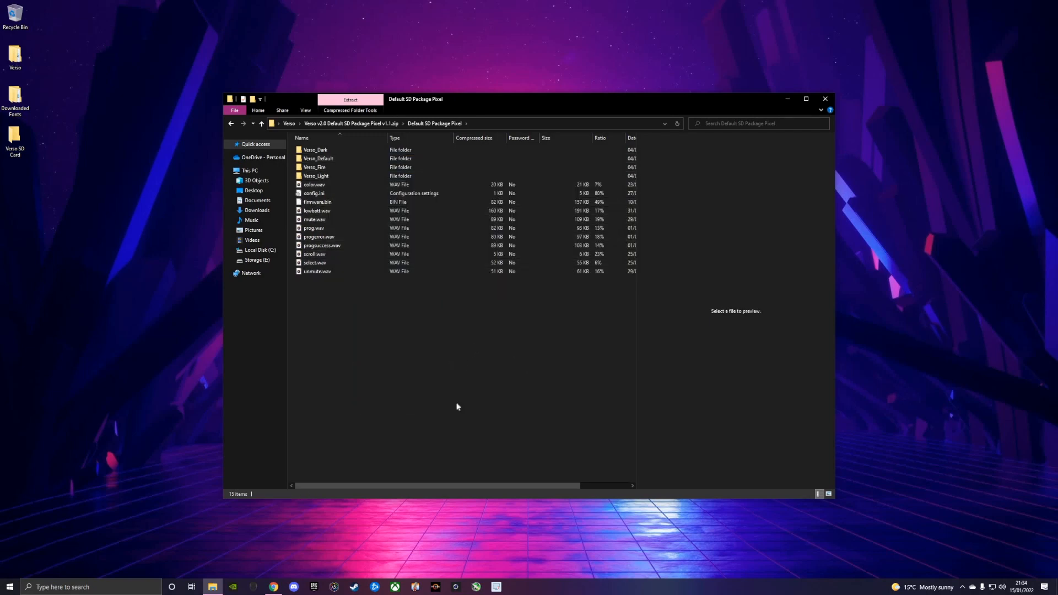
mouse_move(426, 348)
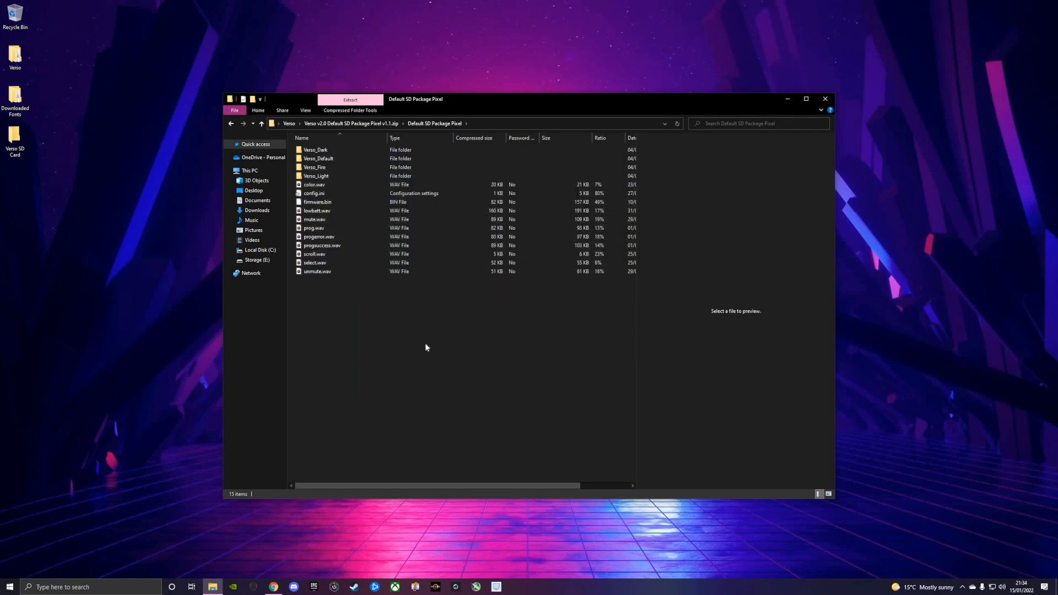
key("ctrl+a")
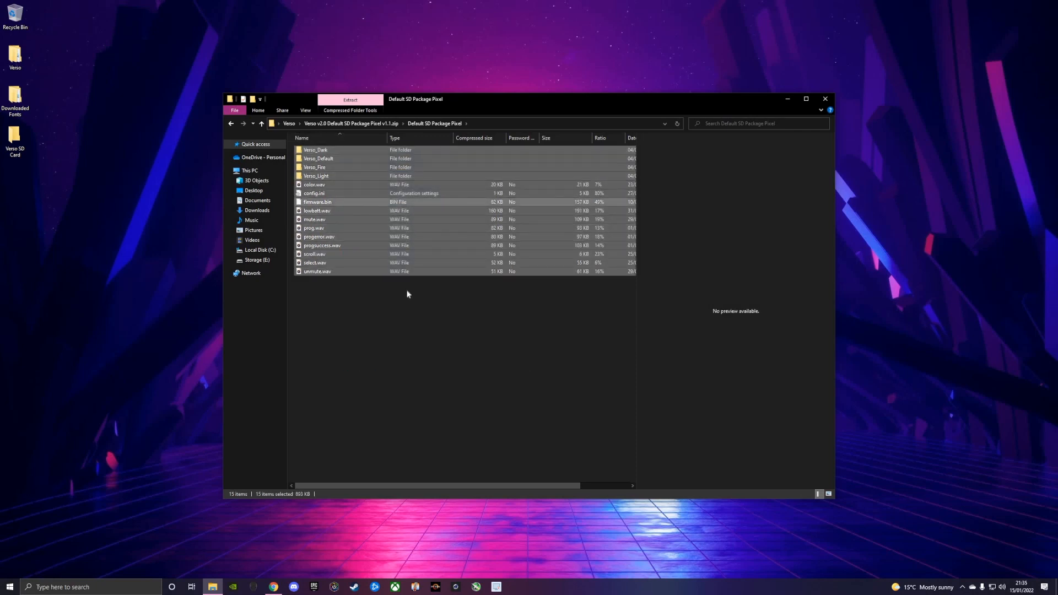
left_click(318, 201)
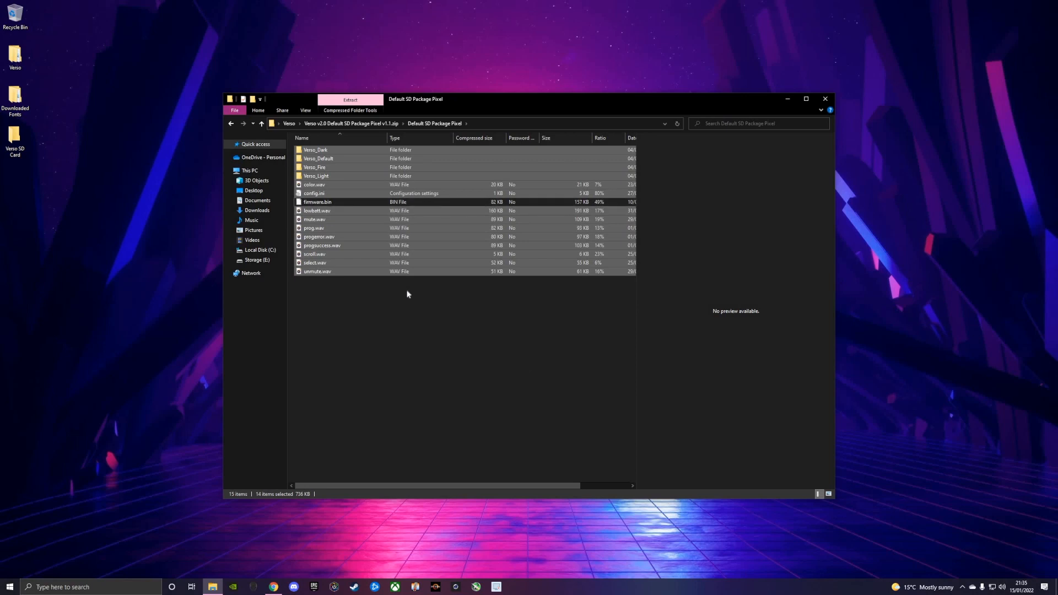
mouse_move(409, 292)
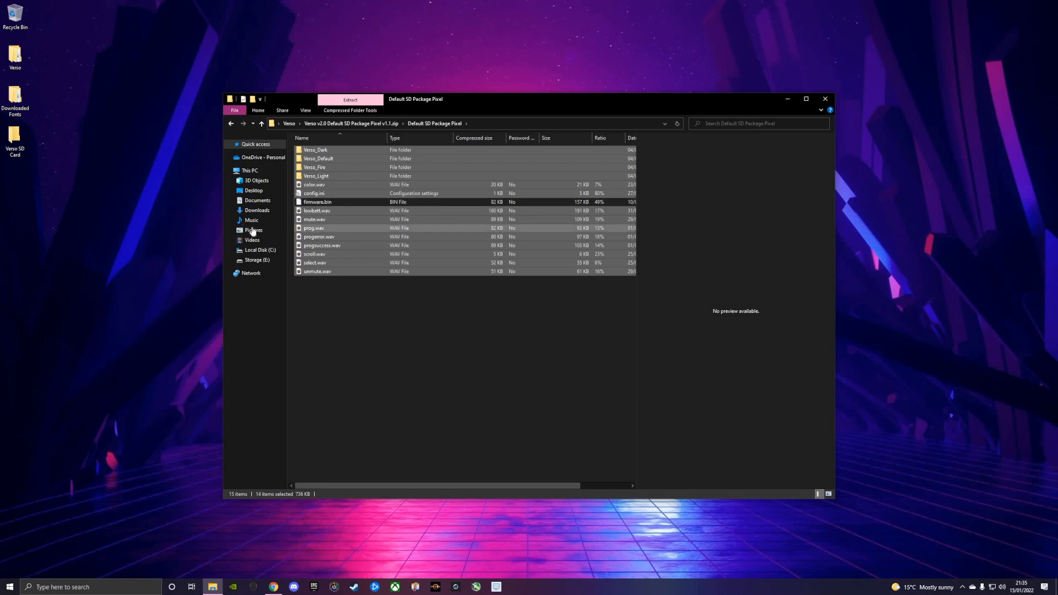
left_click(456, 171)
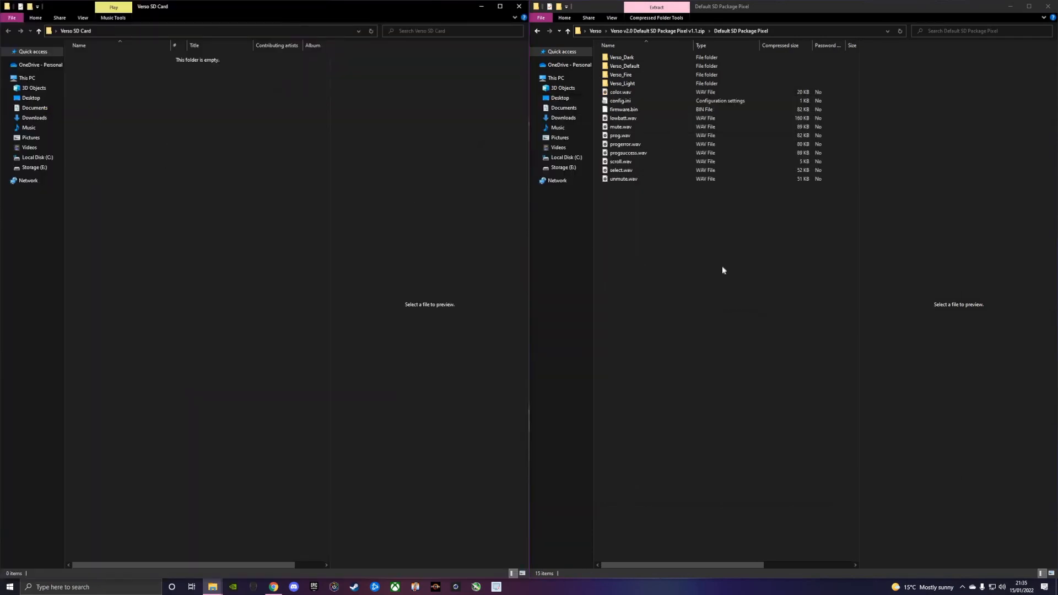
mouse_move(739, 38)
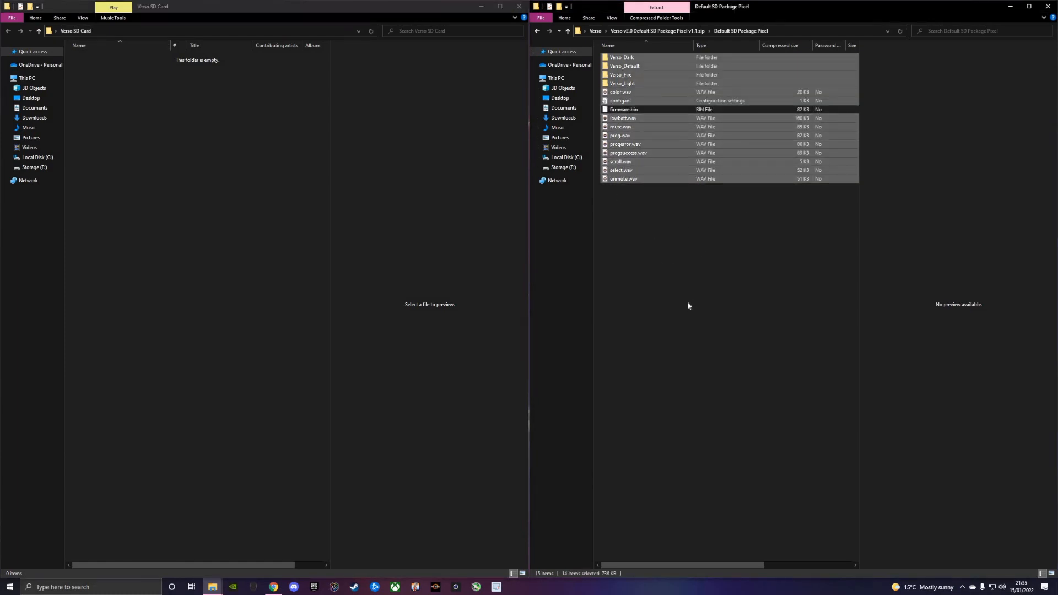
mouse_move(251, 201)
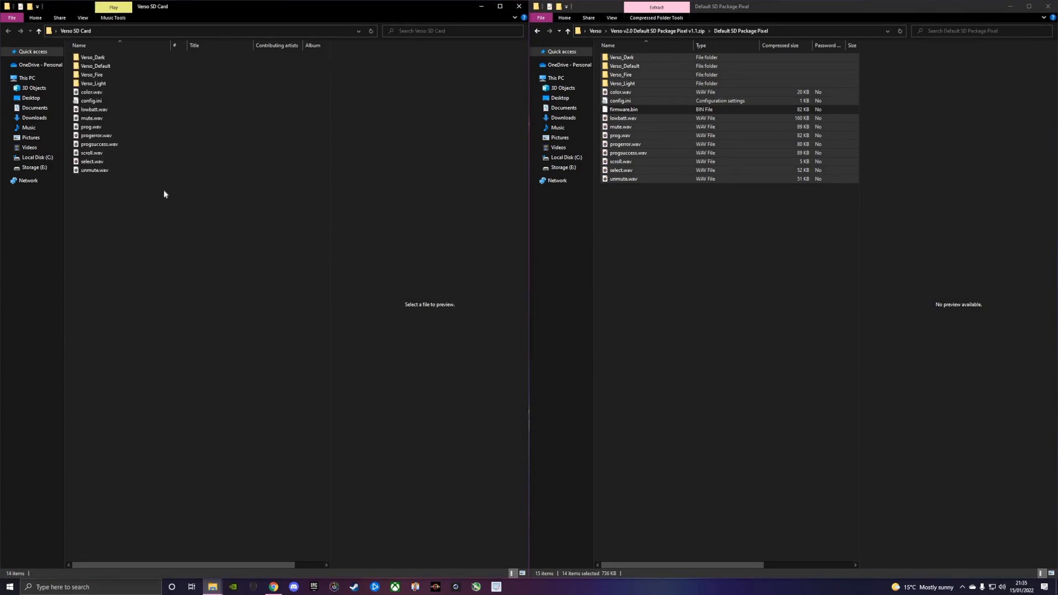
mouse_move(154, 196)
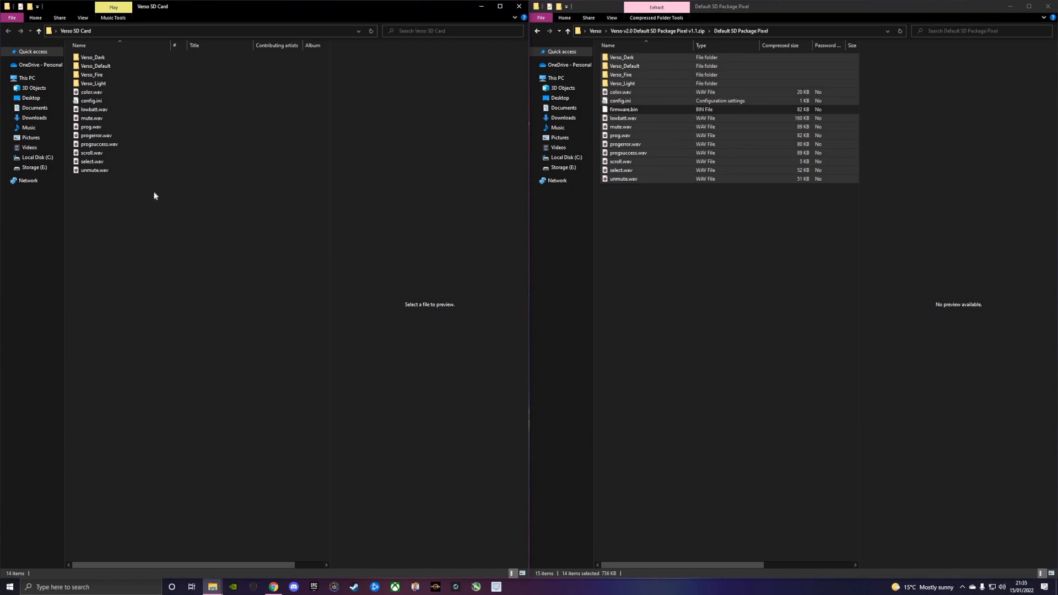
- Copy the selected Pixel package items into the Verso SD Card folder
left_click(95, 170)
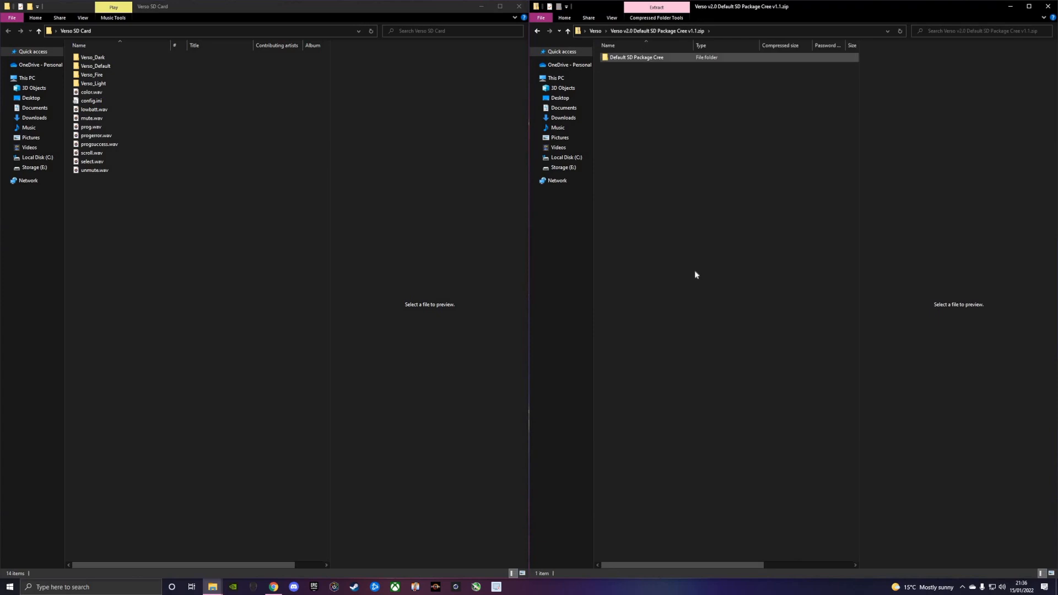
- Close the package window and inspect the card's Verso_Default and Verso_Fire folders
double_click(634, 57)
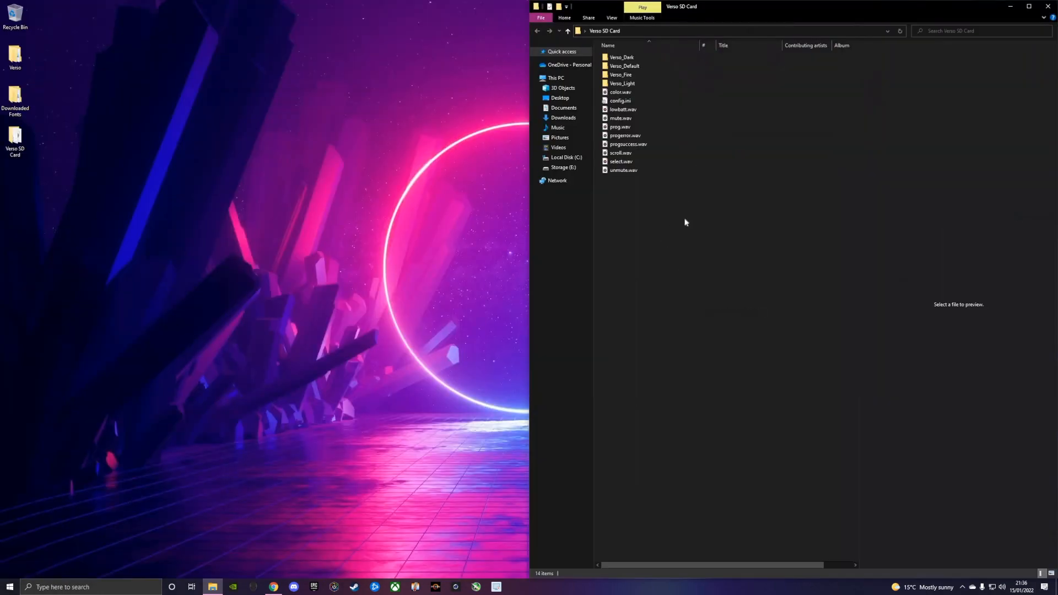
left_click(622, 170)
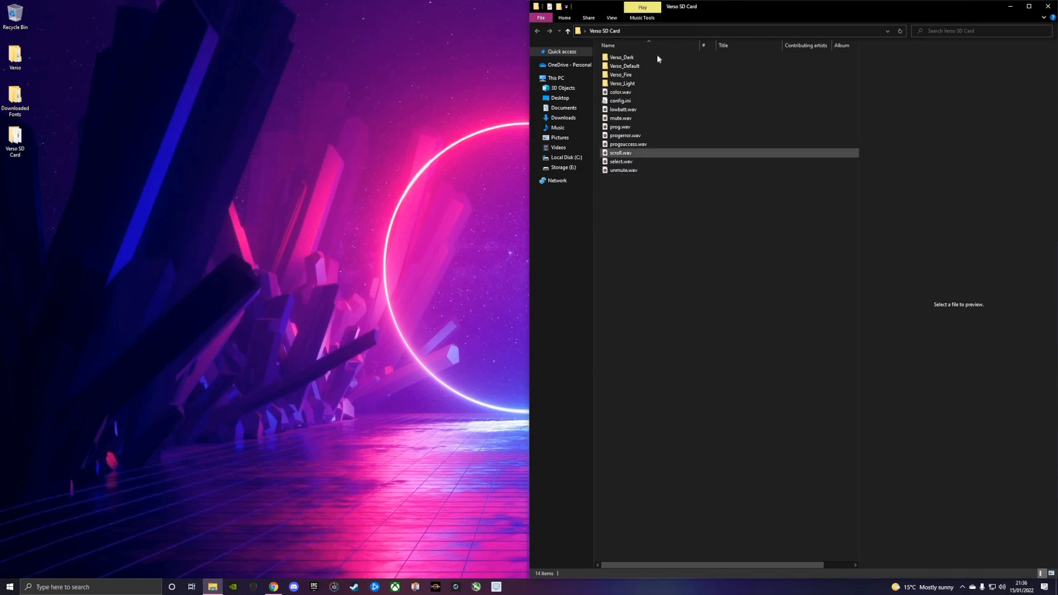
left_click(621, 56)
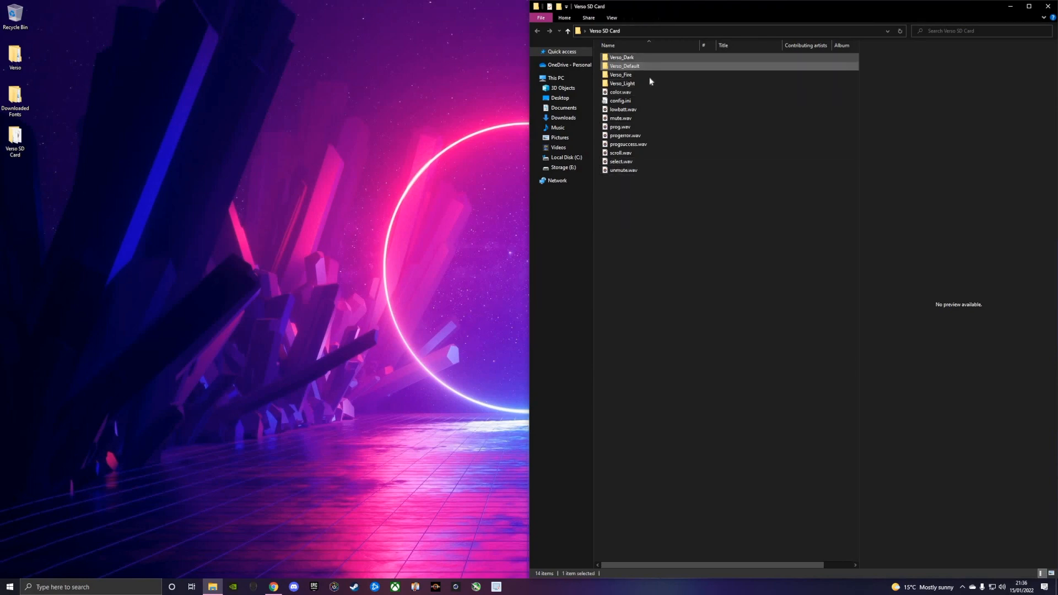
left_click(621, 75)
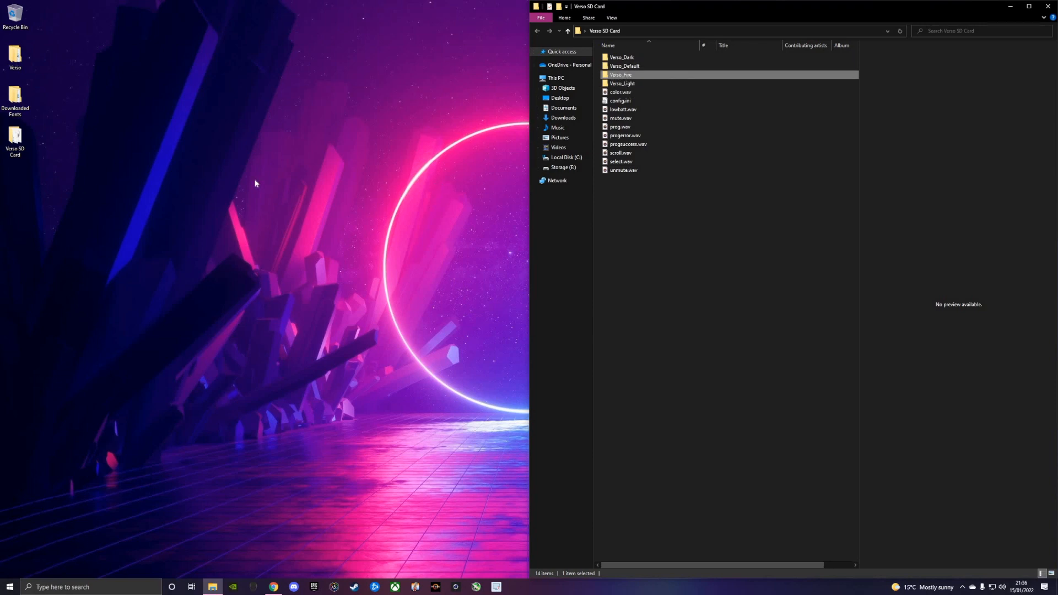
mouse_move(247, 523)
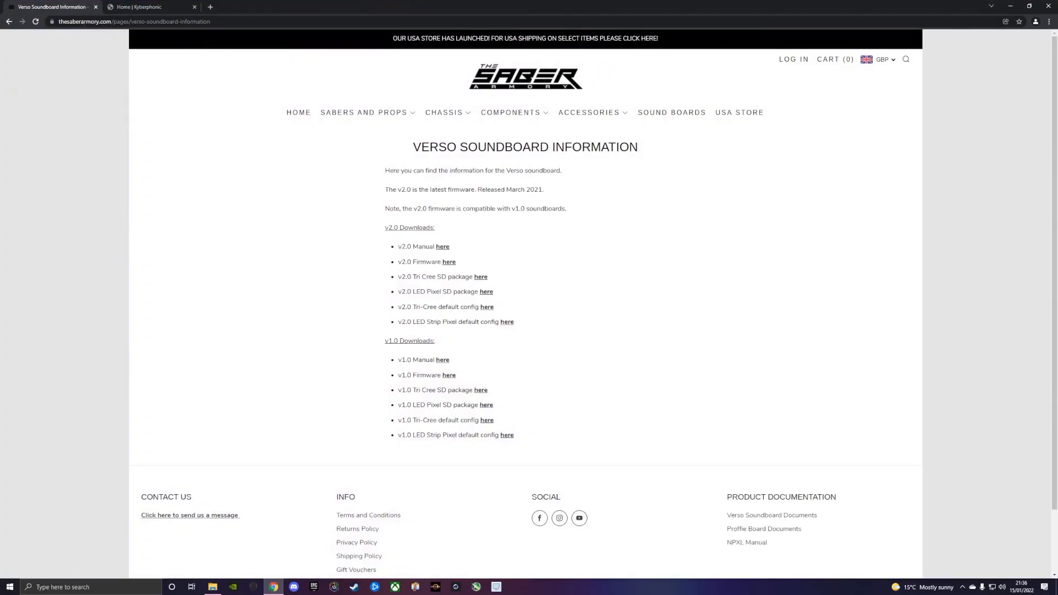
- On Kyberphonic Fonts, scroll the font grid and open the $10.00 ESB Graflex page
left_click(148, 7)
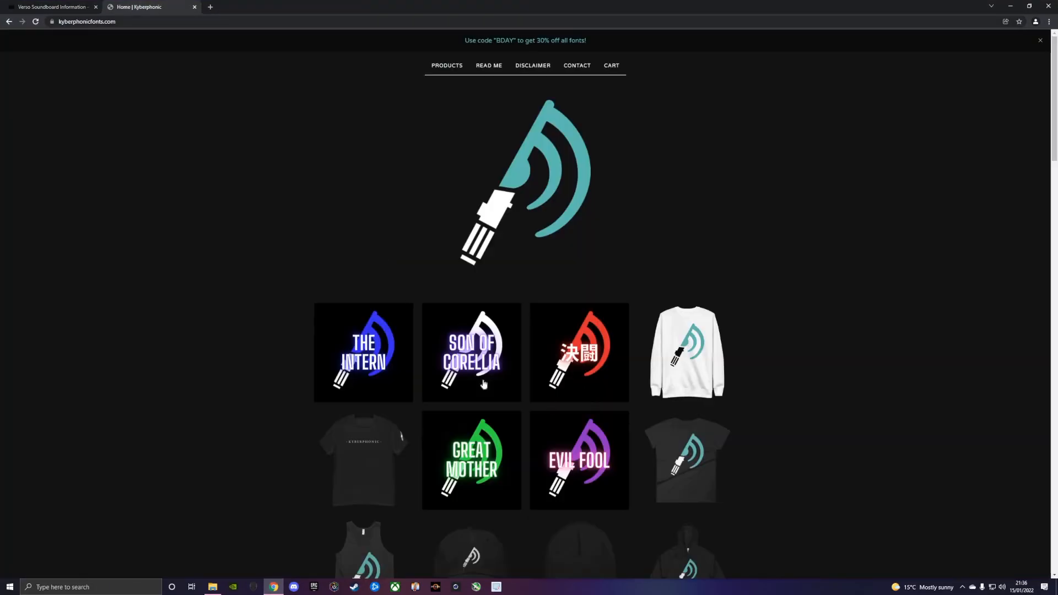
scroll("down", 3)
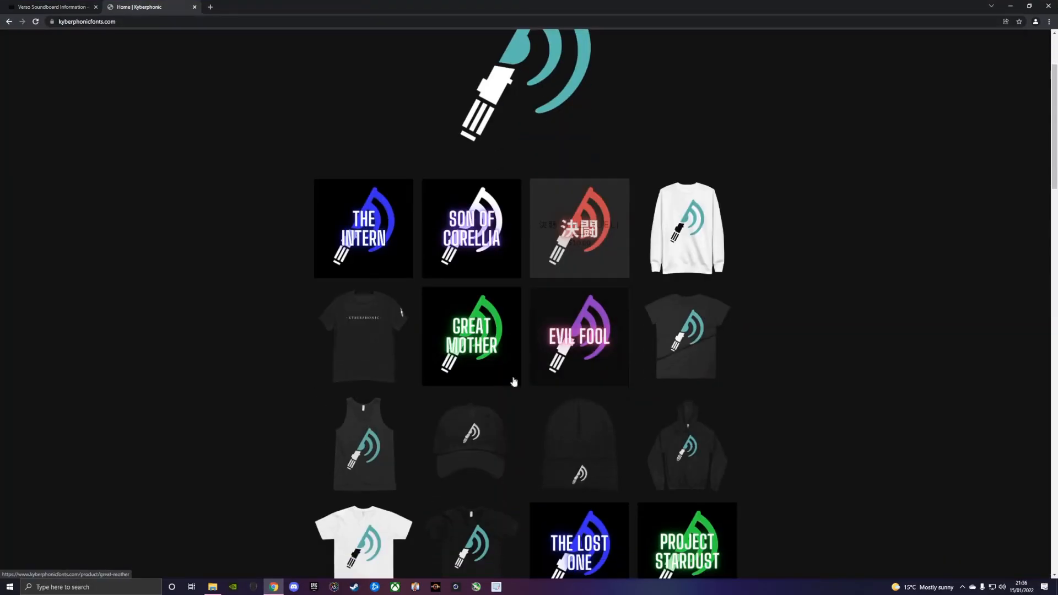
scroll("down", 3)
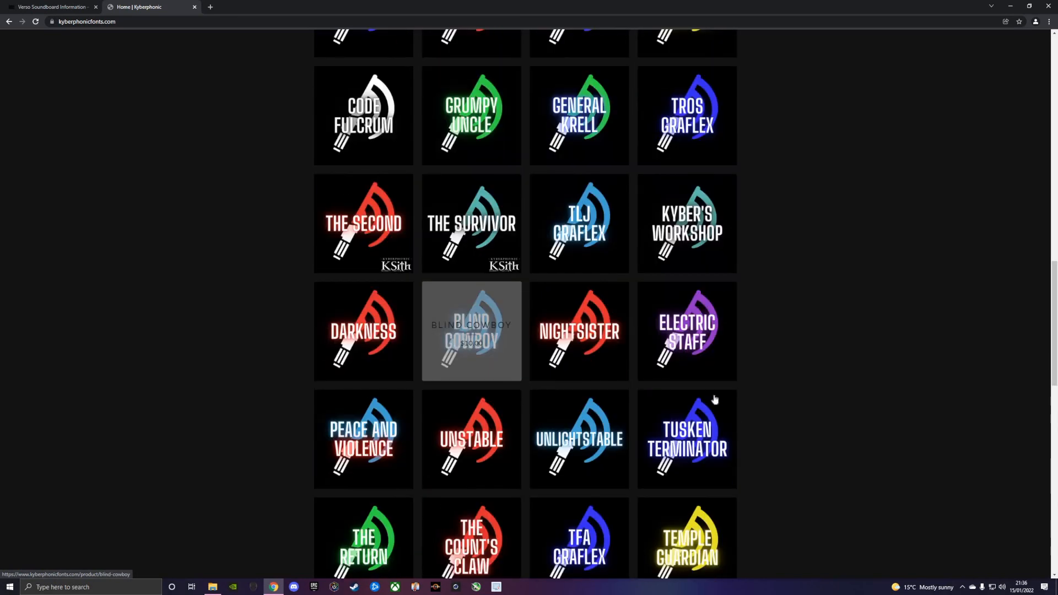
scroll("down", 3)
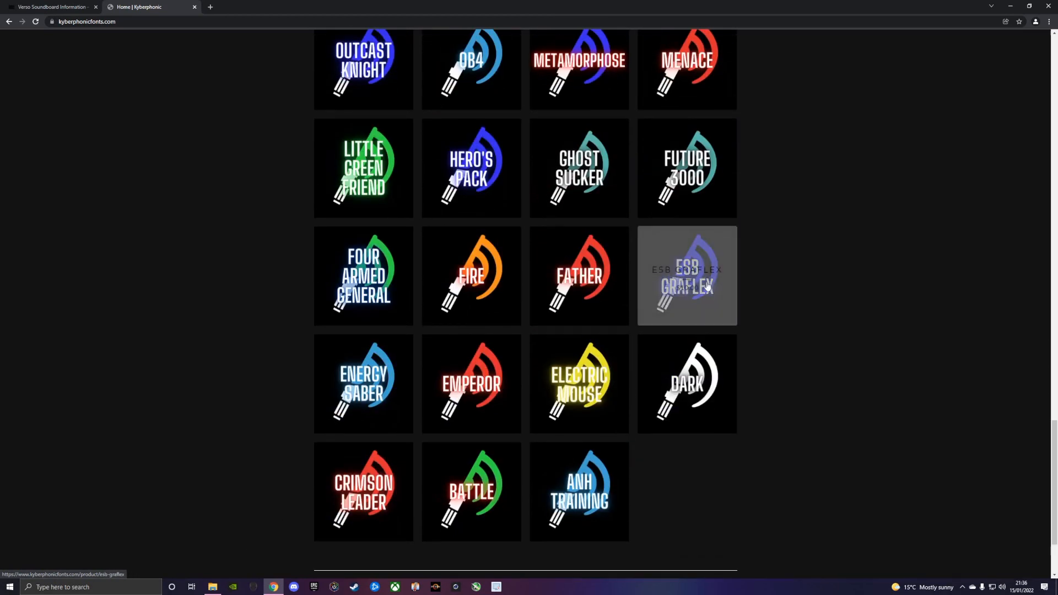
mouse_move(517, 340)
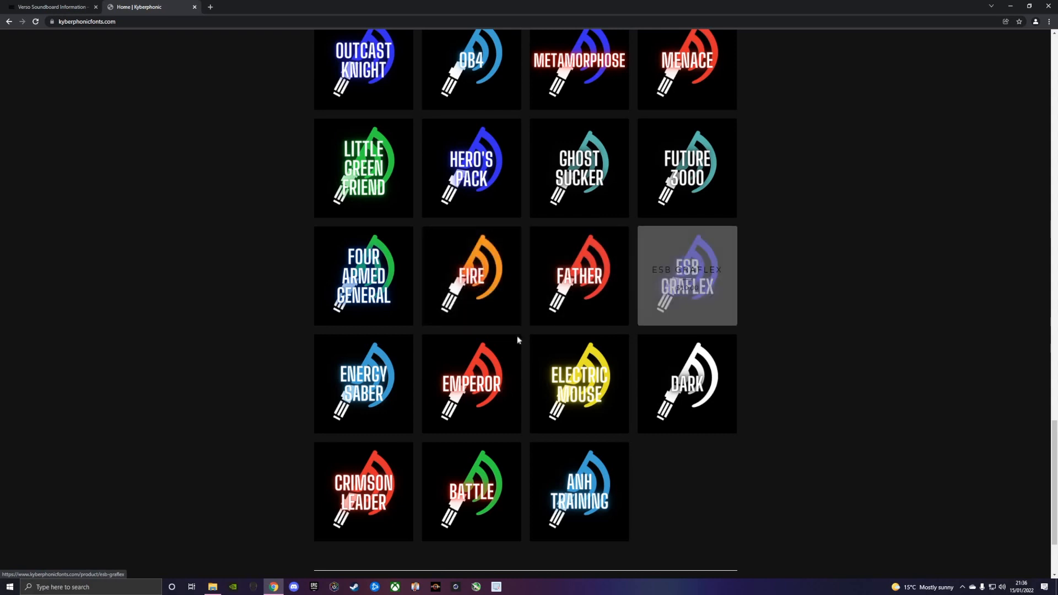
left_click(686, 276)
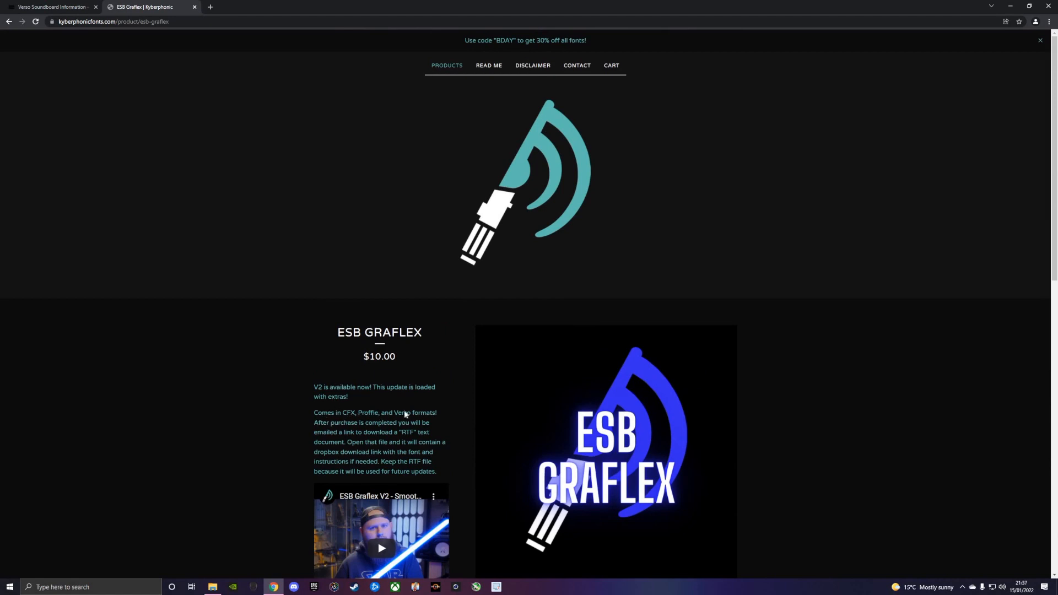
left_click_drag(348, 412, 405, 412)
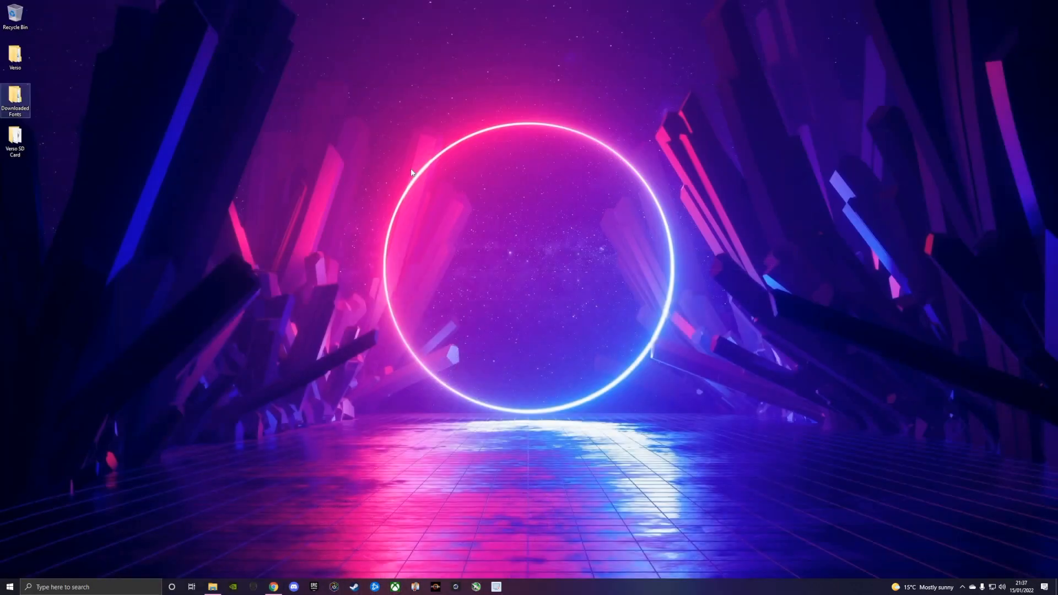
- Open Downloaded Fonts beside the SD card and copy ESB_Grafiex_Verso onto it
double_click(15, 99)
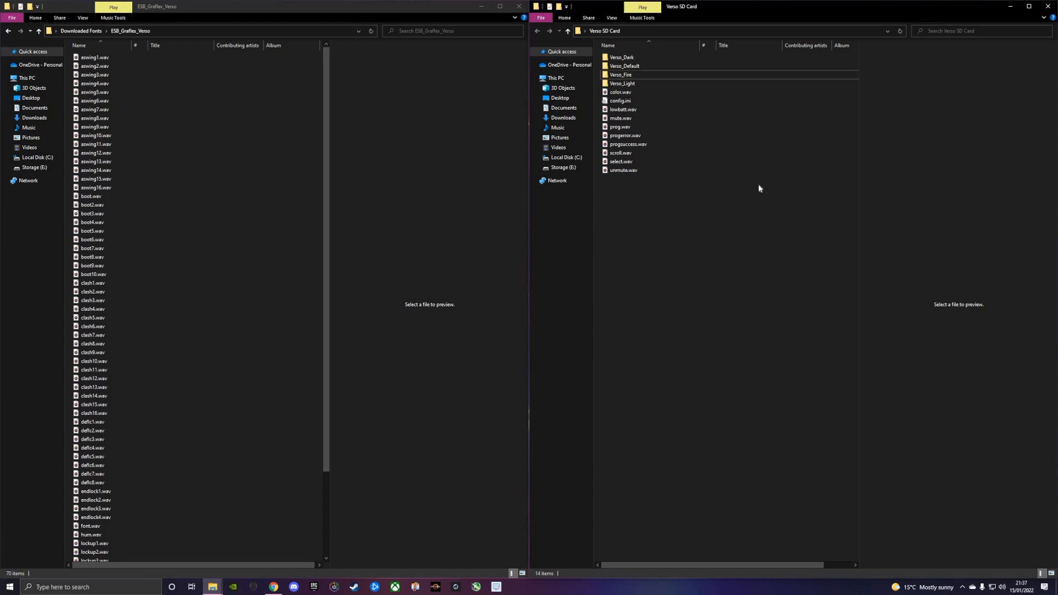
left_click(622, 170)
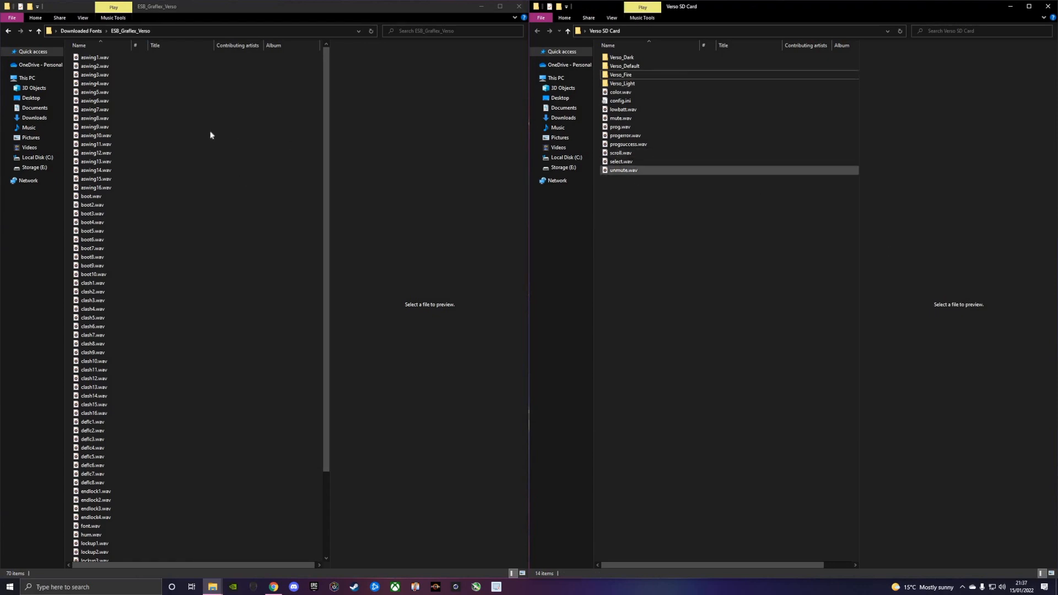
left_click(96, 135)
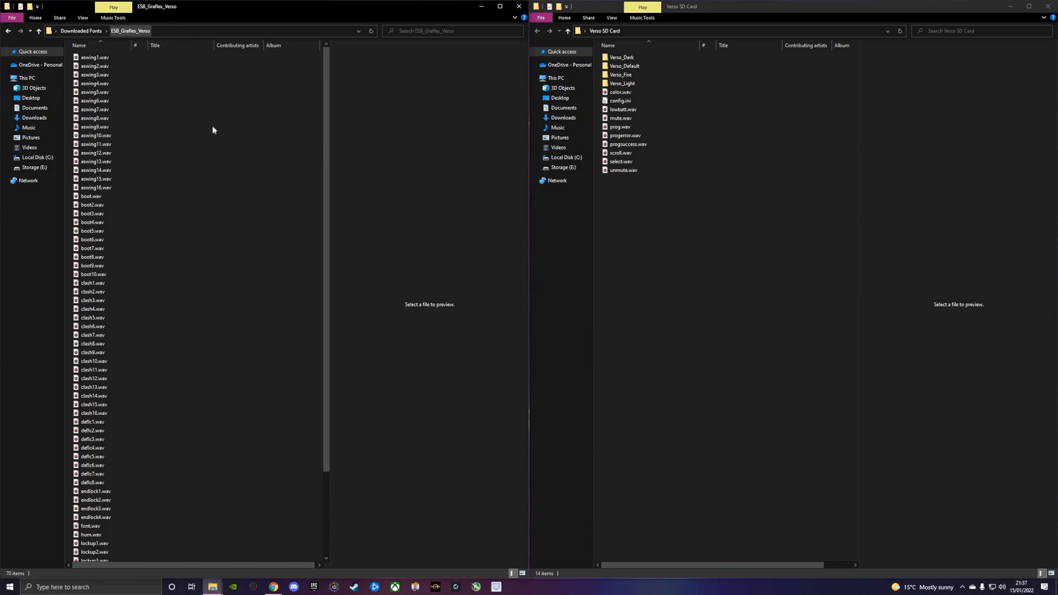
left_click(95, 127)
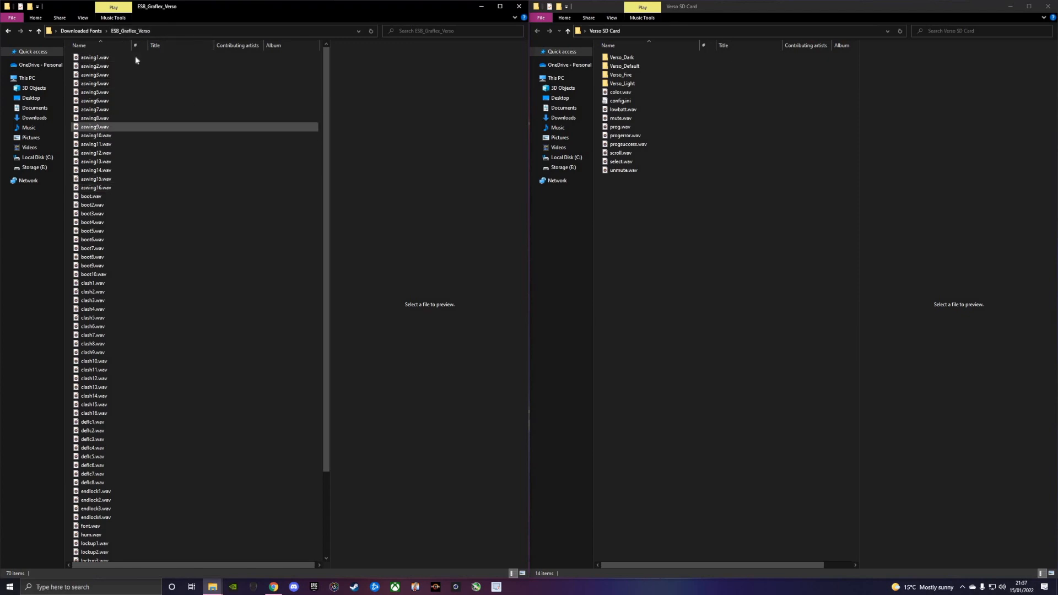
left_click(94, 58)
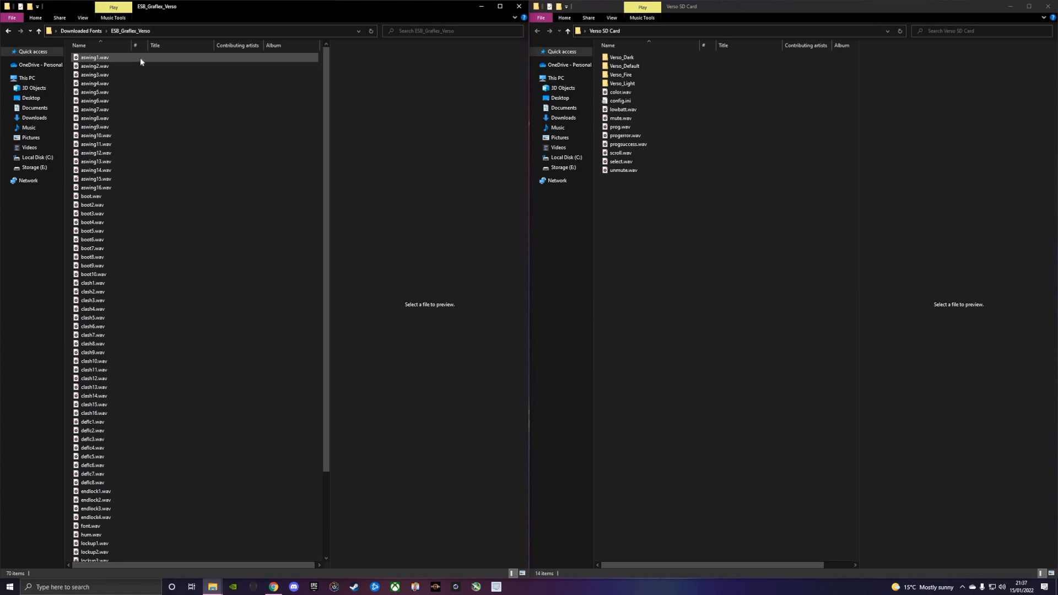
left_click(94, 178)
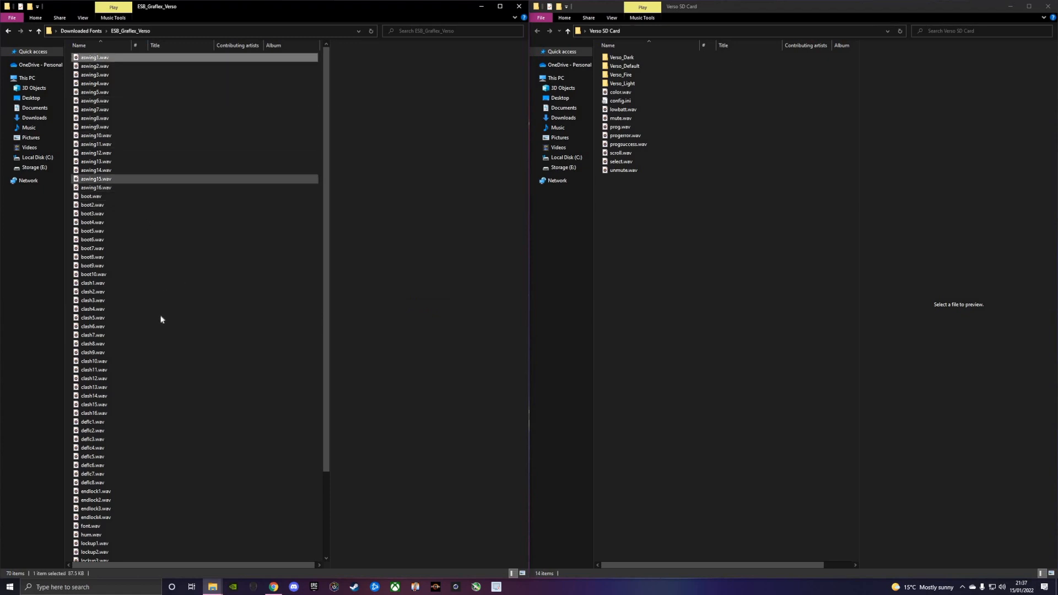
scroll("down", 3)
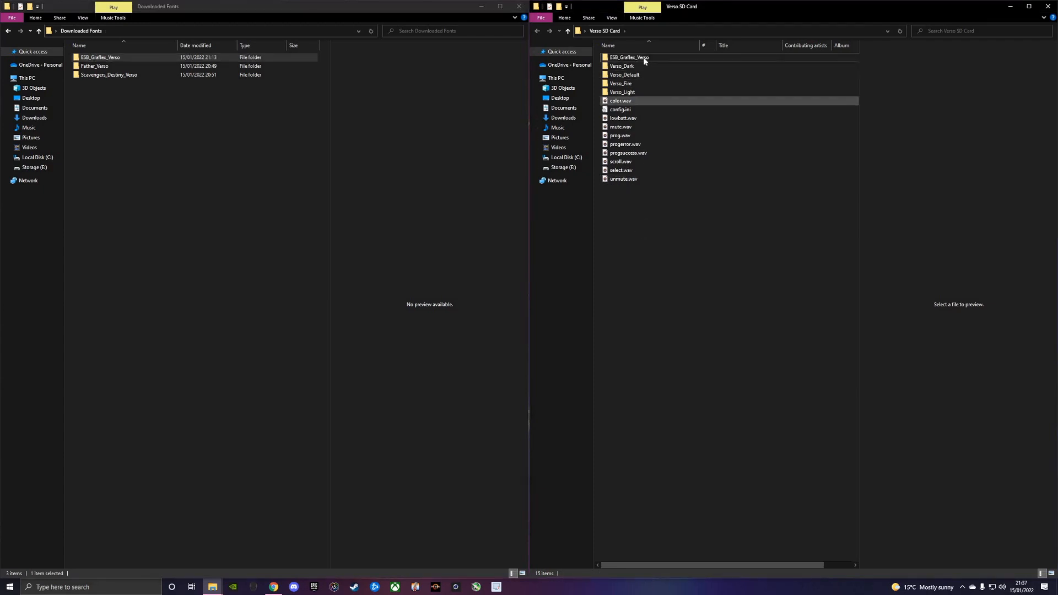
mouse_move(628, 57)
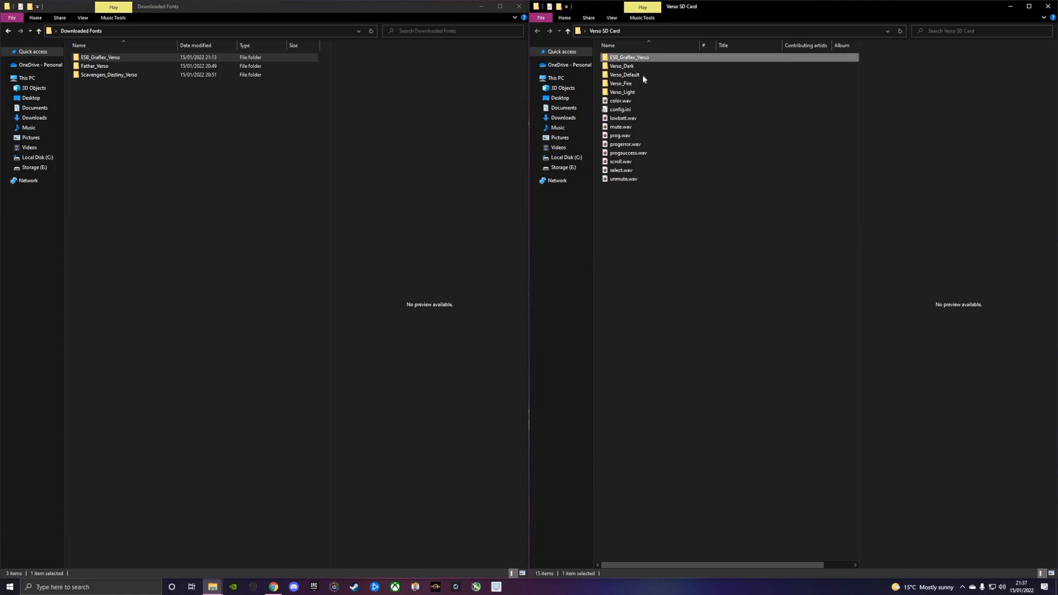
- Open the card's copied ESB_Grafiex_Verso folder to view its 70 sound files
left_click(624, 75)
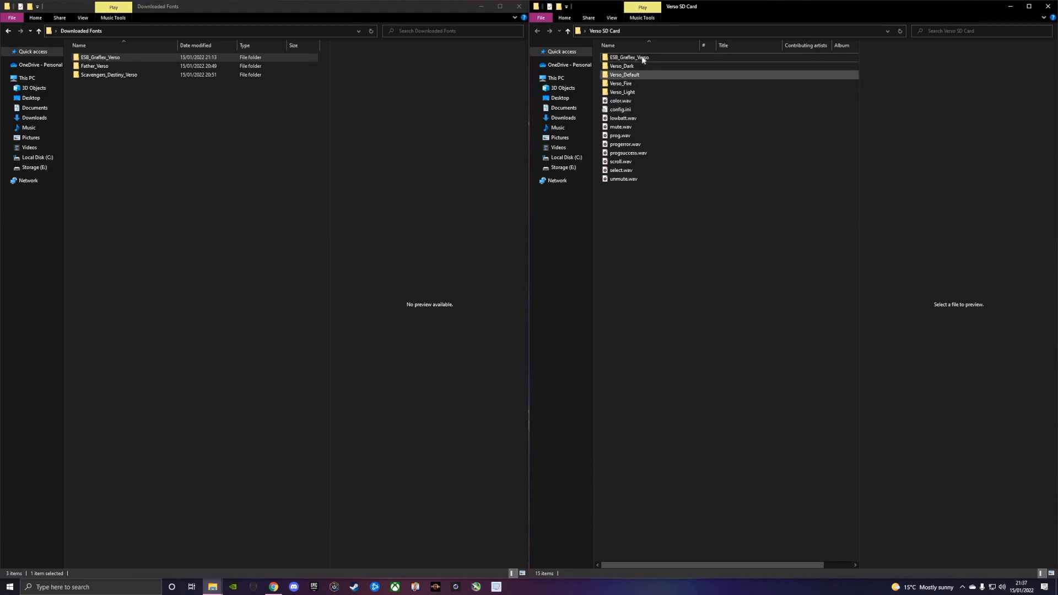
double_click(628, 57)
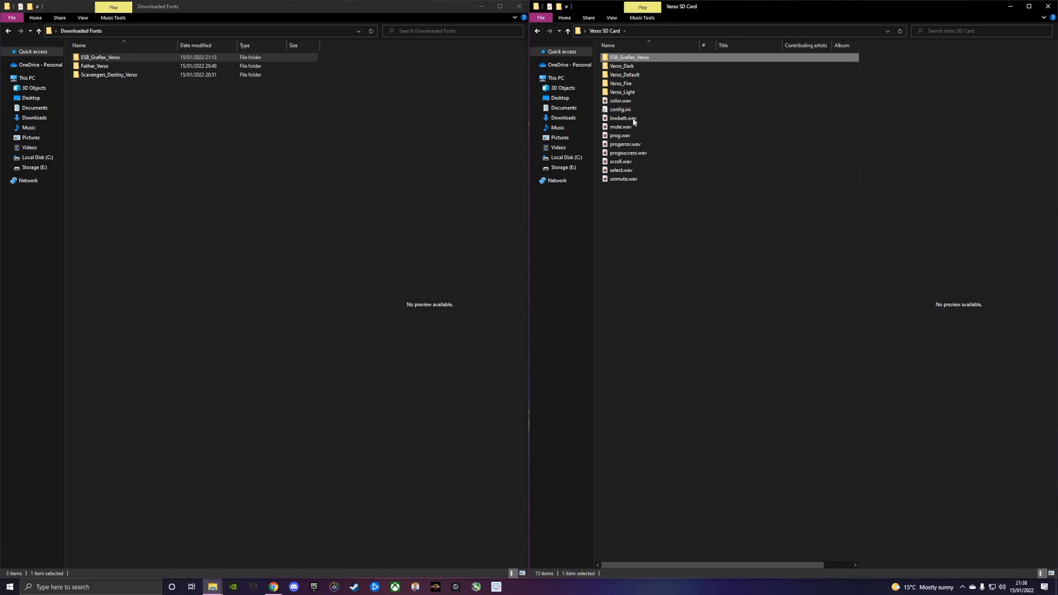
double_click(627, 57)
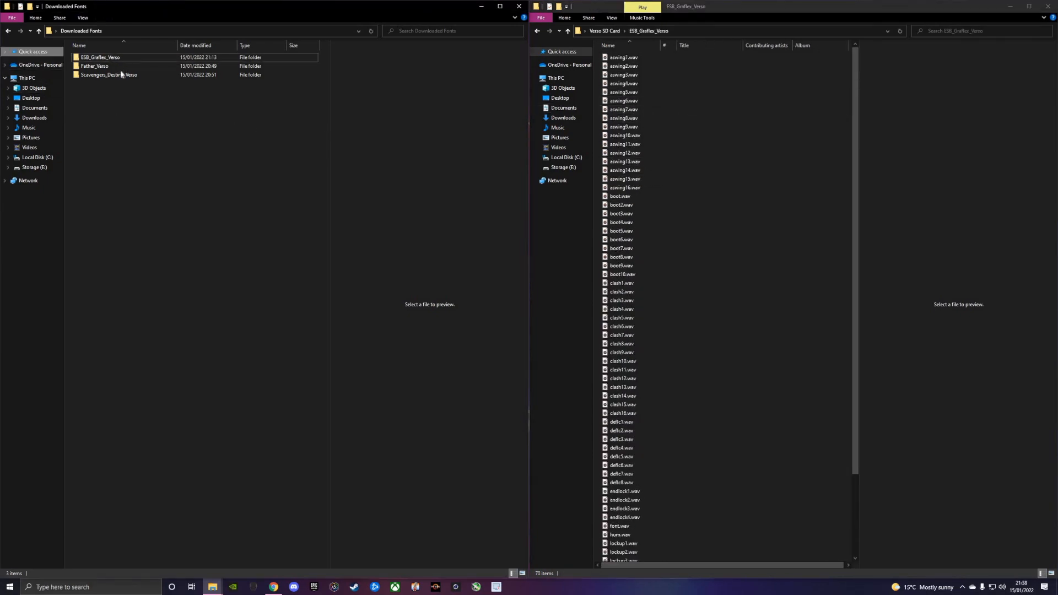
- In the left window, go up to Desktop, open Verso SD Card and find Verso_Default
left_click(30, 60)
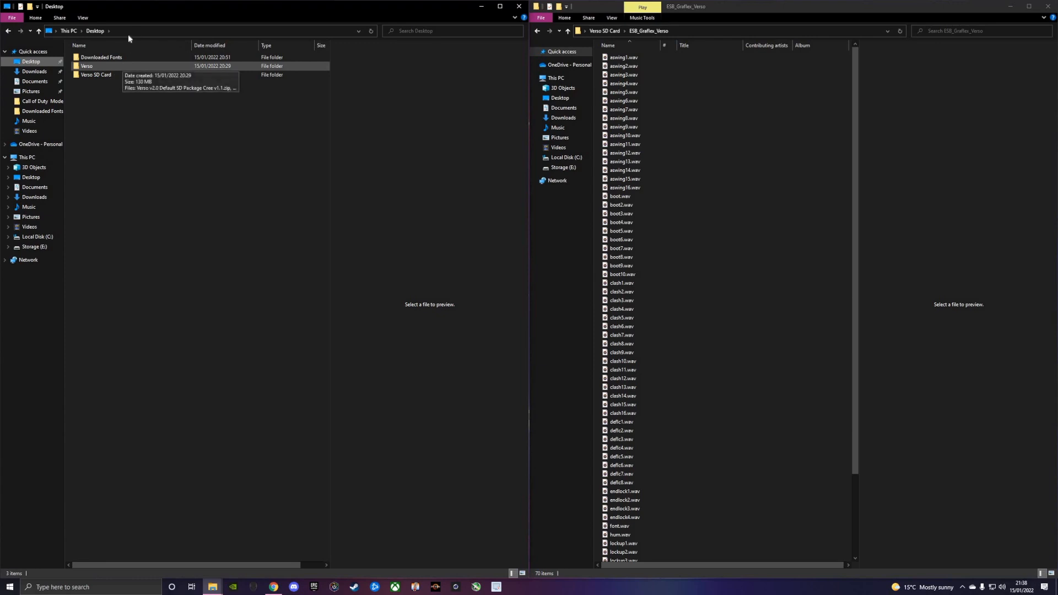
double_click(87, 65)
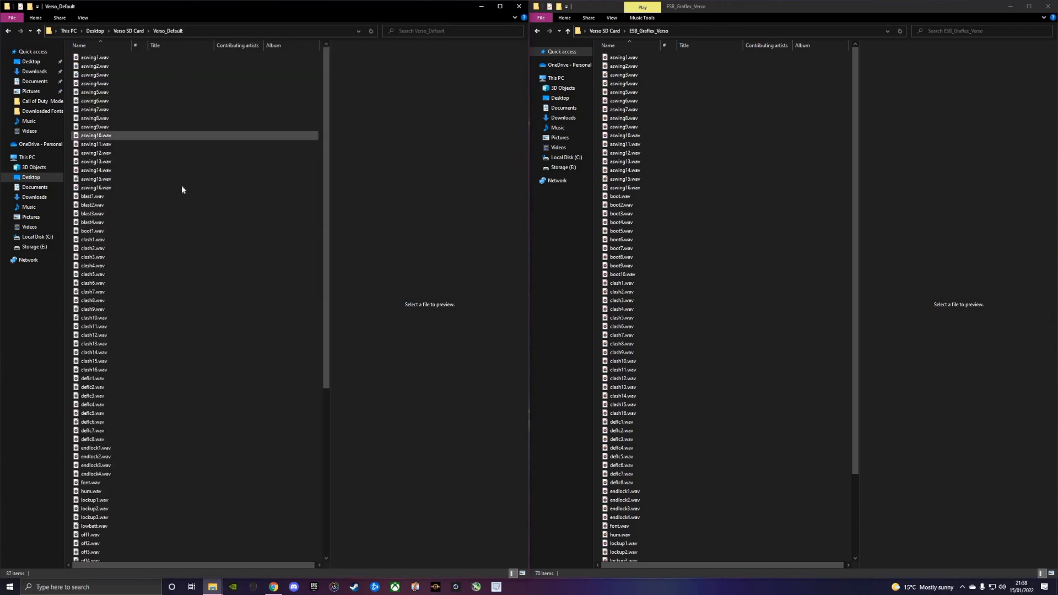
scroll("down", 3)
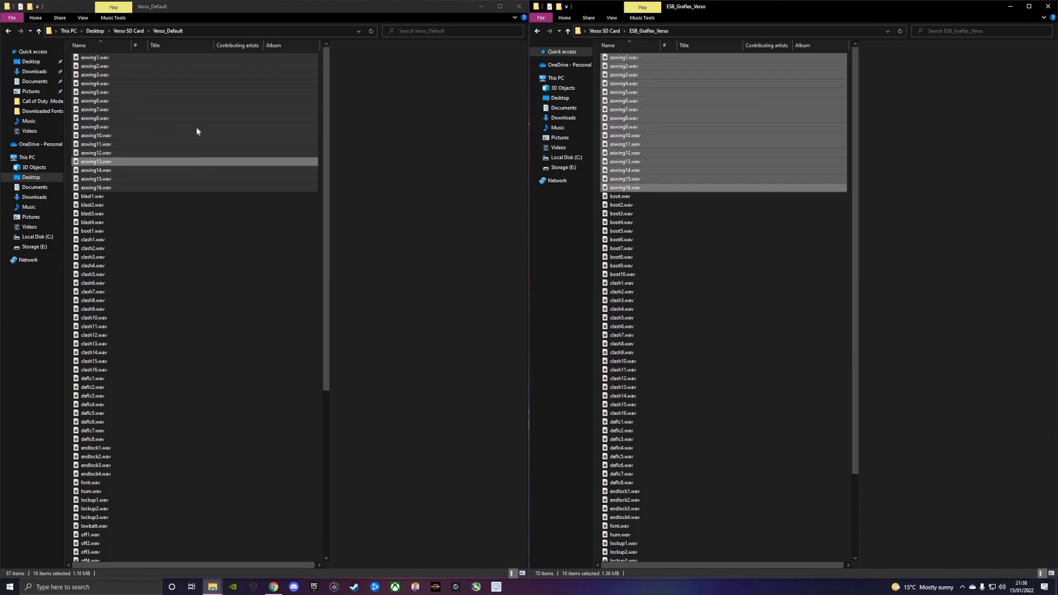
- Select blast1.wav through blast4.wav in Verso_Default, with ESB_Grafiex_Verso as the paste destination
left_click(94, 126)
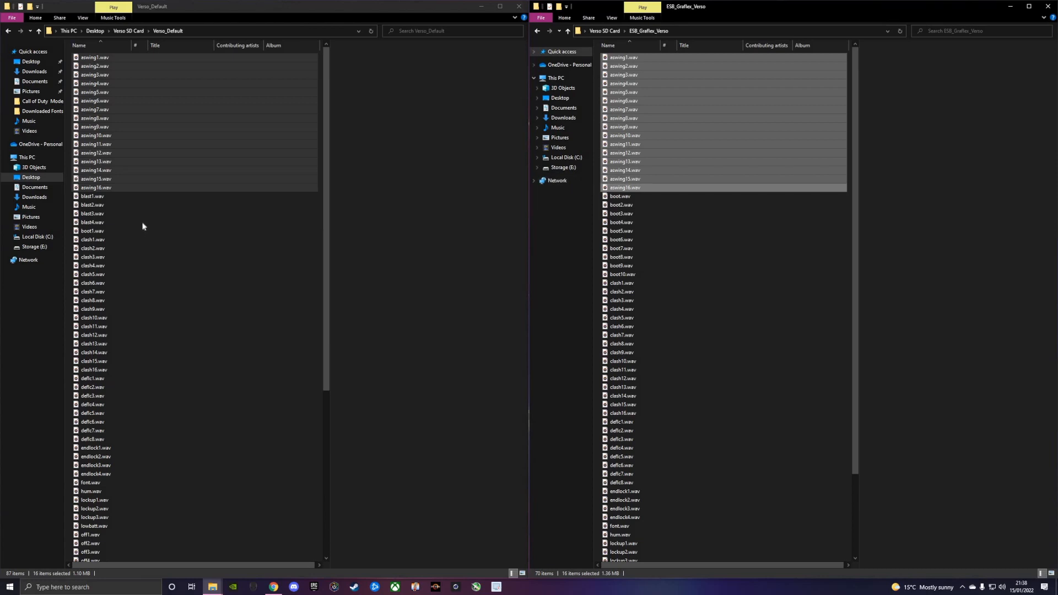
left_click(92, 196)
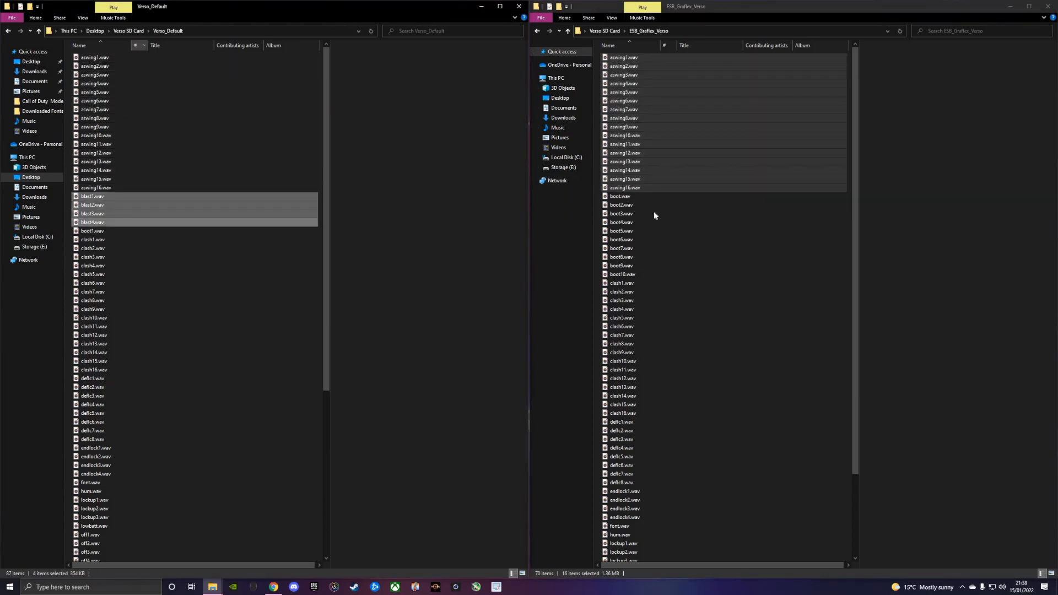
left_click(619, 213)
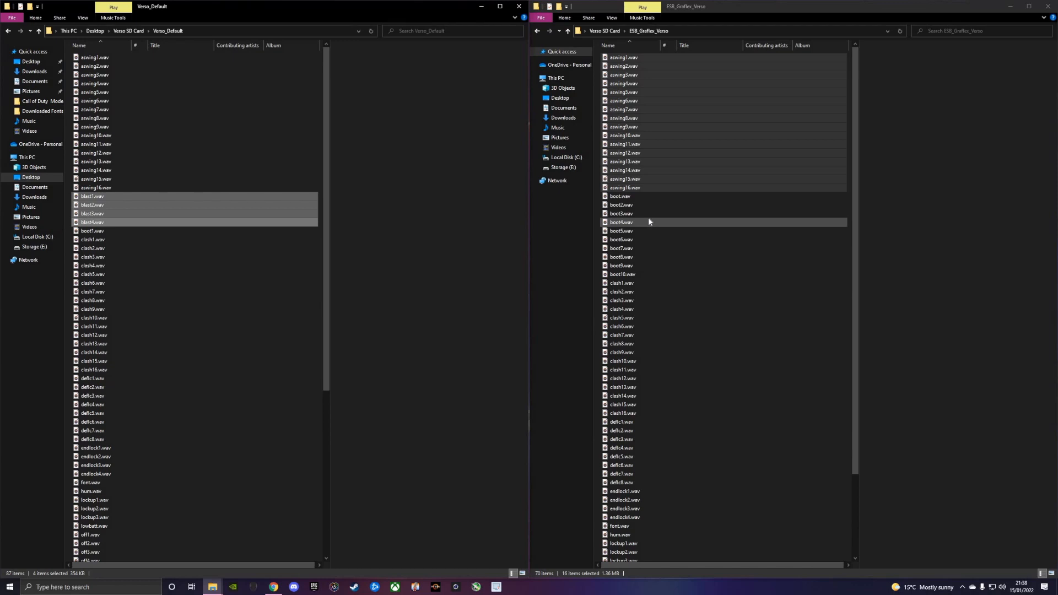
mouse_move(631, 206)
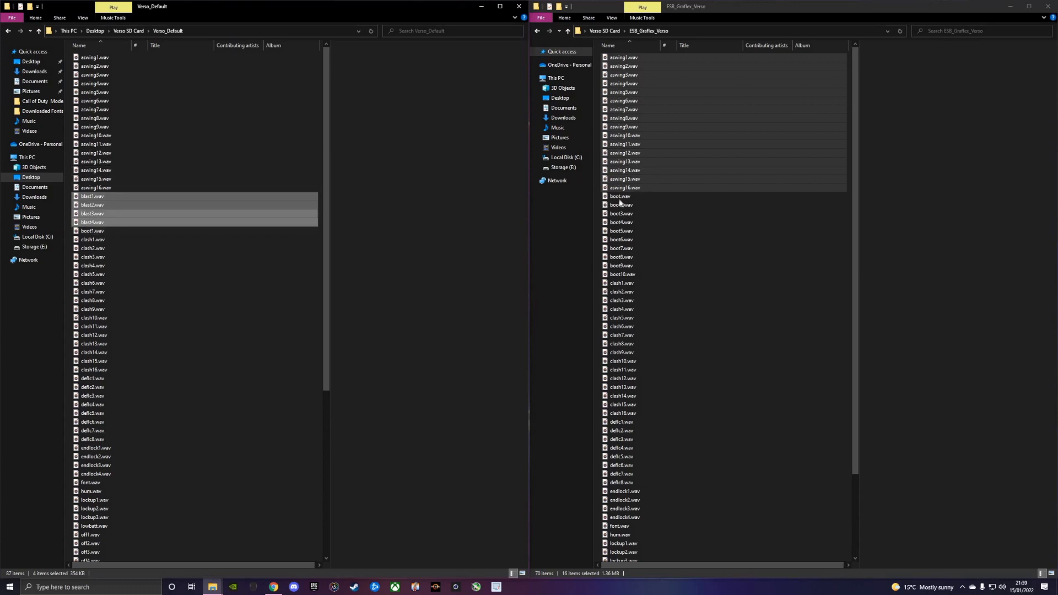
left_click(618, 197)
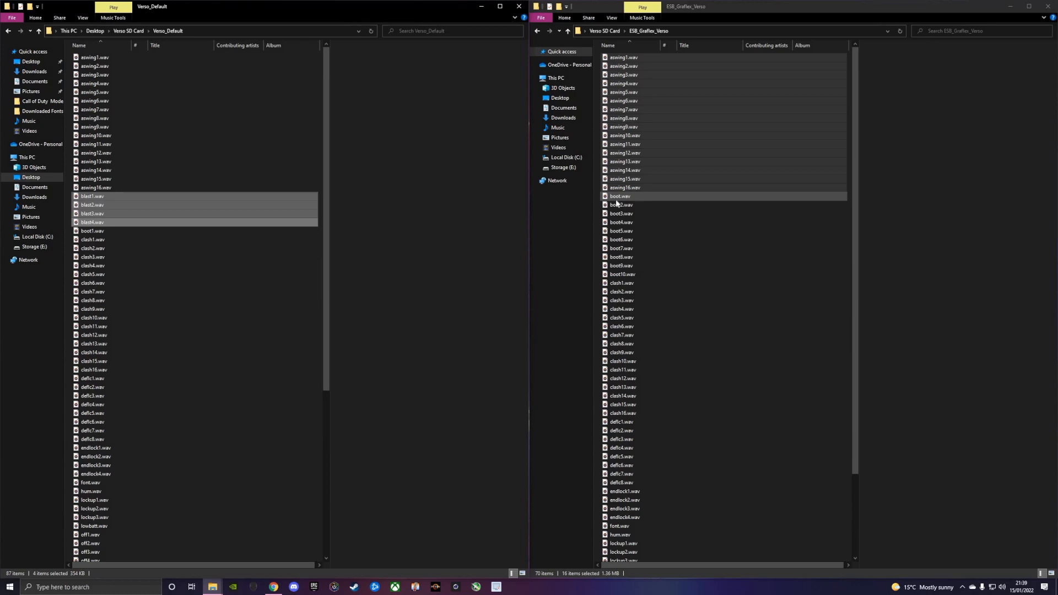
mouse_move(274, 190)
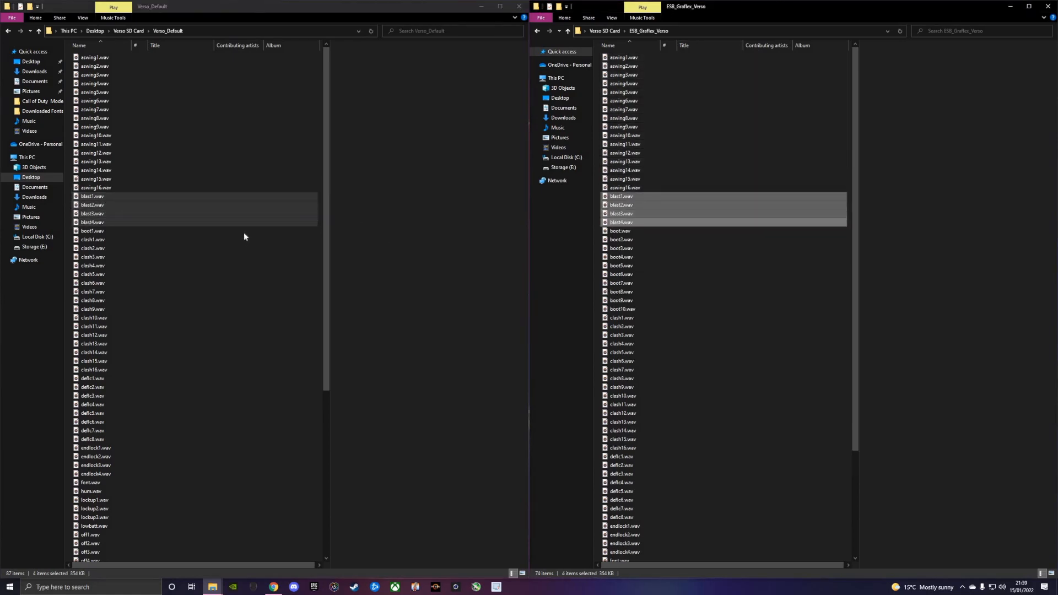
- Select the boot1 sound in Verso_Default for comparison after pasting the blast files
left_click(93, 231)
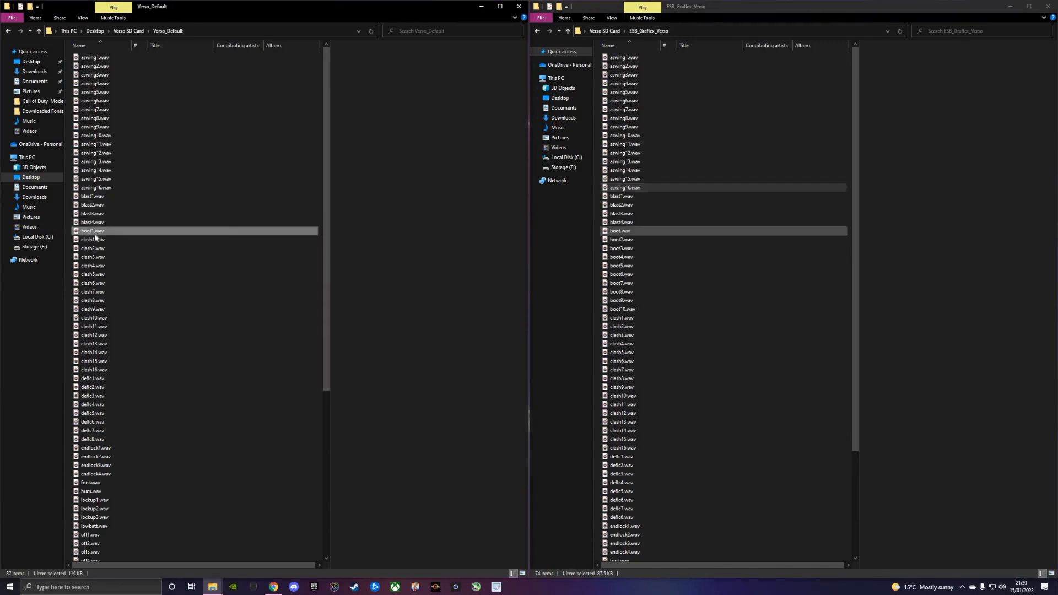
mouse_move(93, 231)
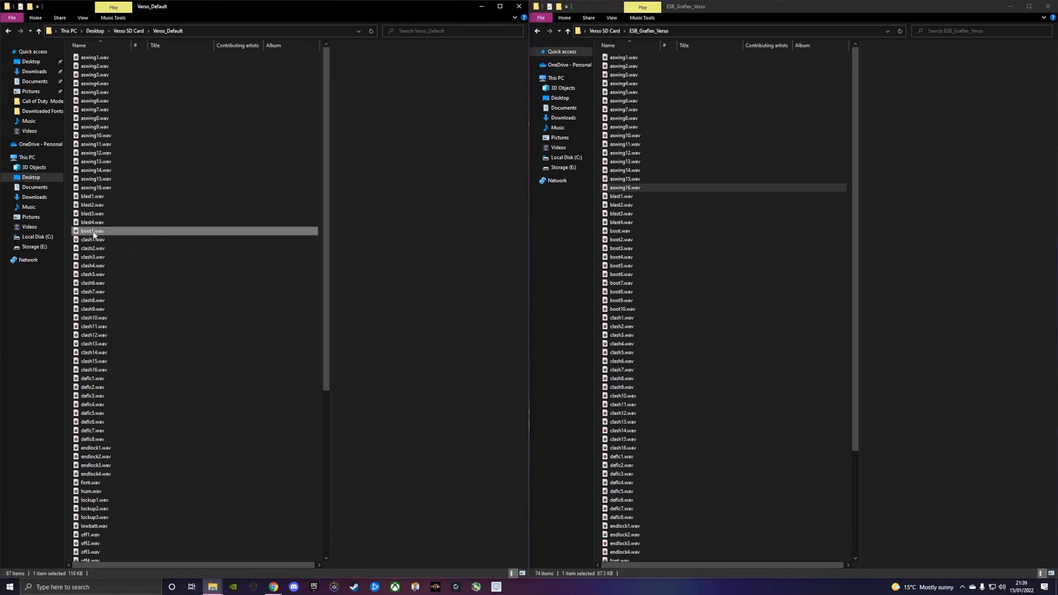
mouse_move(91, 233)
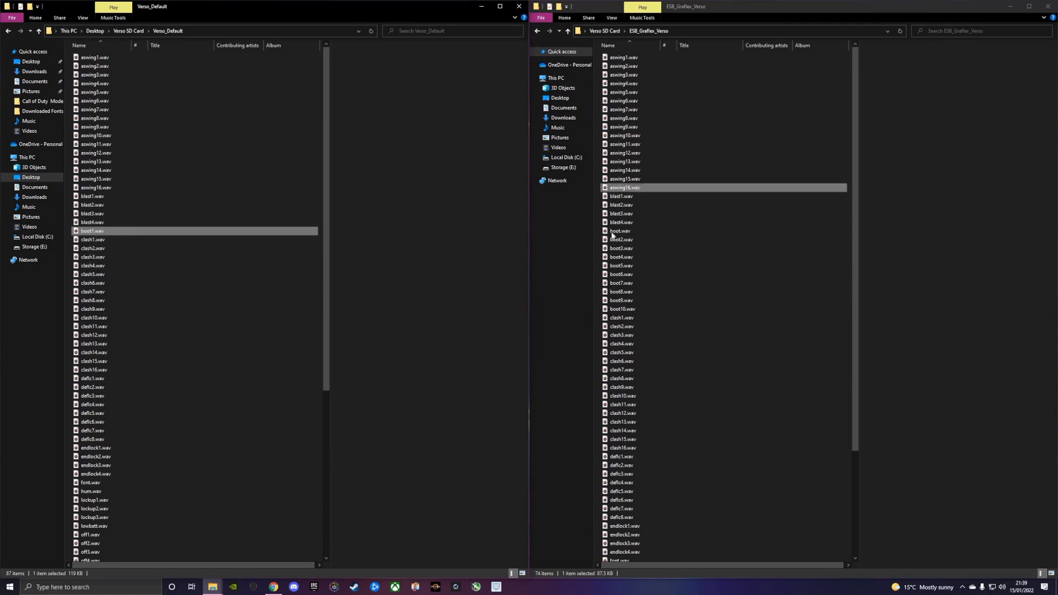
- Compare ESB_Grafiex_Verso's boot sounds, then rename its unnumbered boot.wav to boot1.wav
left_click(619, 231)
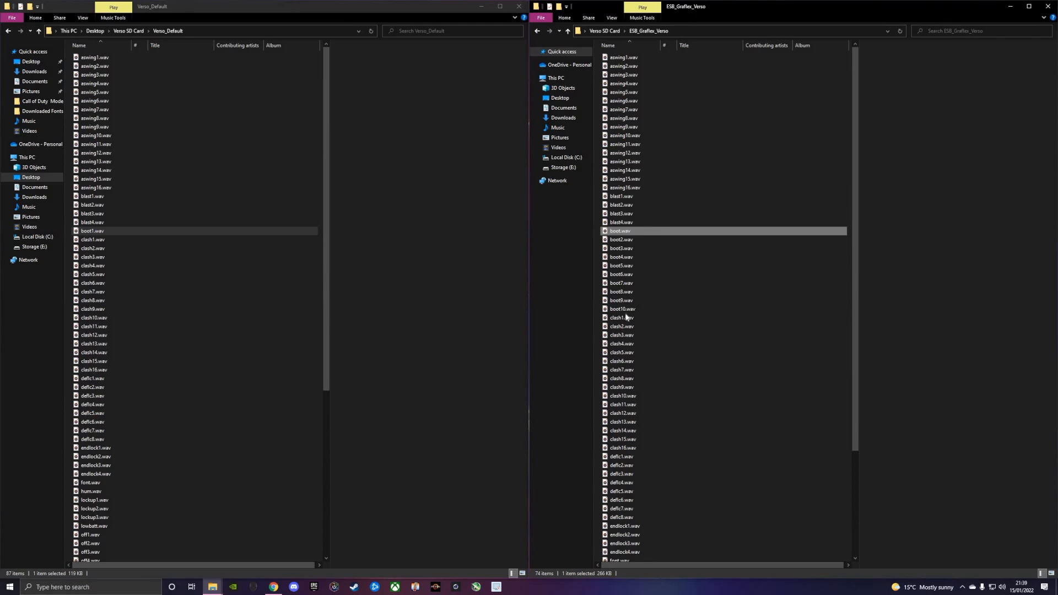
left_click(618, 317)
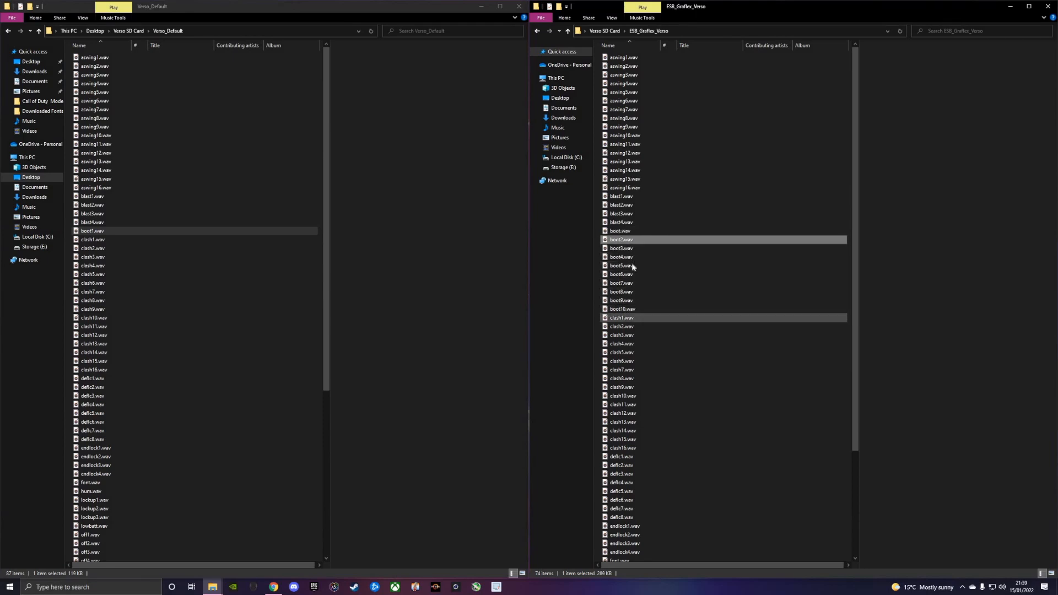
left_click(621, 308)
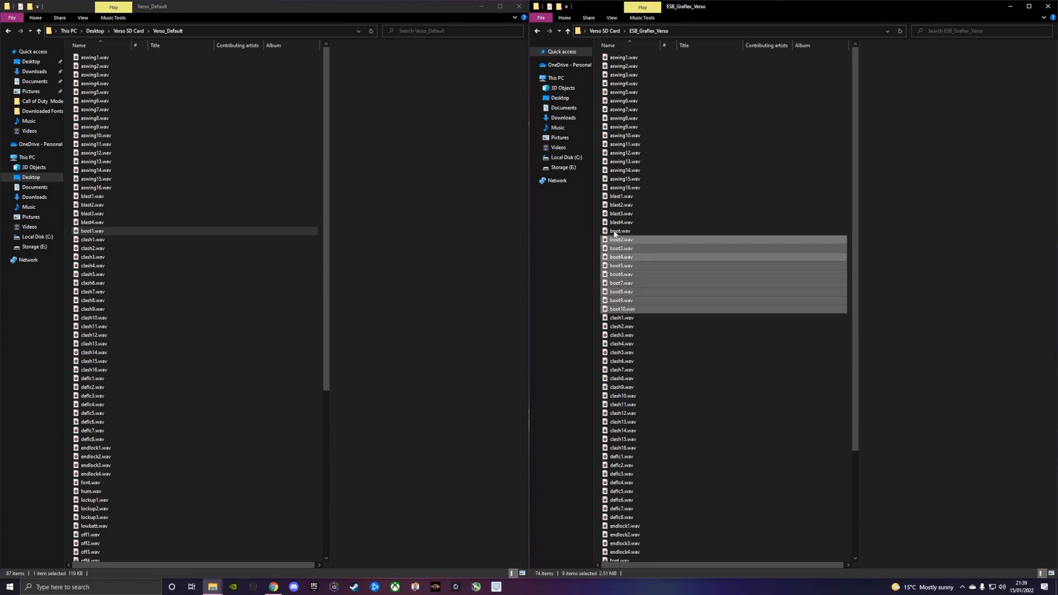
left_click(619, 231)
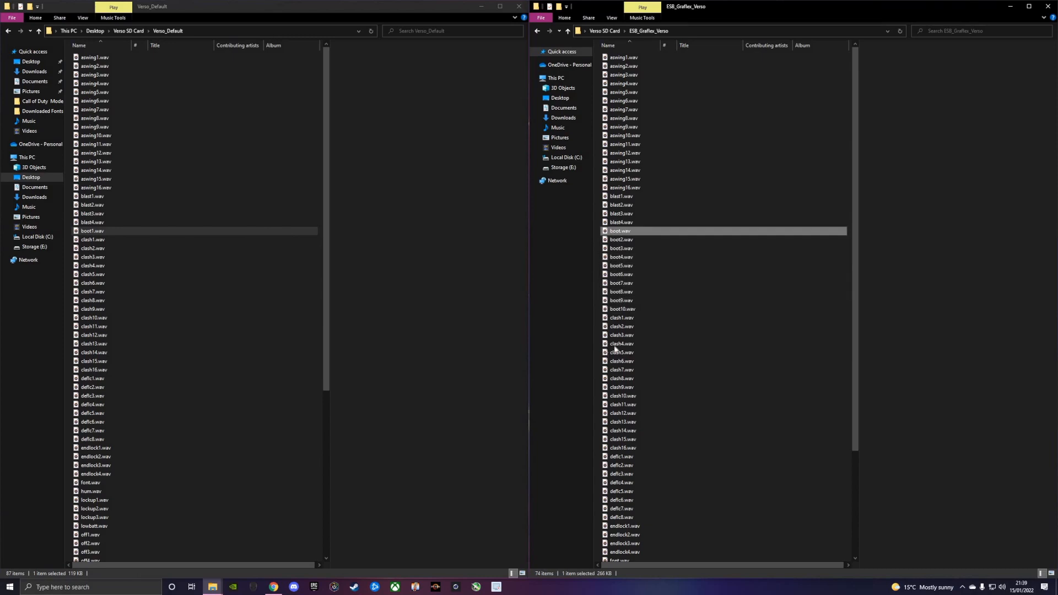
right_click(618, 231)
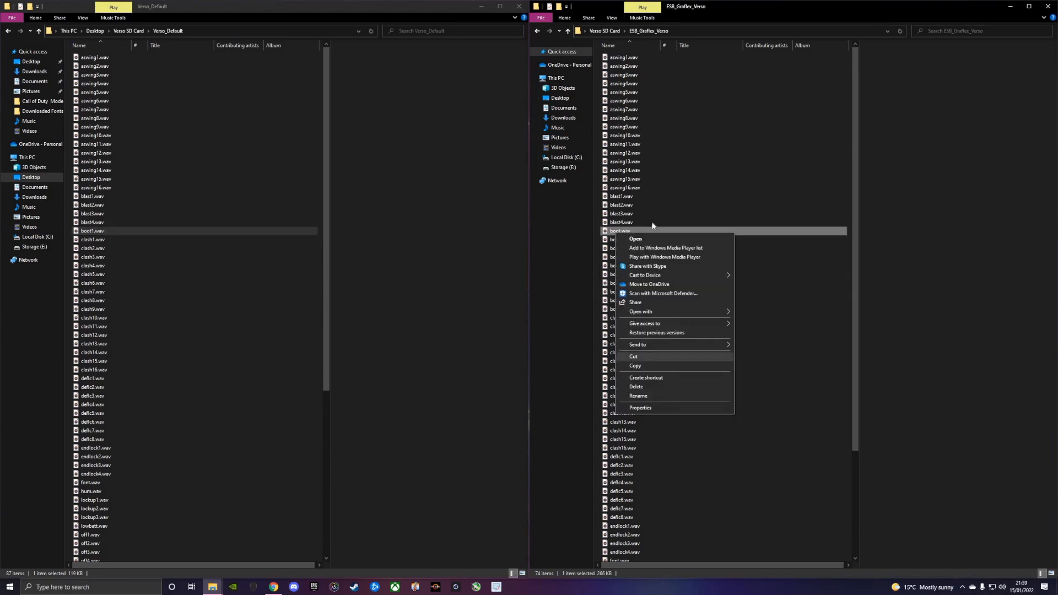
left_click(638, 396)
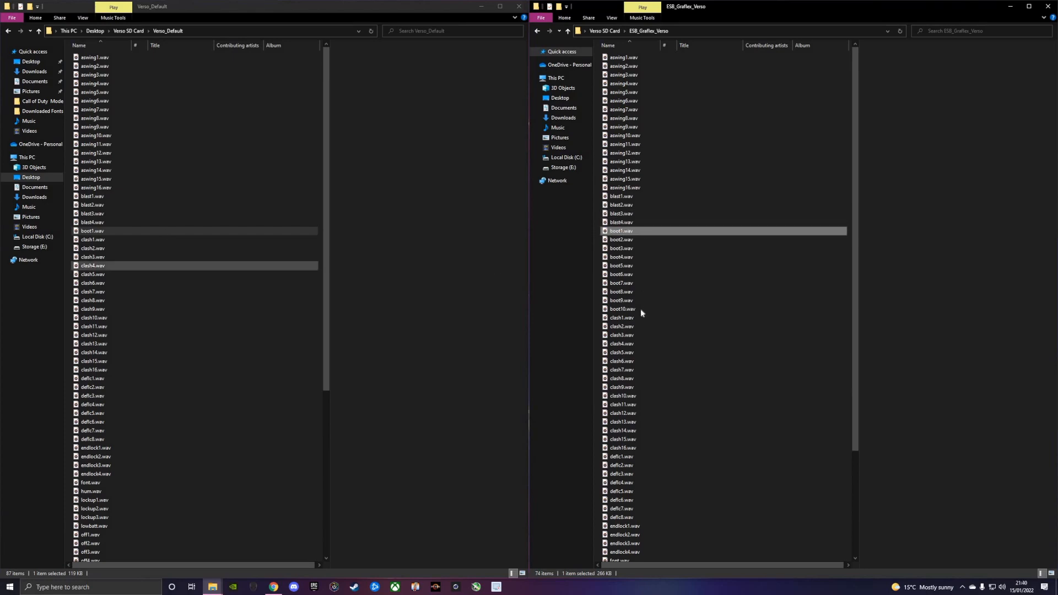
left_click(621, 309)
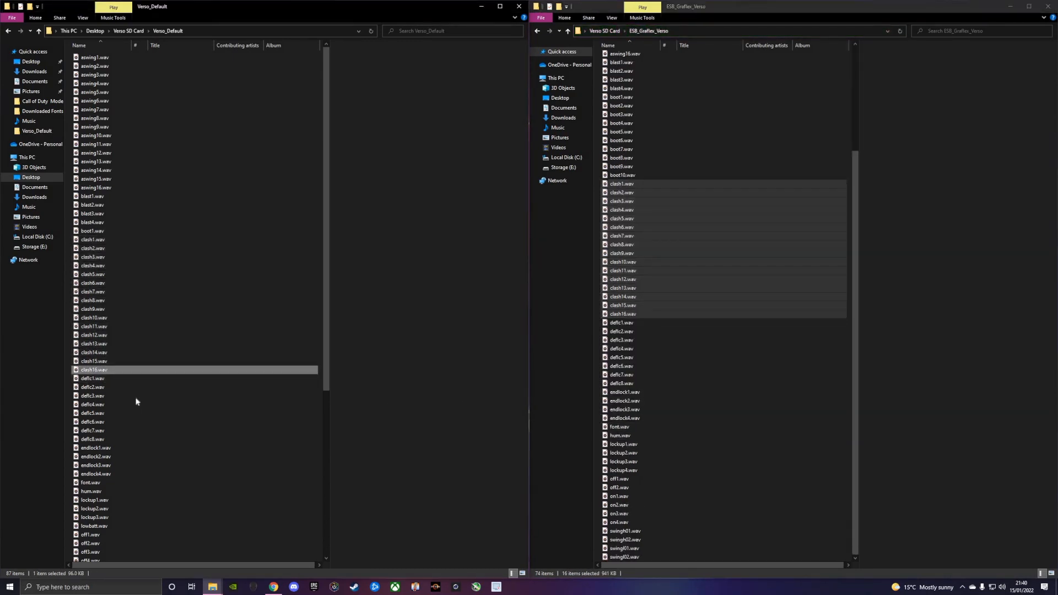
left_click(92, 439)
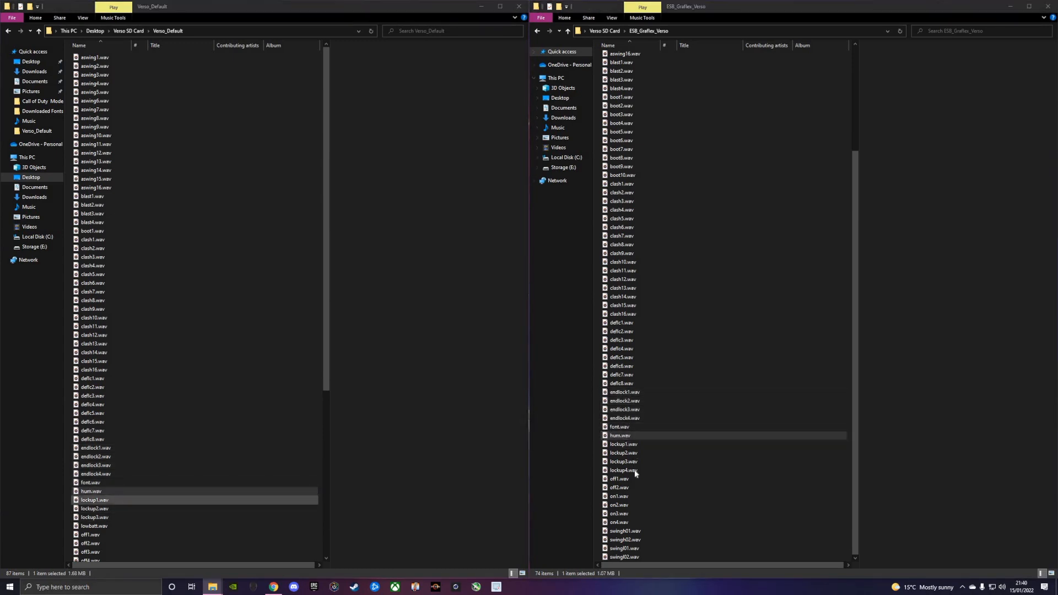
left_click(622, 470)
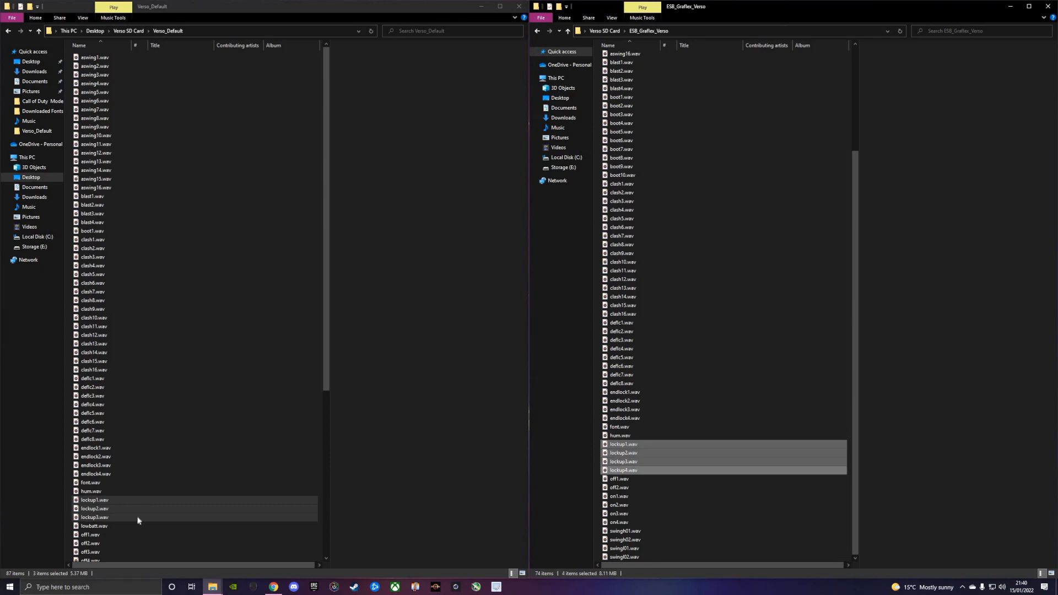
scroll("down", 3)
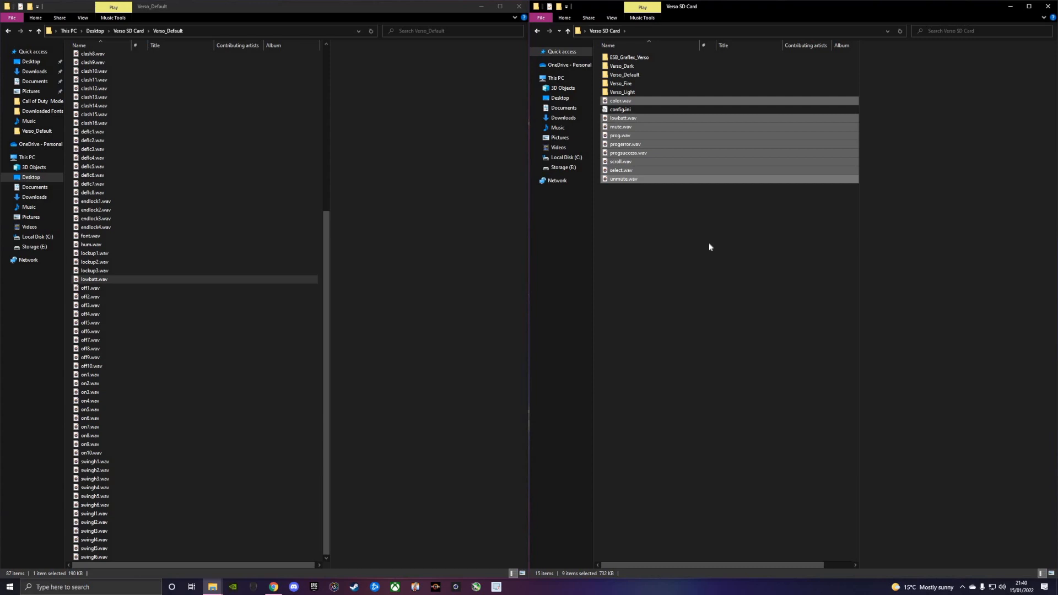
mouse_move(255, 287)
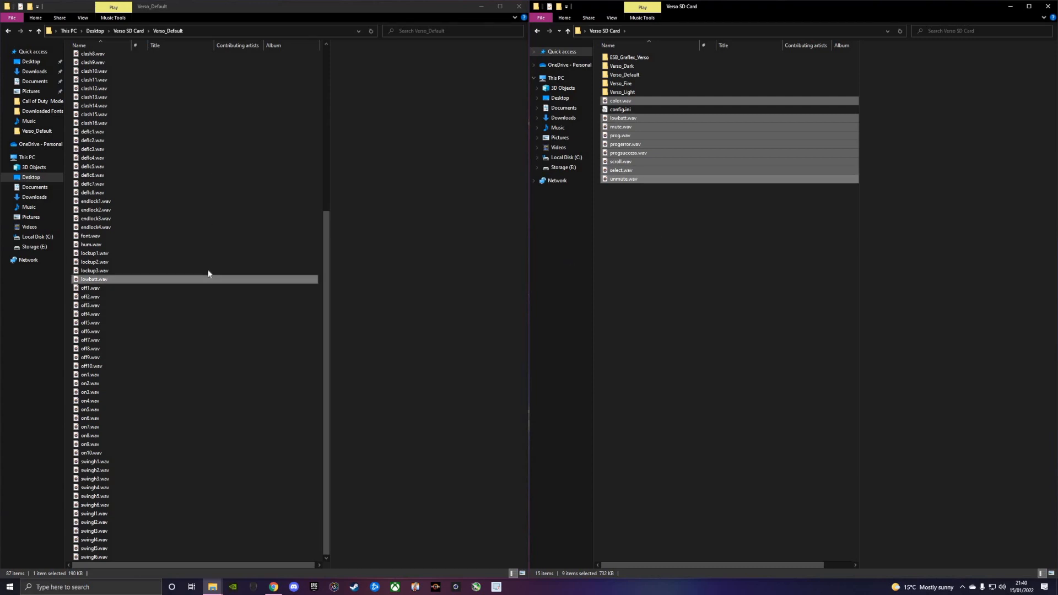
left_click(94, 270)
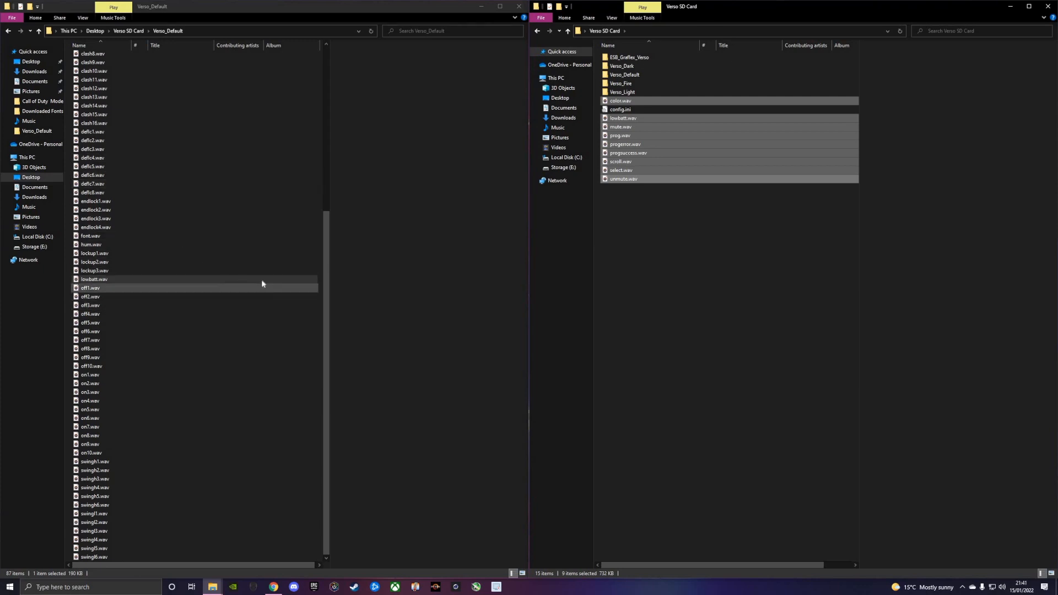
left_click(93, 279)
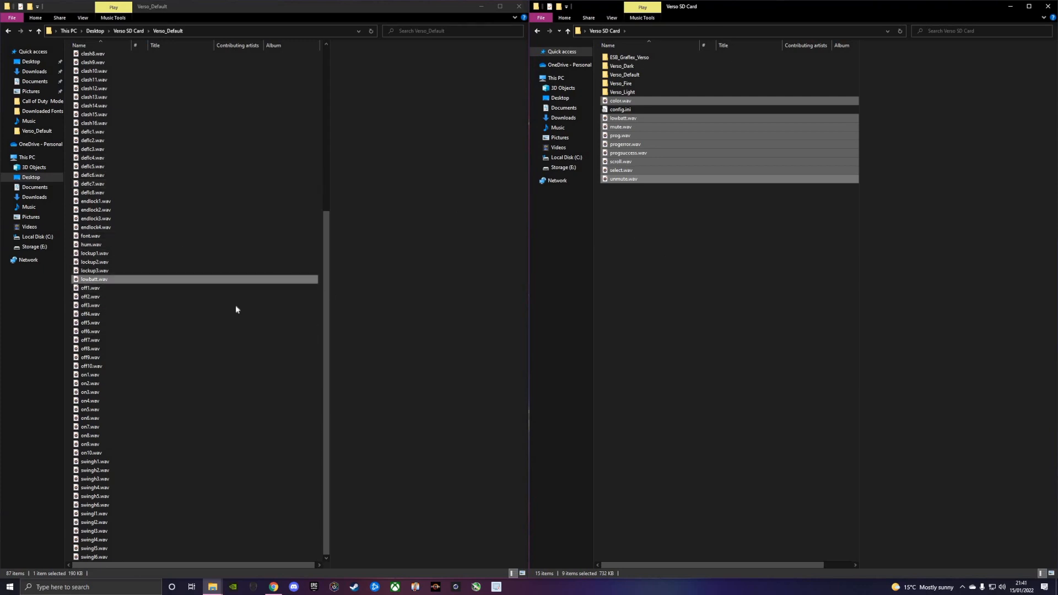
left_click(90, 332)
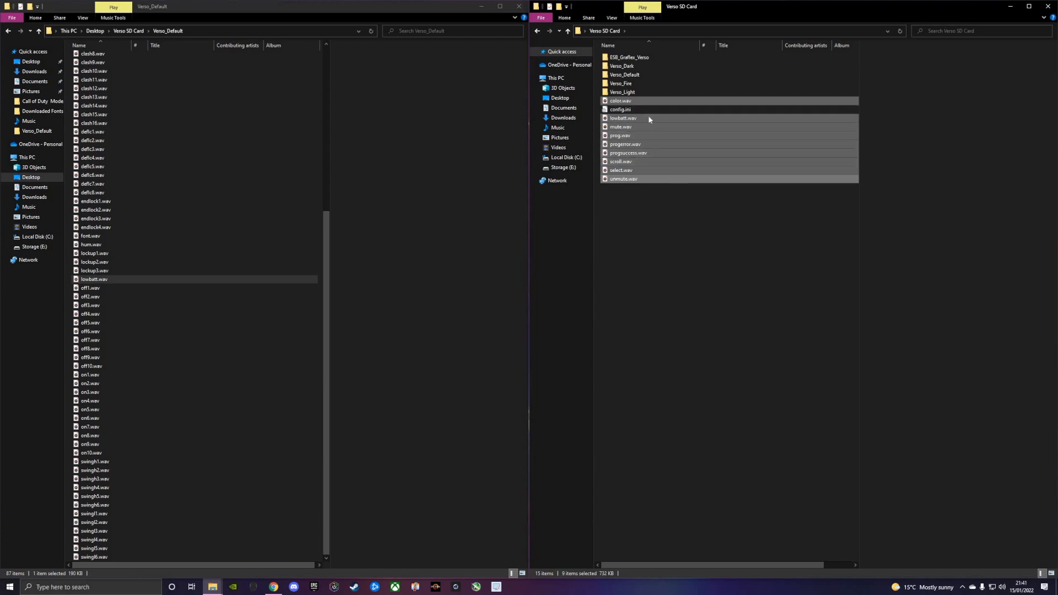
left_click(621, 118)
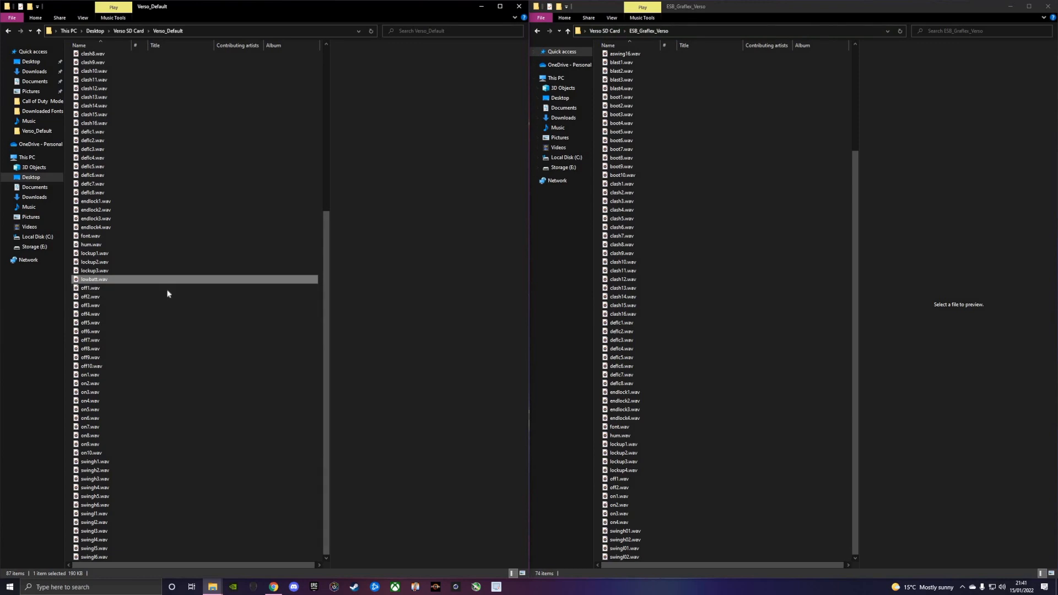
left_click(90, 288)
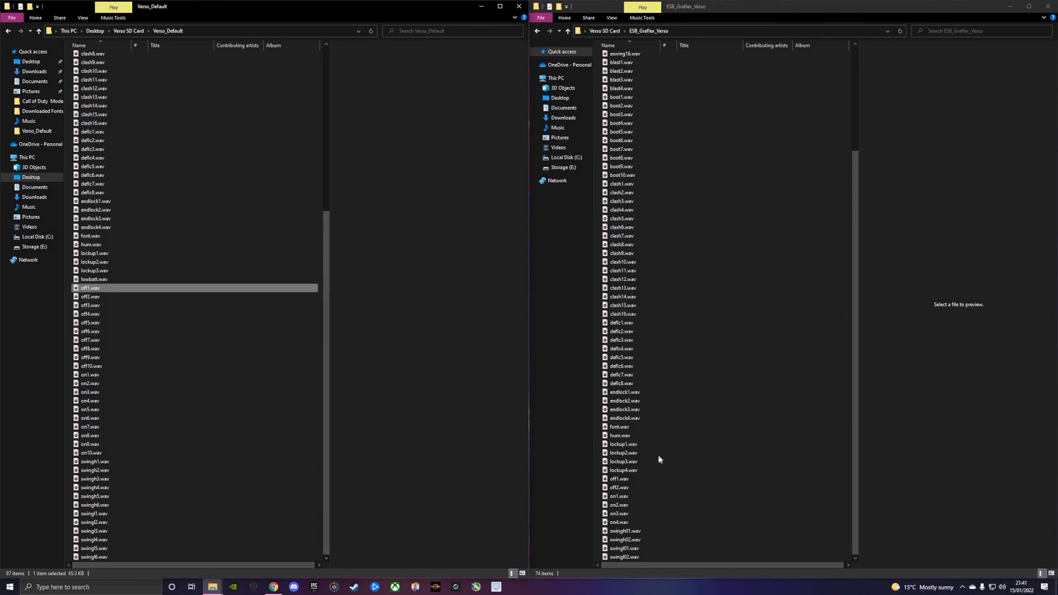
left_click(90, 366)
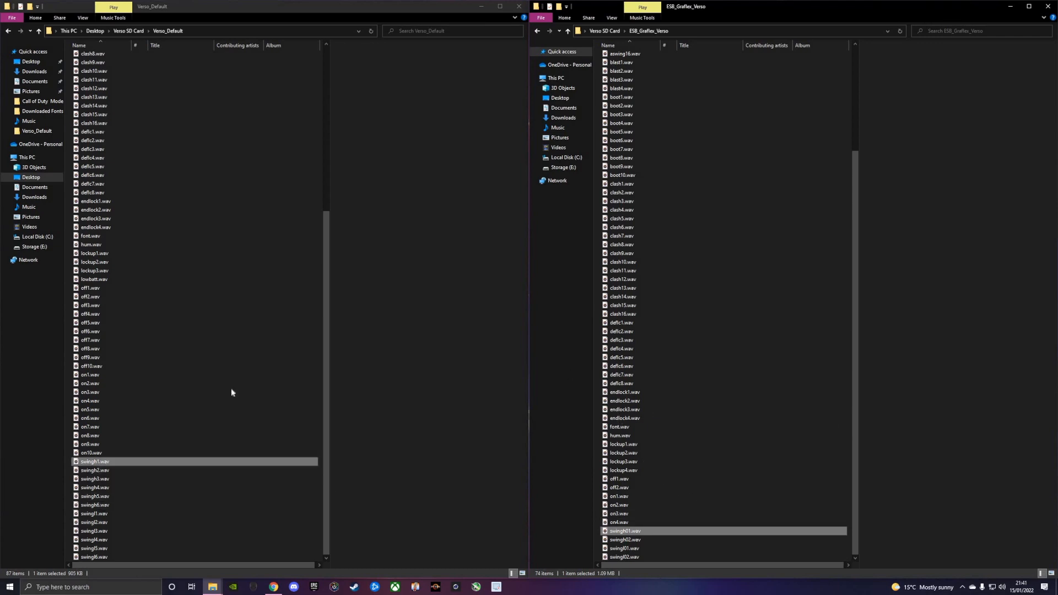
left_click(91, 348)
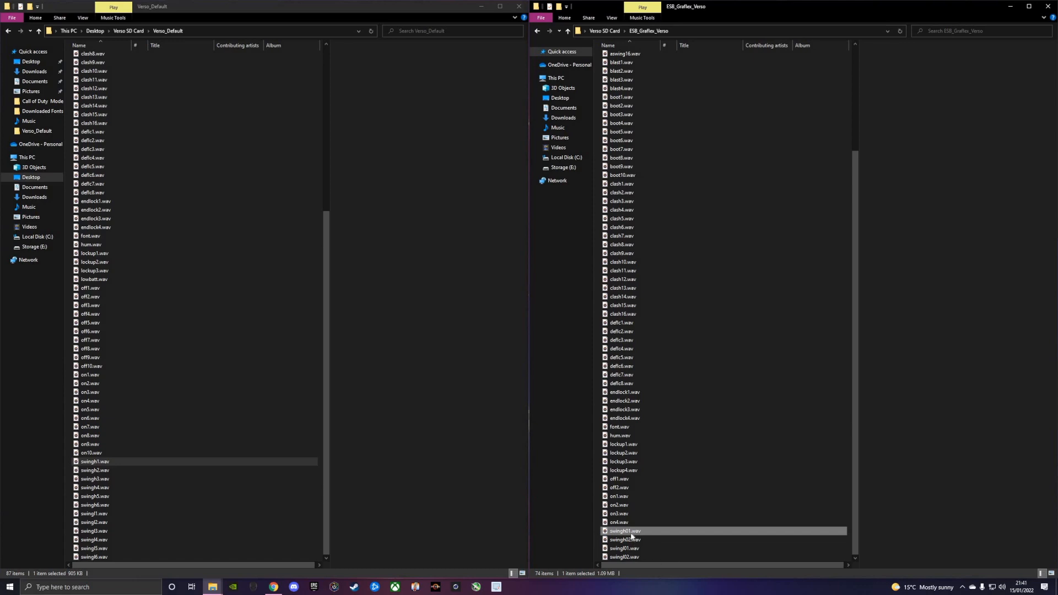
mouse_move(644, 516)
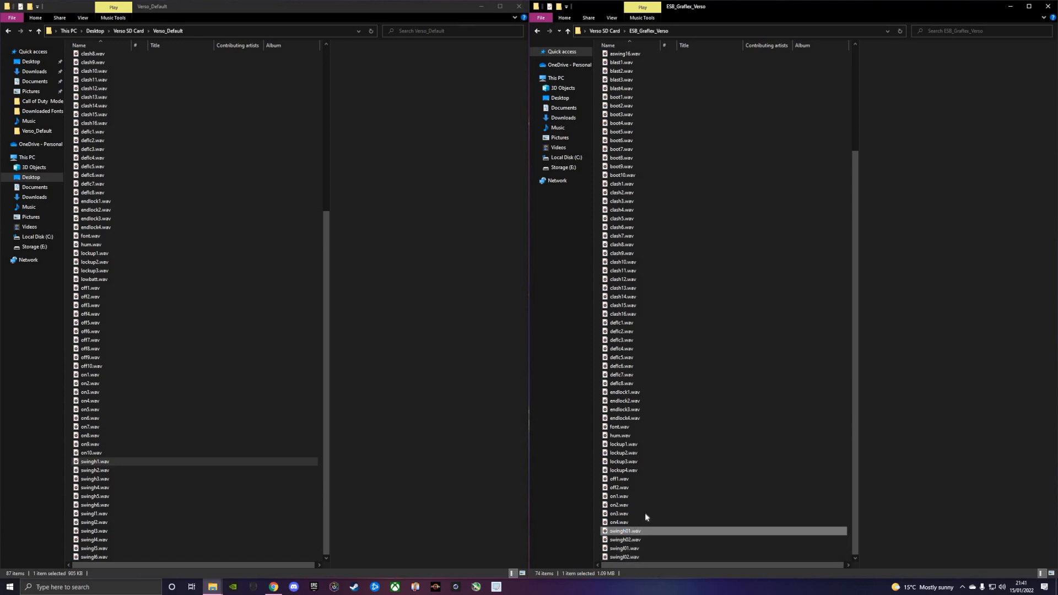
- Rename the swing files, starting with swingh01.wav, dropping the leading zero
right_click(623, 531)
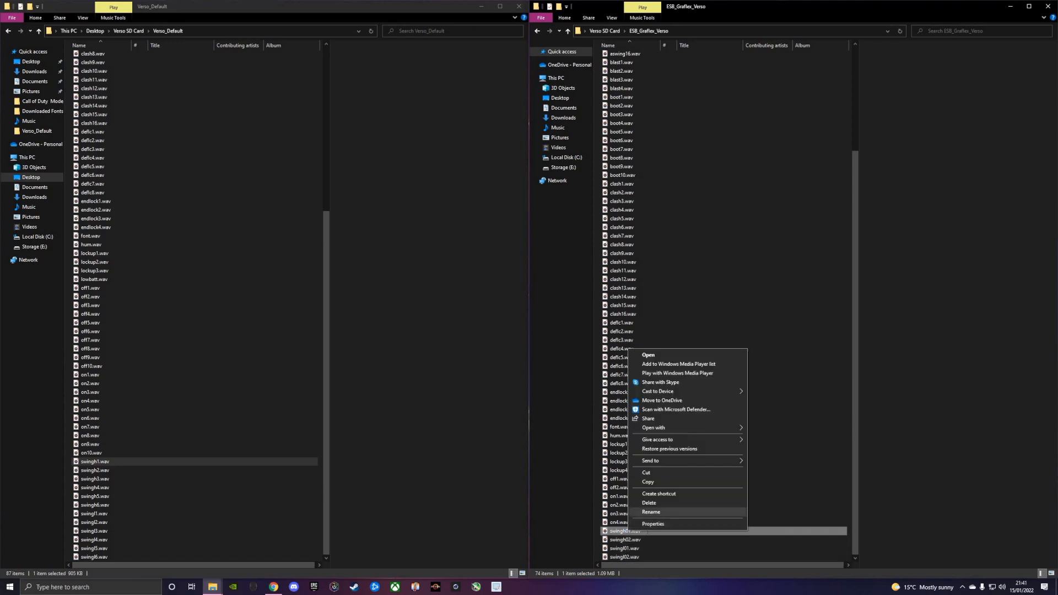
left_click(652, 511)
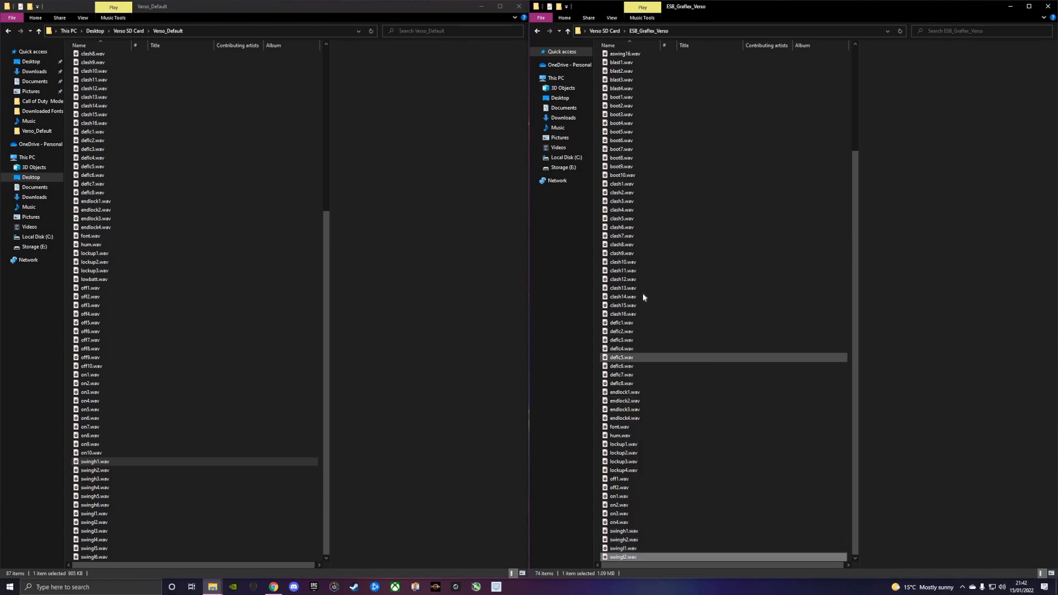
mouse_move(623, 296)
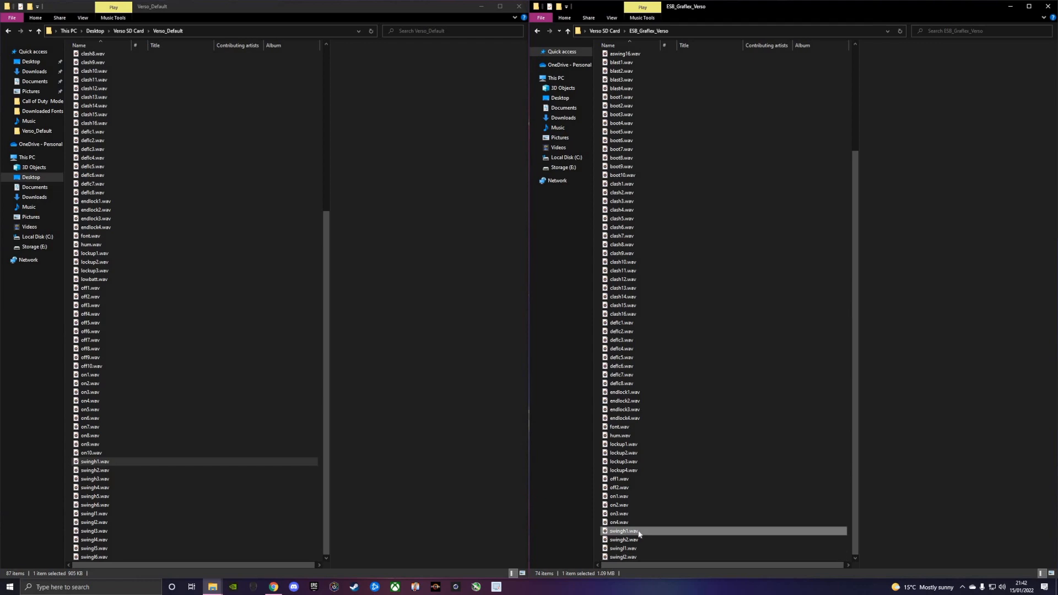
mouse_move(661, 549)
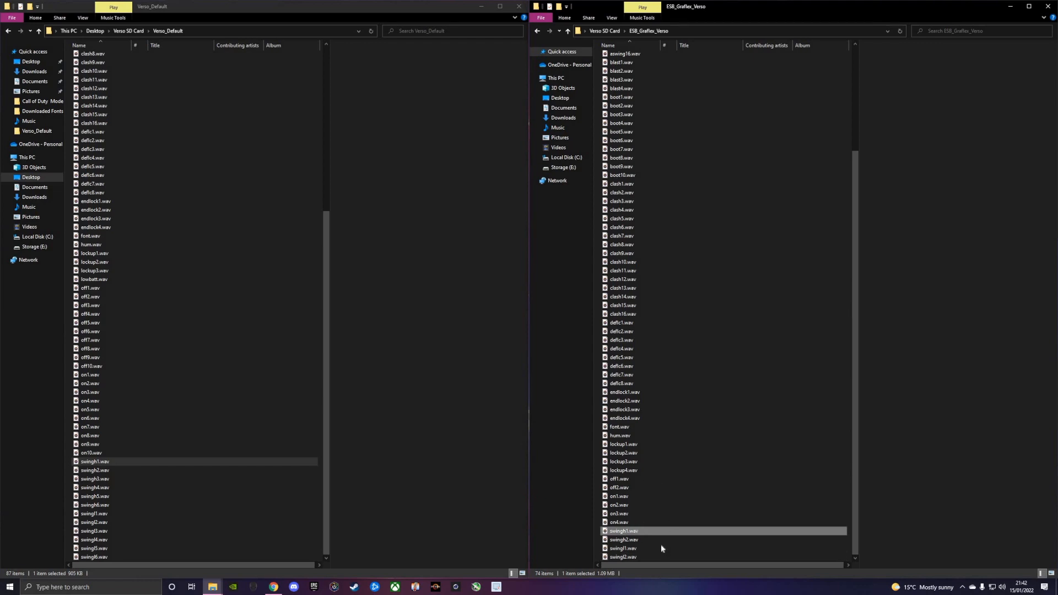
mouse_move(209, 434)
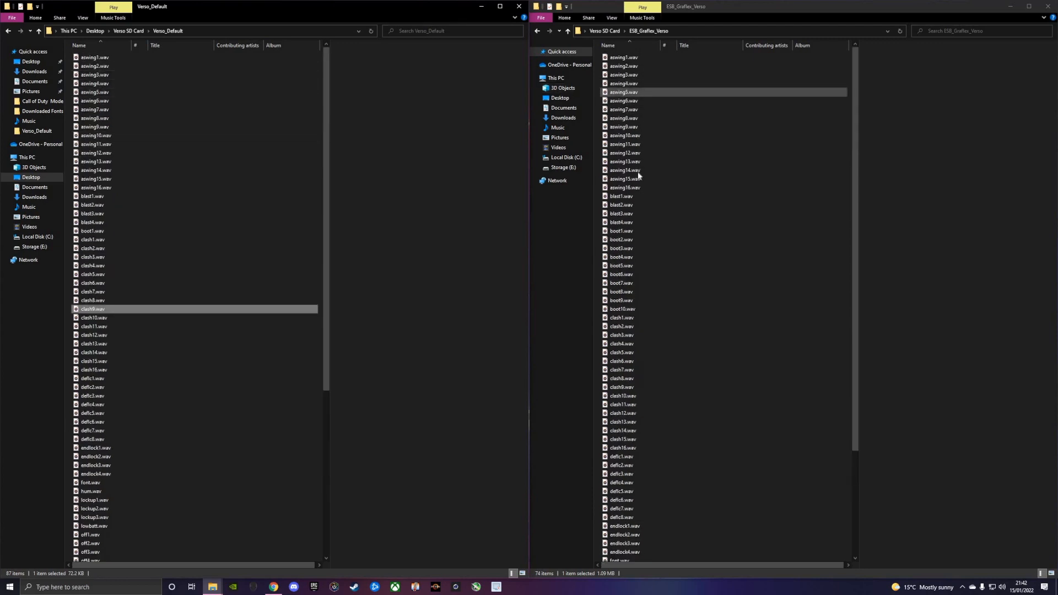
scroll("down", 3)
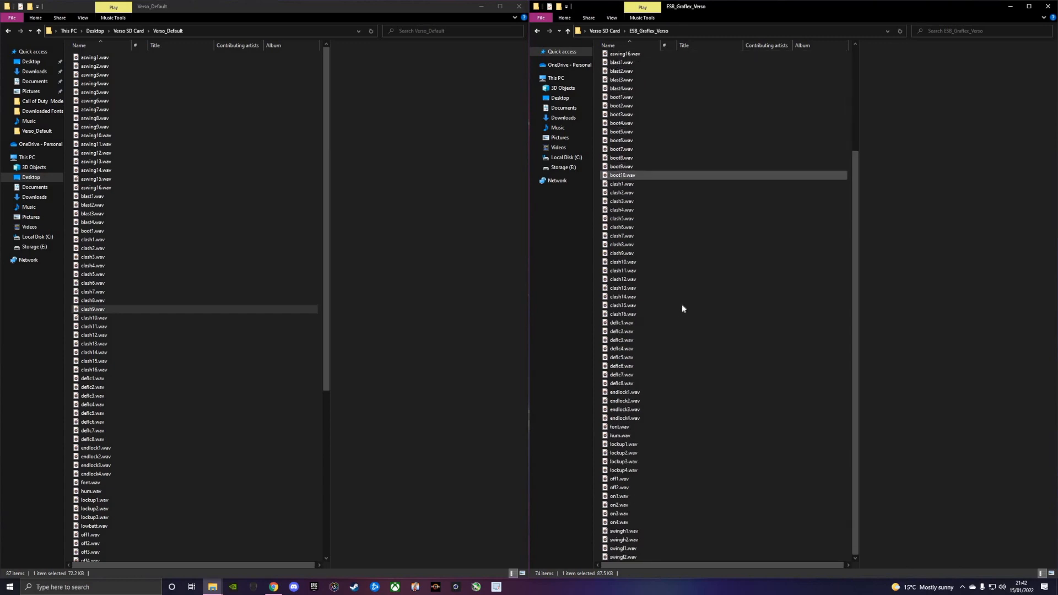
- Return to the Verso SD Card root and preview config.ini's font list
left_click(622, 305)
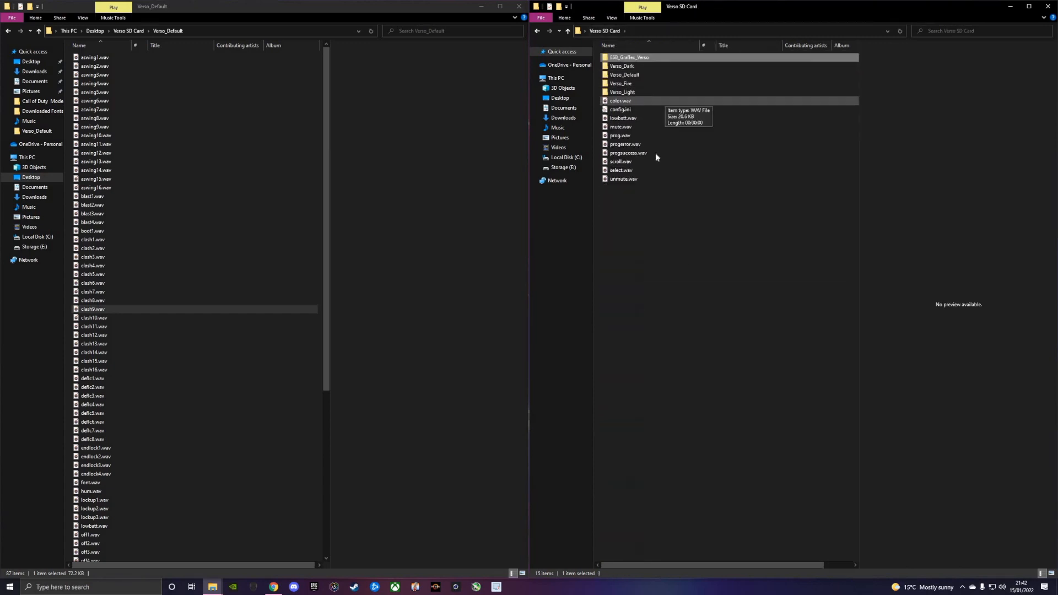
left_click(624, 144)
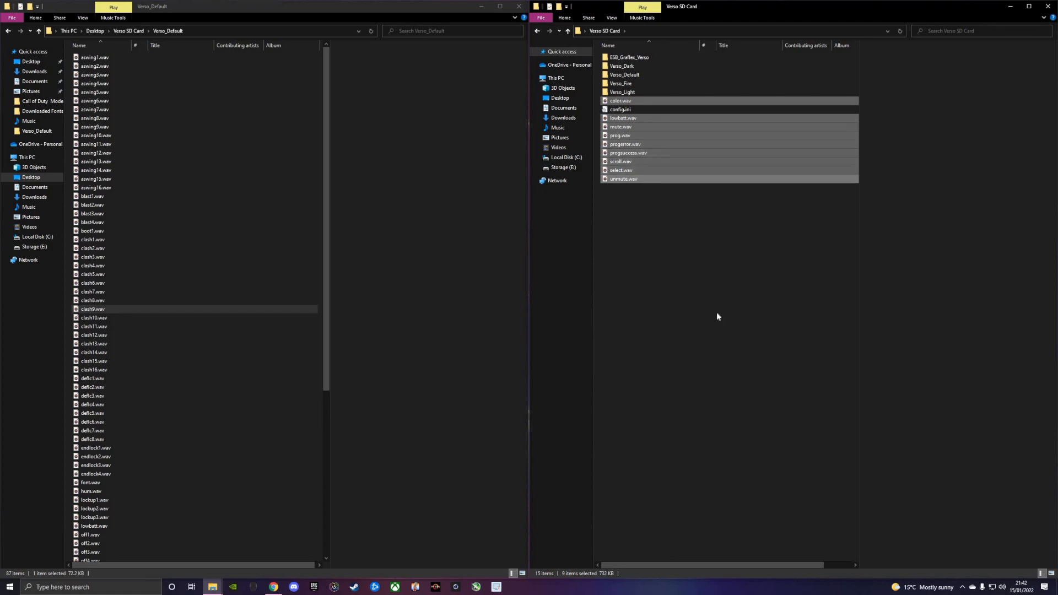
mouse_move(638, 77)
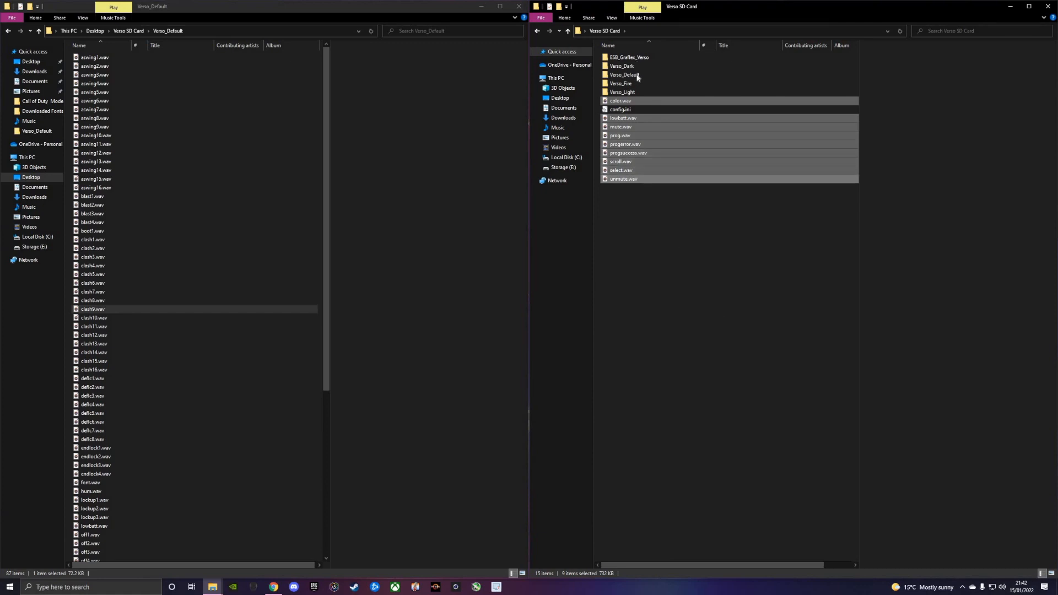
left_click(621, 66)
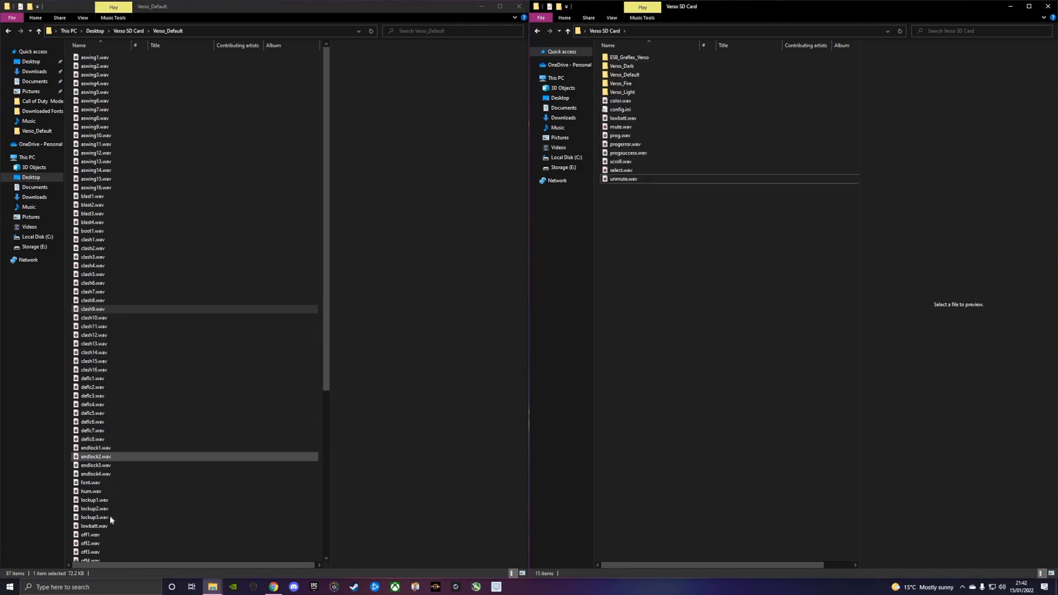
left_click(94, 517)
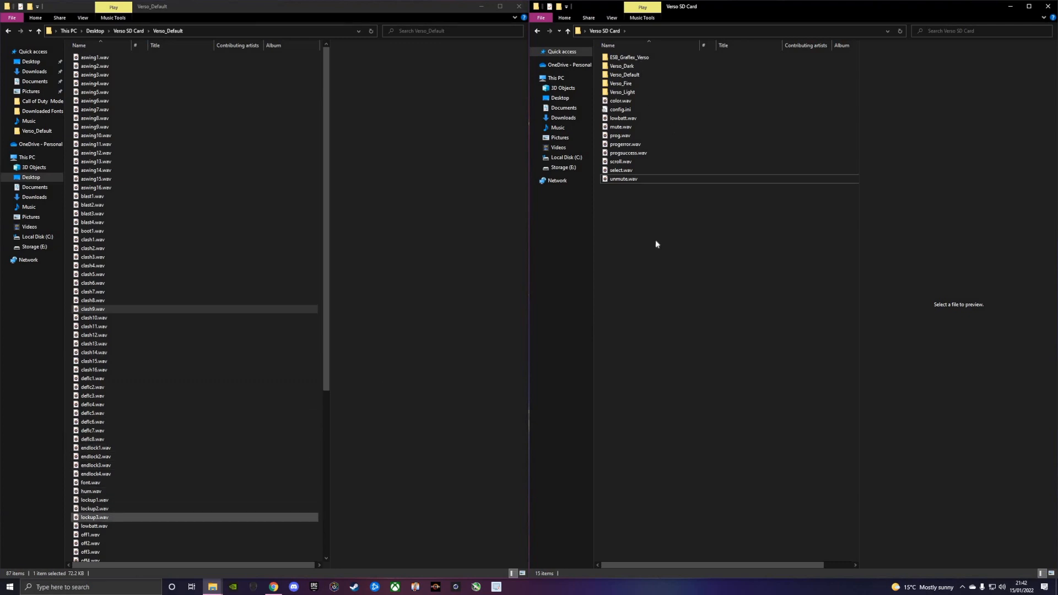
double_click(623, 57)
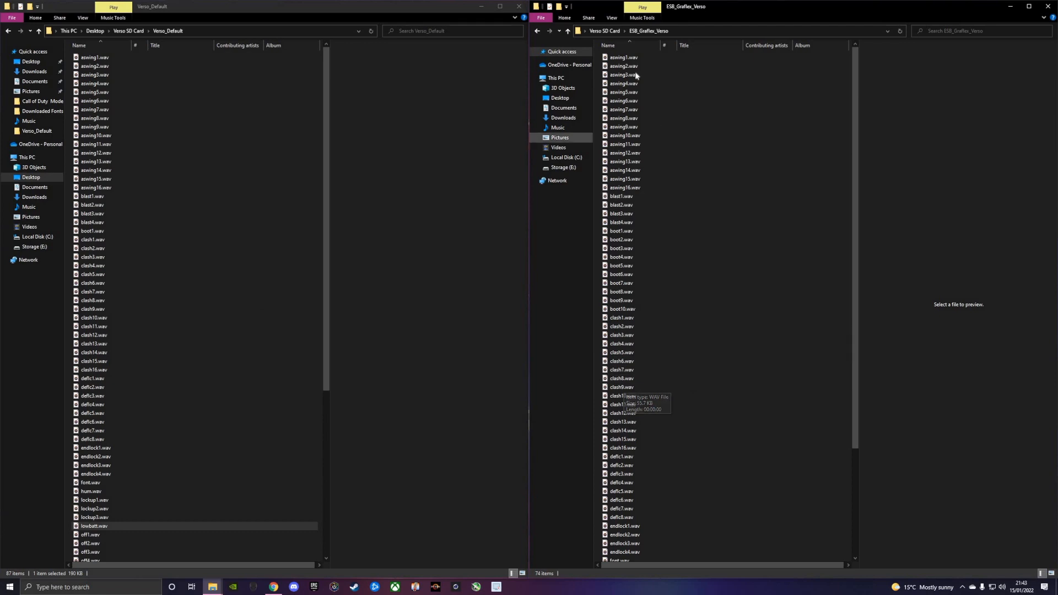
left_click(621, 57)
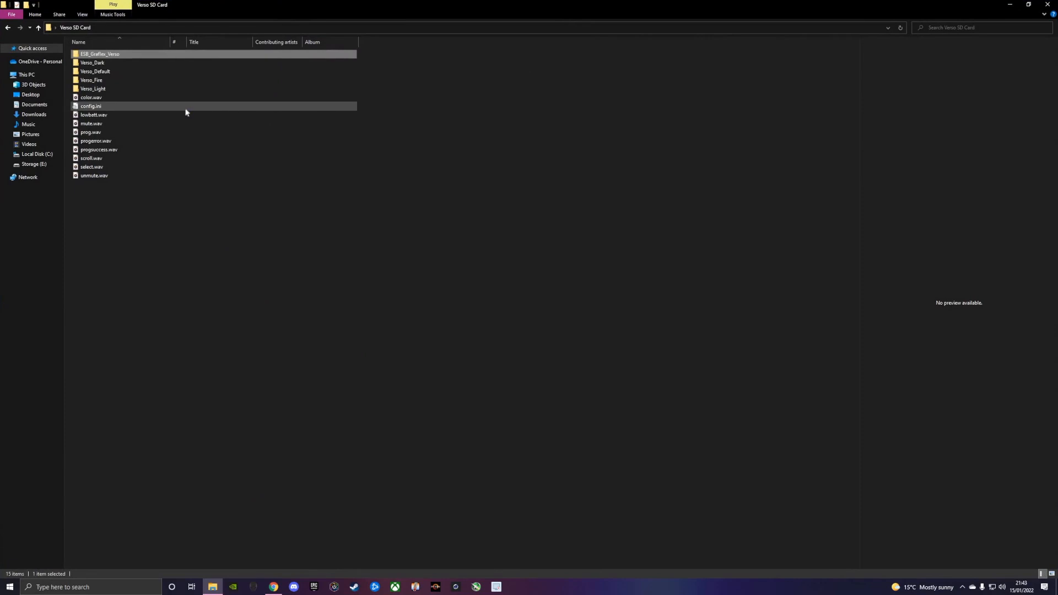
left_click(91, 105)
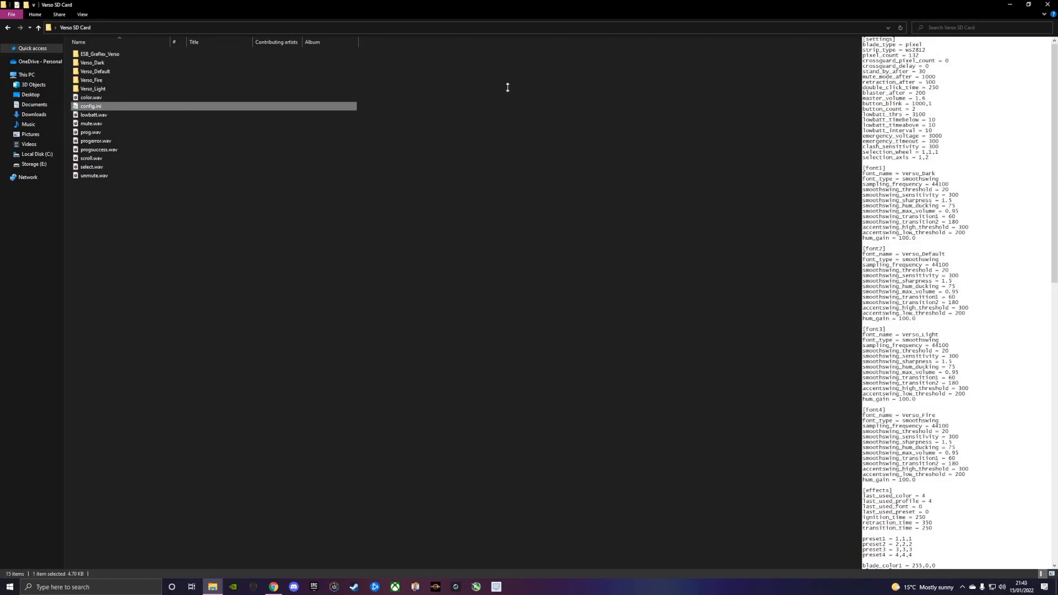
- Open config.ini in Notepad and scroll through its settings and font sections
double_click(91, 106)
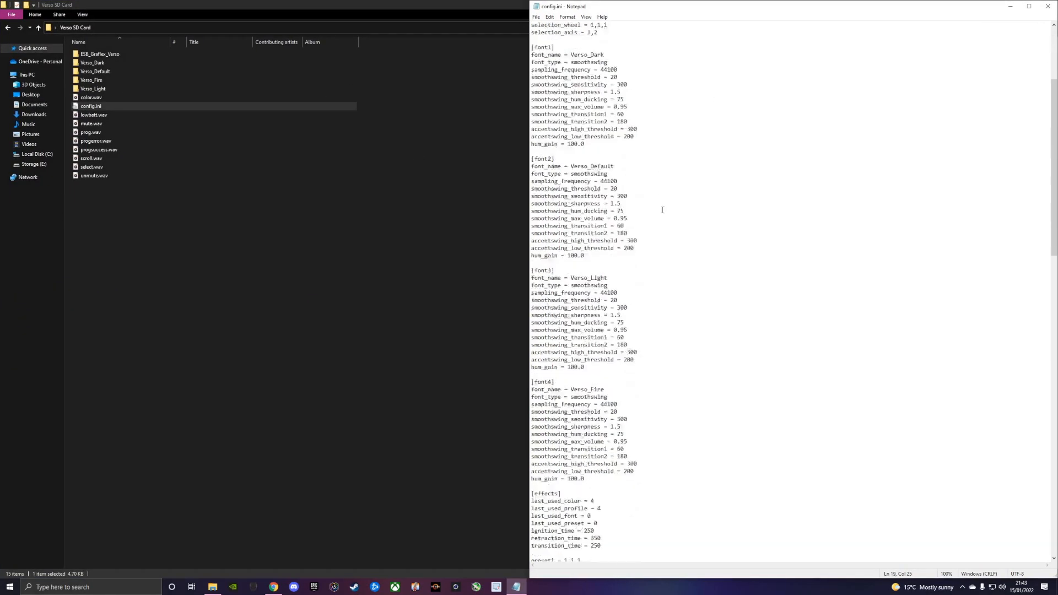
scroll("down", 3)
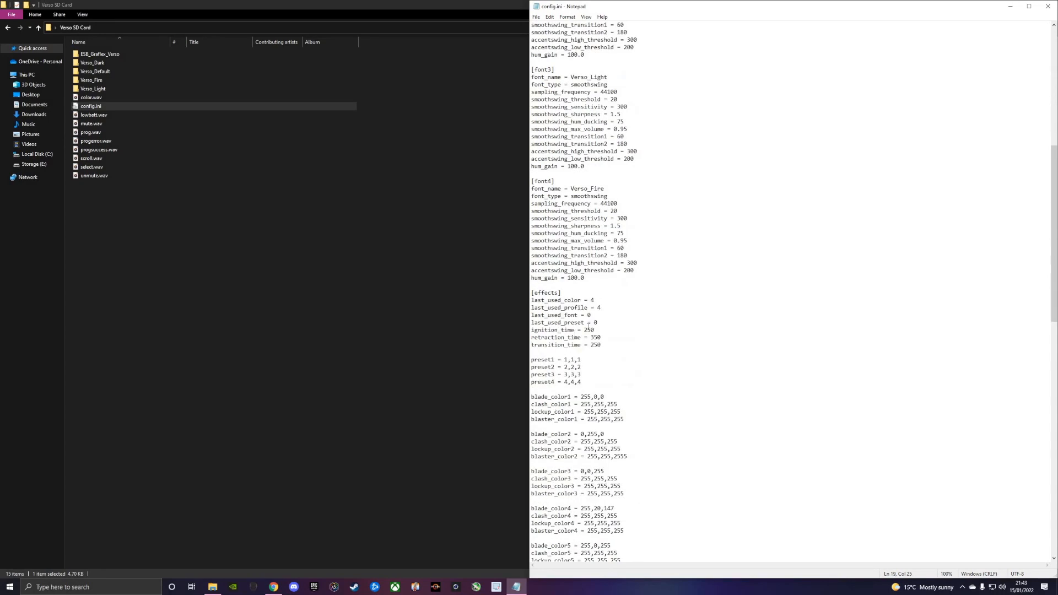
scroll("down", 3)
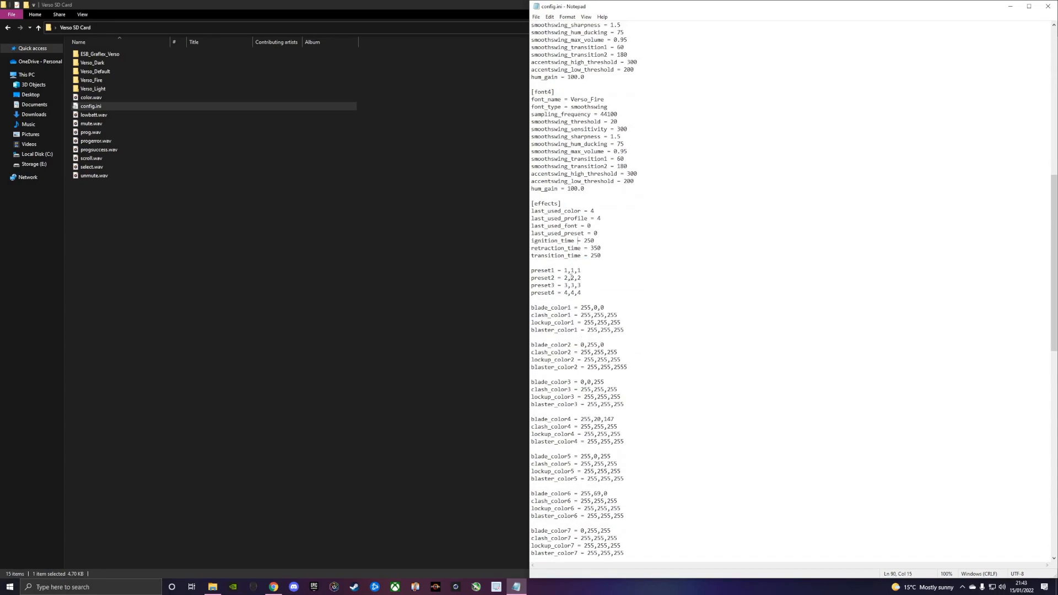
scroll("down", 3)
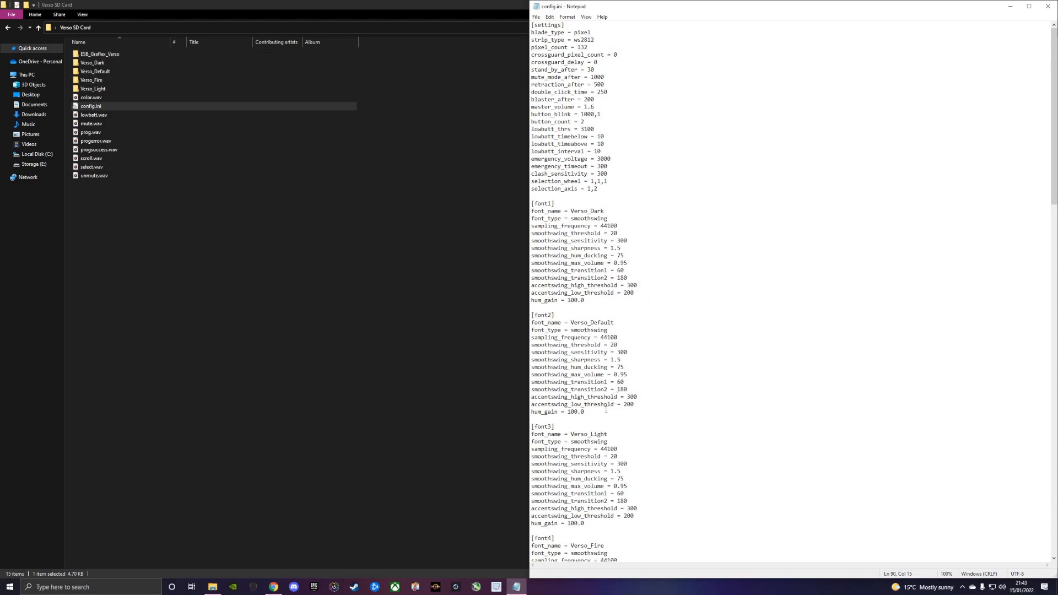
- Renumber the copied Verso_Fire section as [font5] and delete its font name
scroll("down", 3)
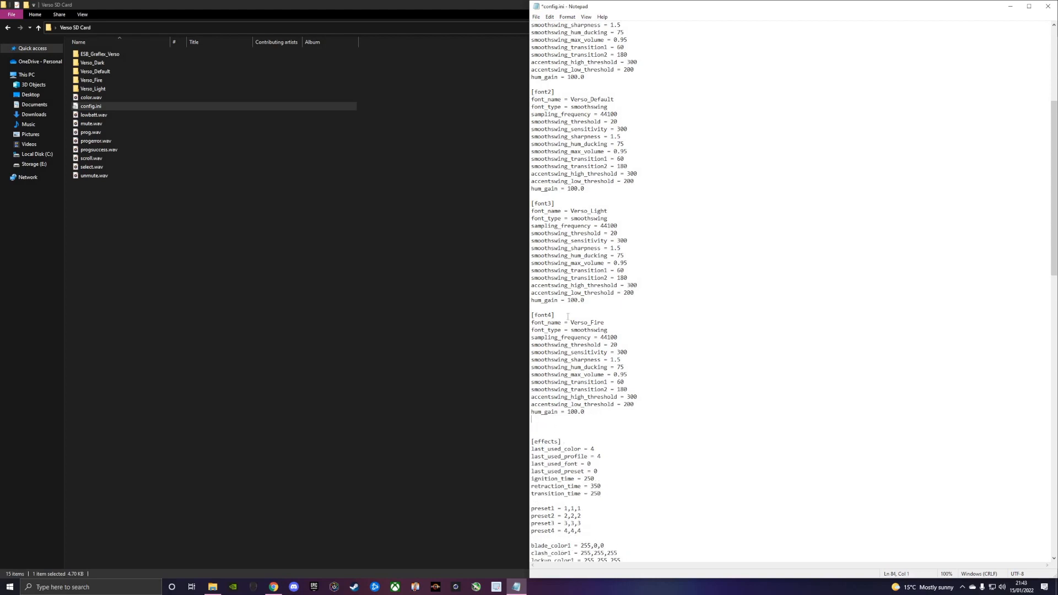
scroll("down", 3)
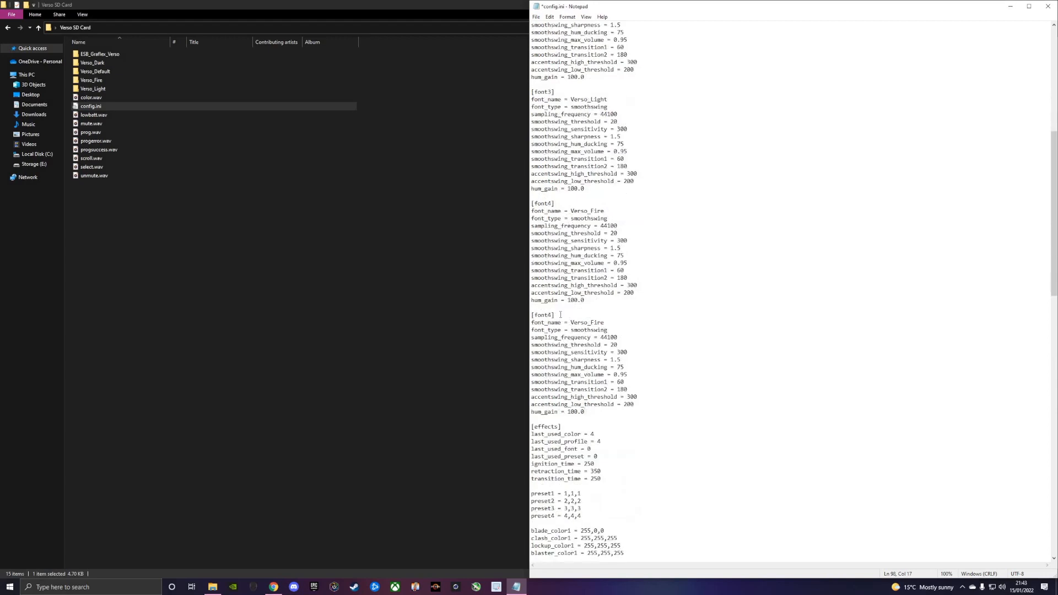
left_click(572, 315)
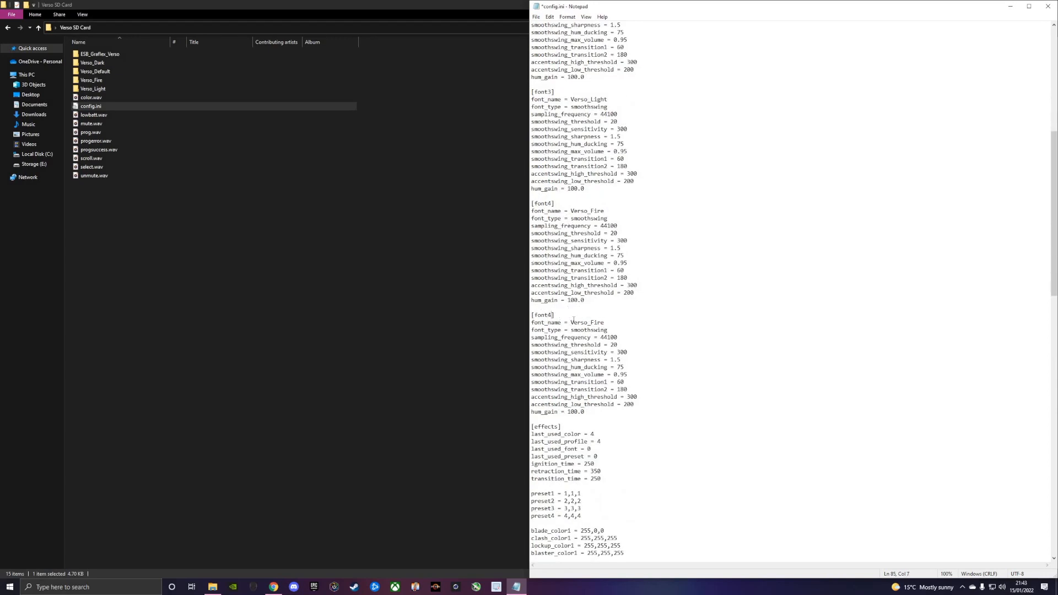
double_click(586, 322)
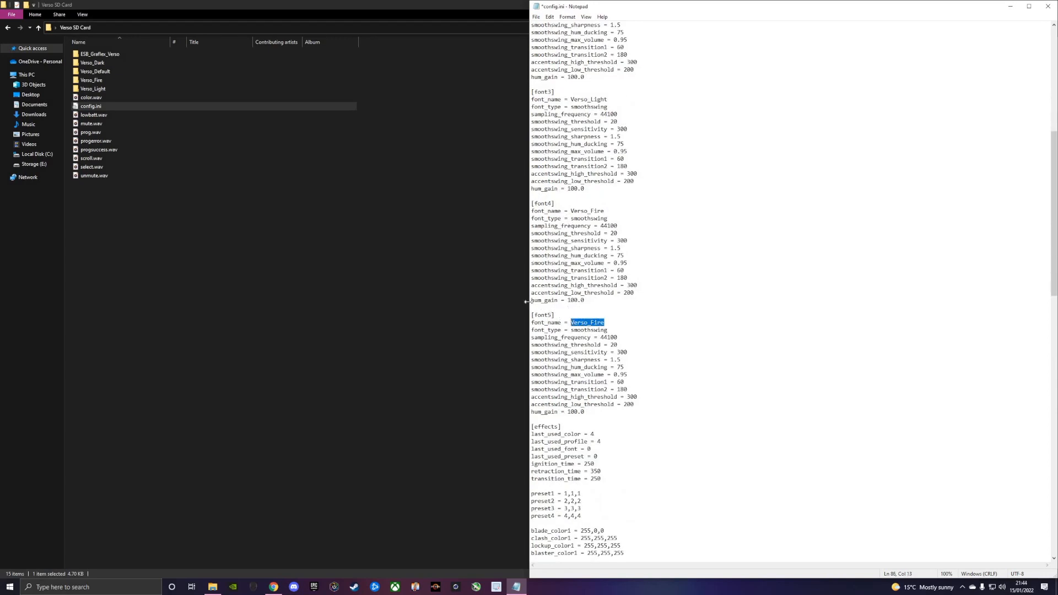
key("Delete")
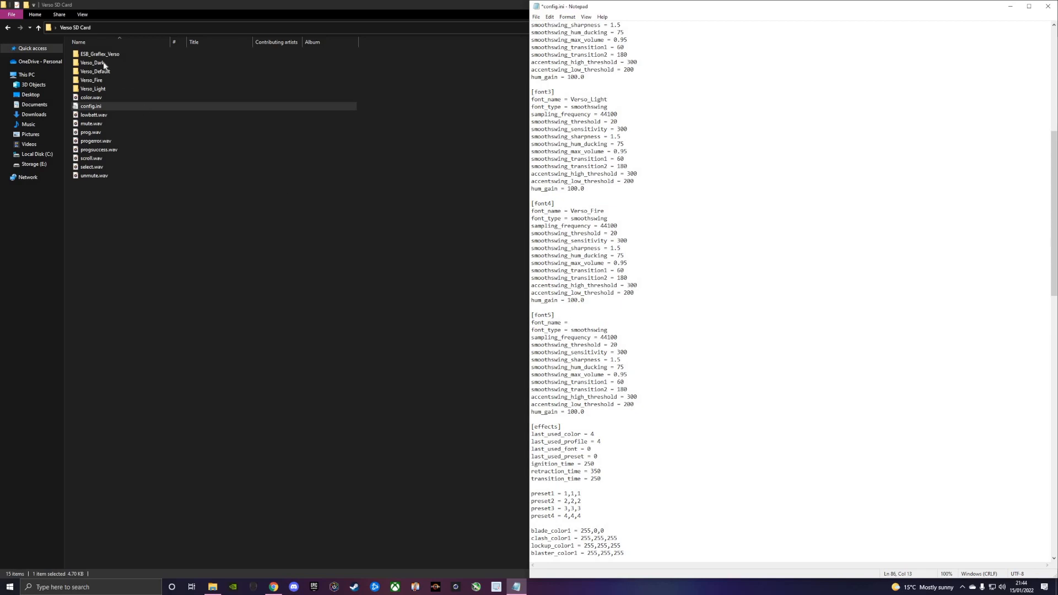
left_click(92, 62)
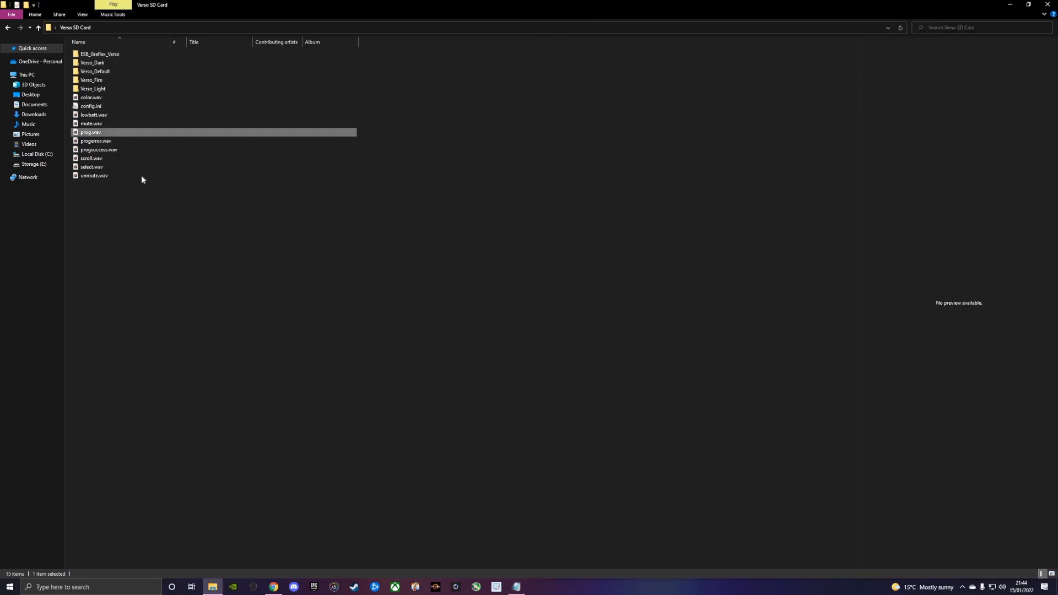
- Enter ESB_Graflex_Verso as the [font5] font name
right_click(100, 54)
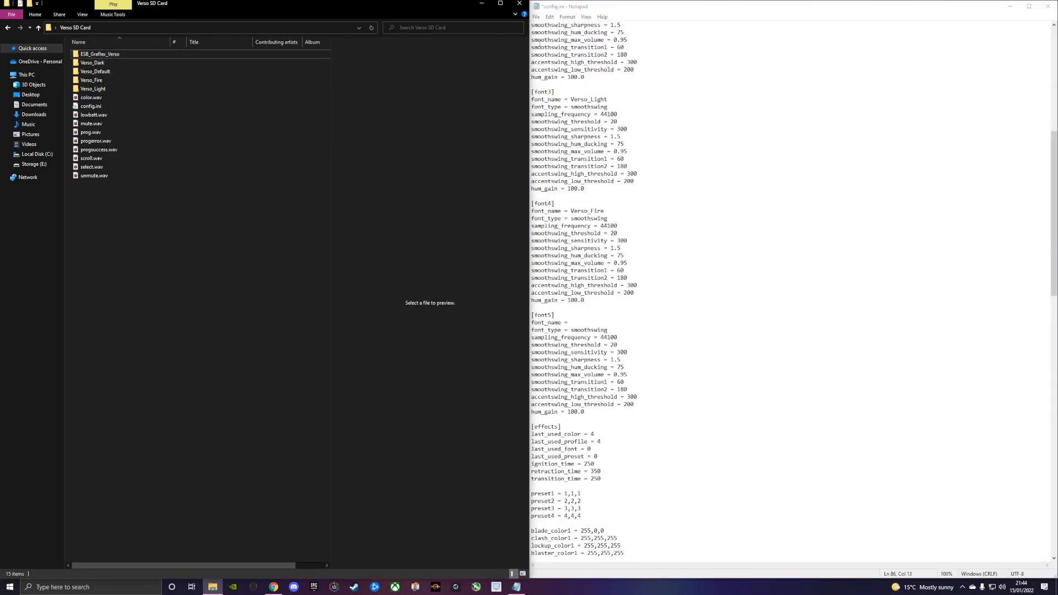
type("ESB_Graflex_Verso")
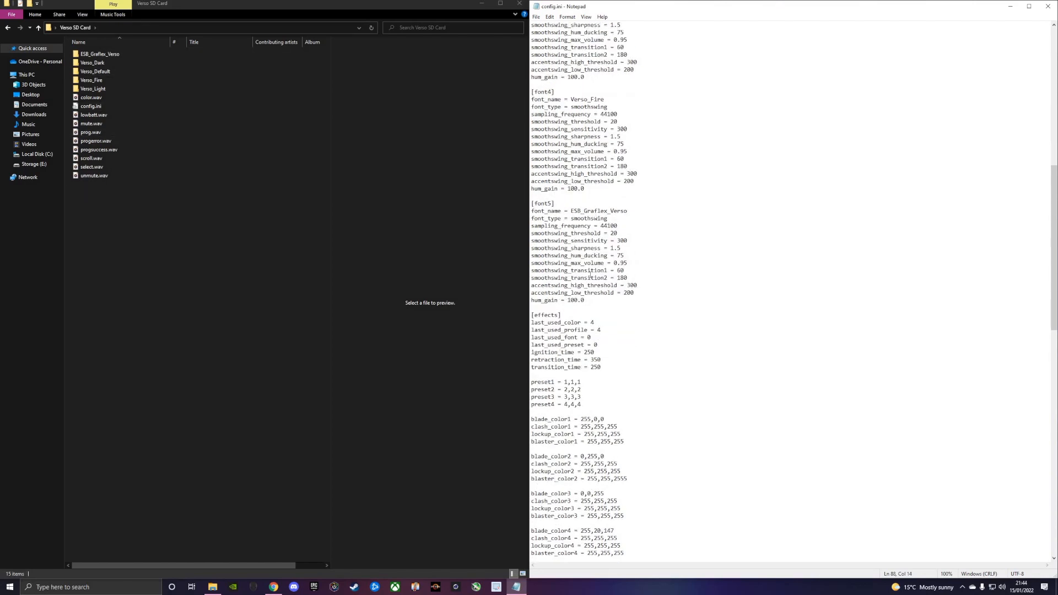
scroll("down", 3)
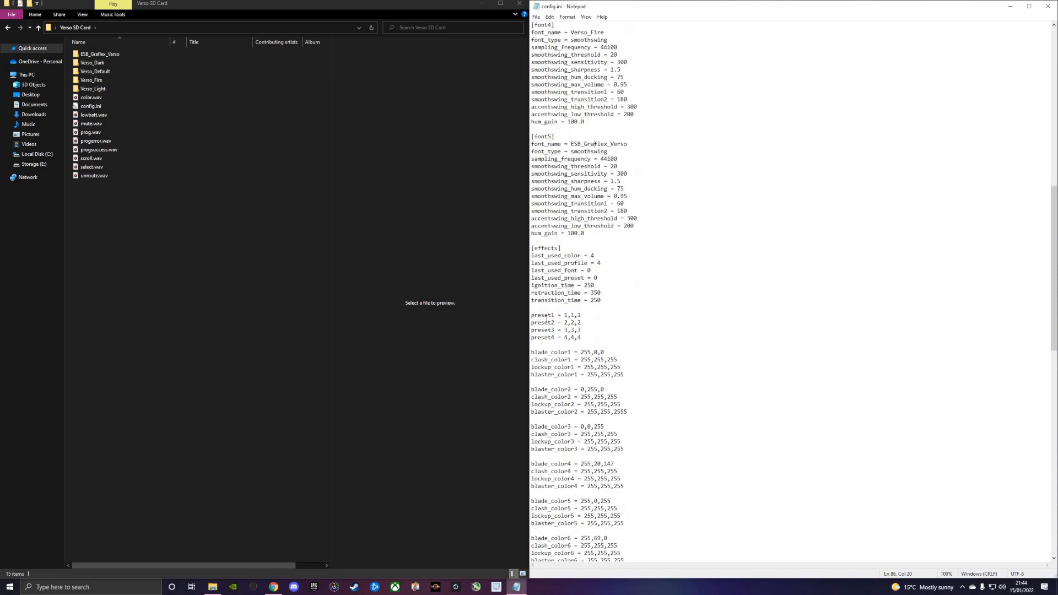
left_click(591, 330)
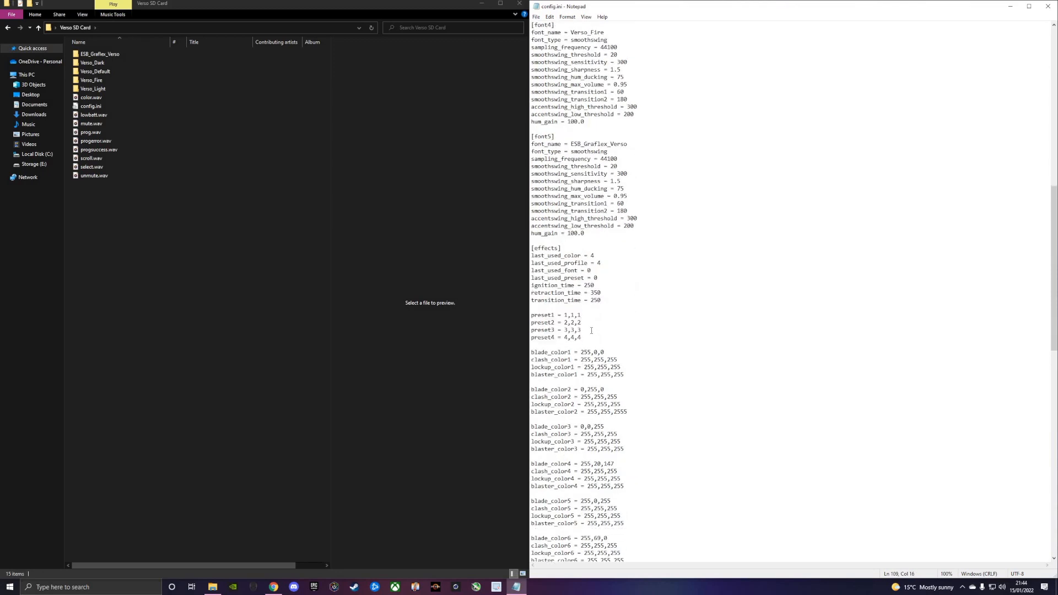
left_click_drag(531, 315, 582, 337)
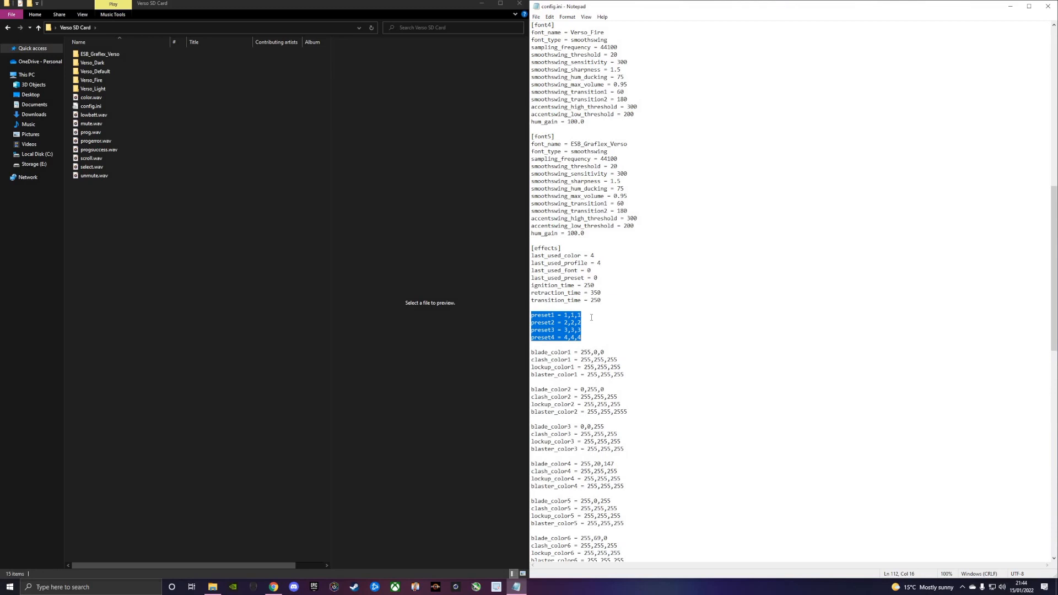
mouse_move(587, 316)
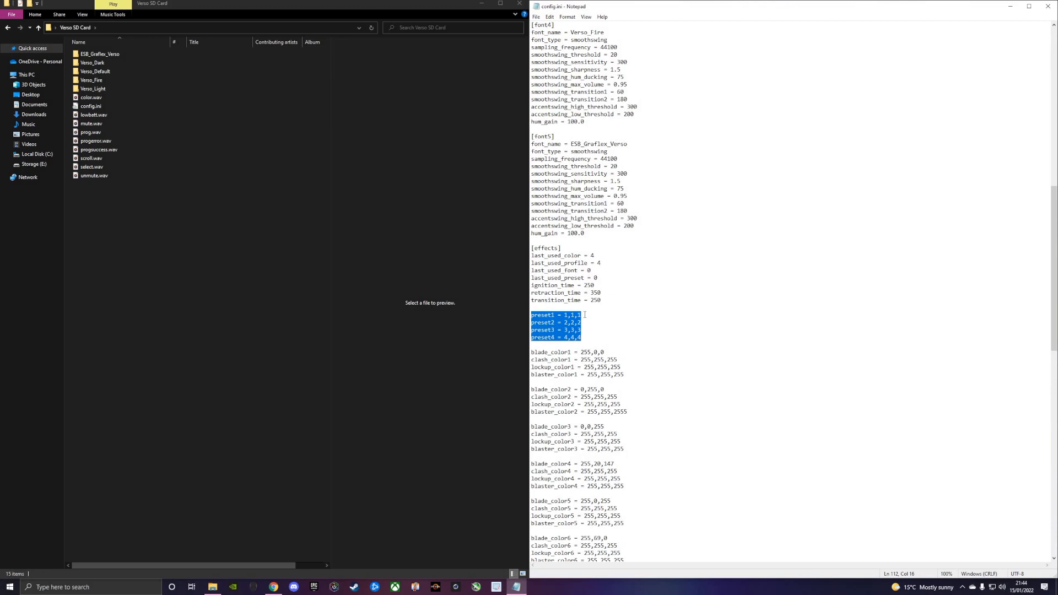
left_click(582, 315)
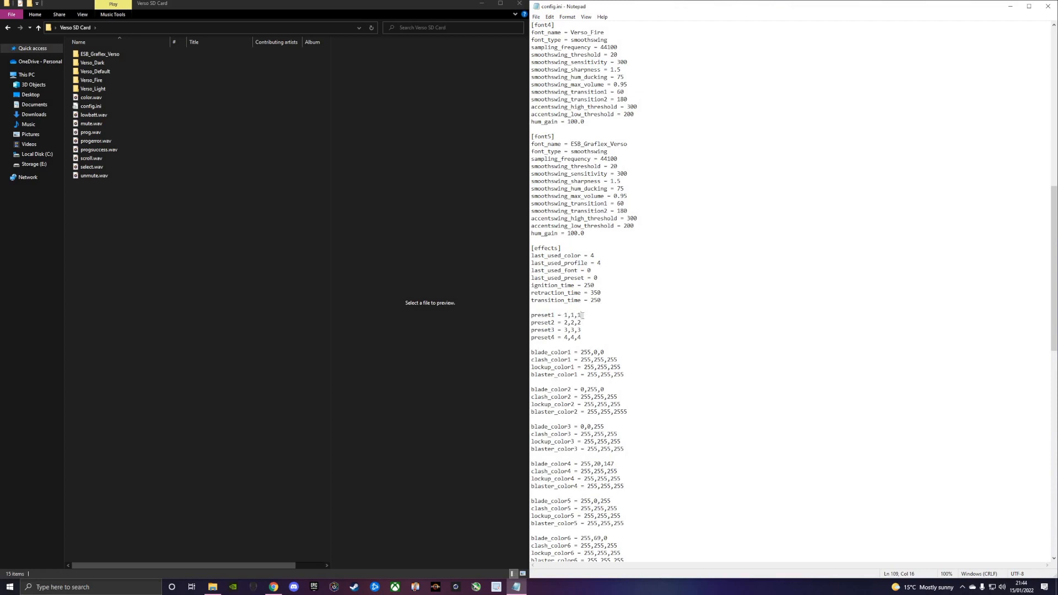
double_click(572, 315)
type(" c,")
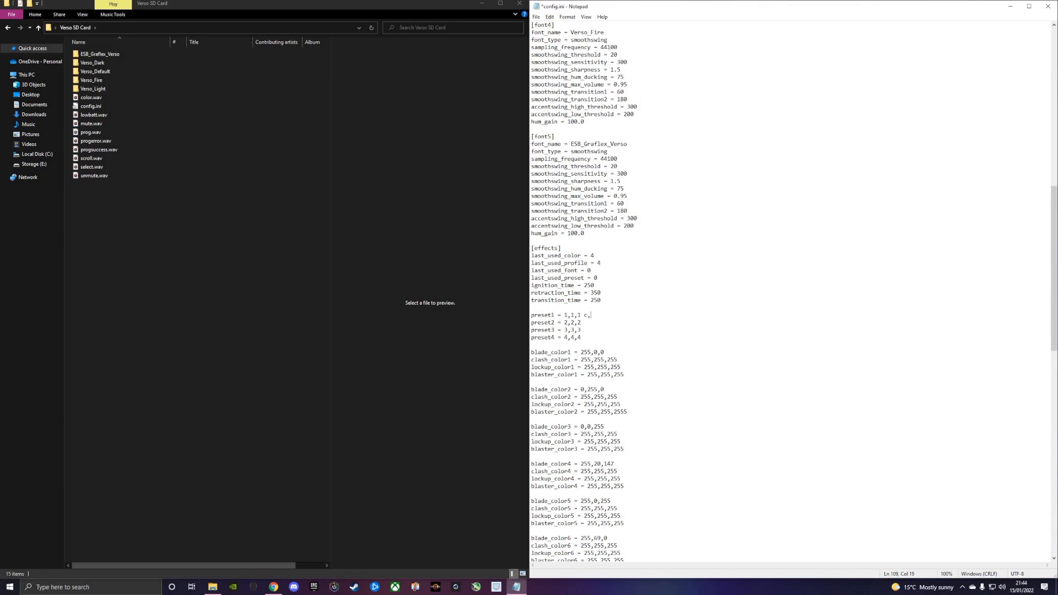
type("p,")
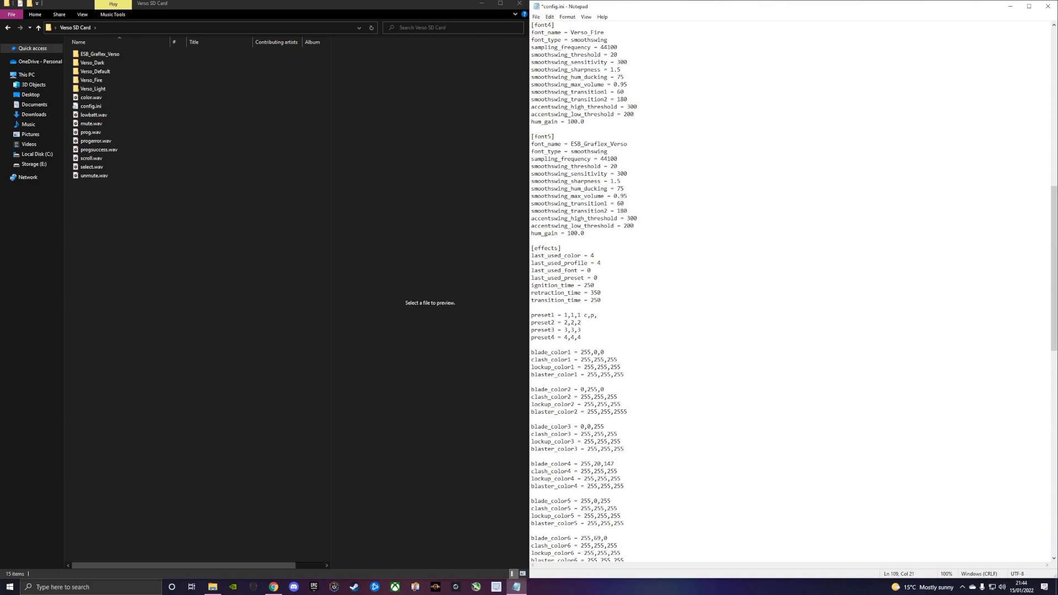
type("f")
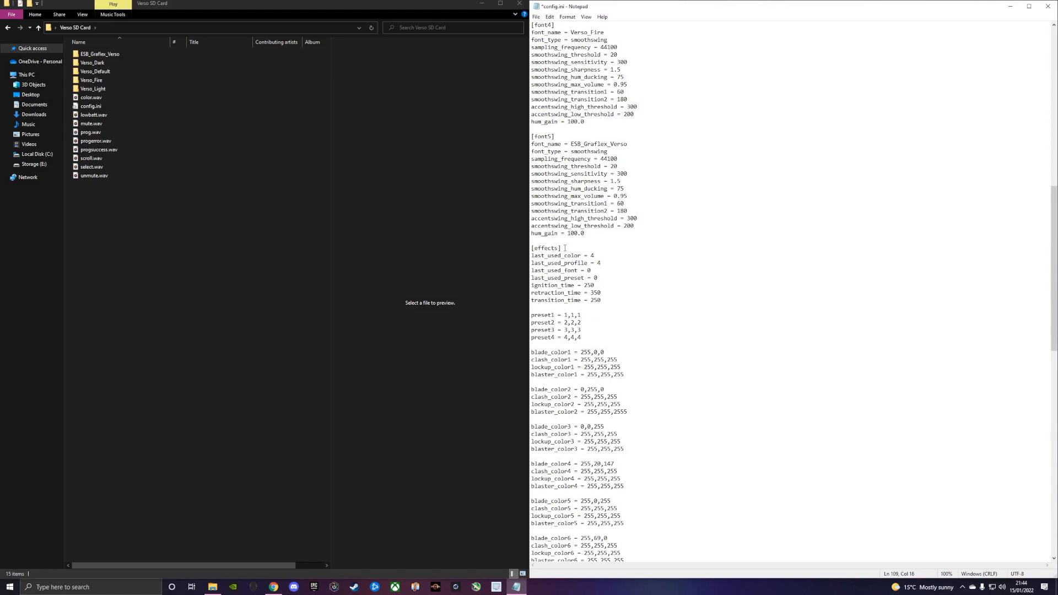
scroll("down", 3)
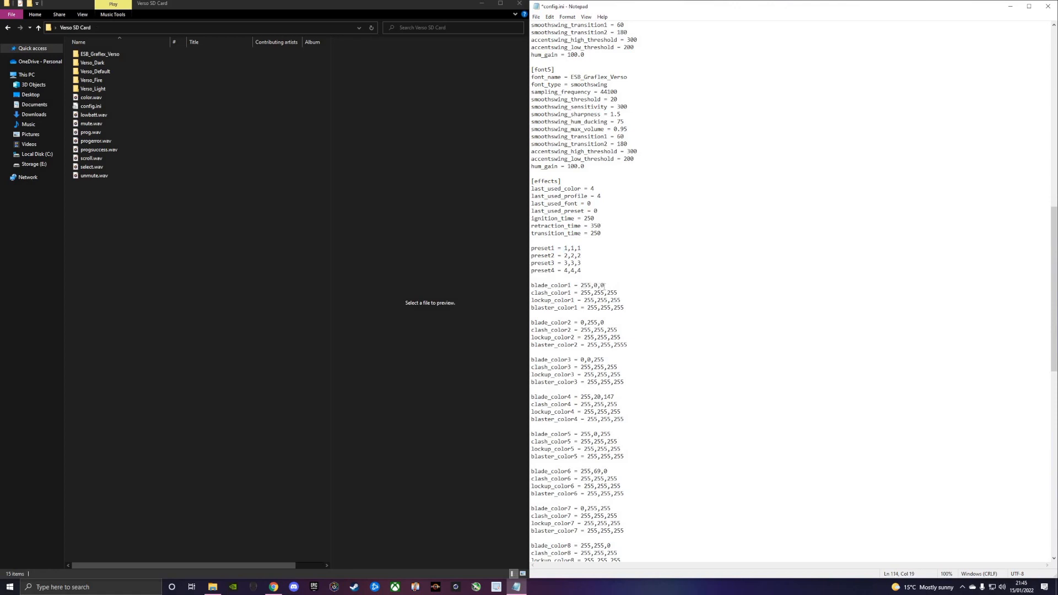
double_click(591, 284)
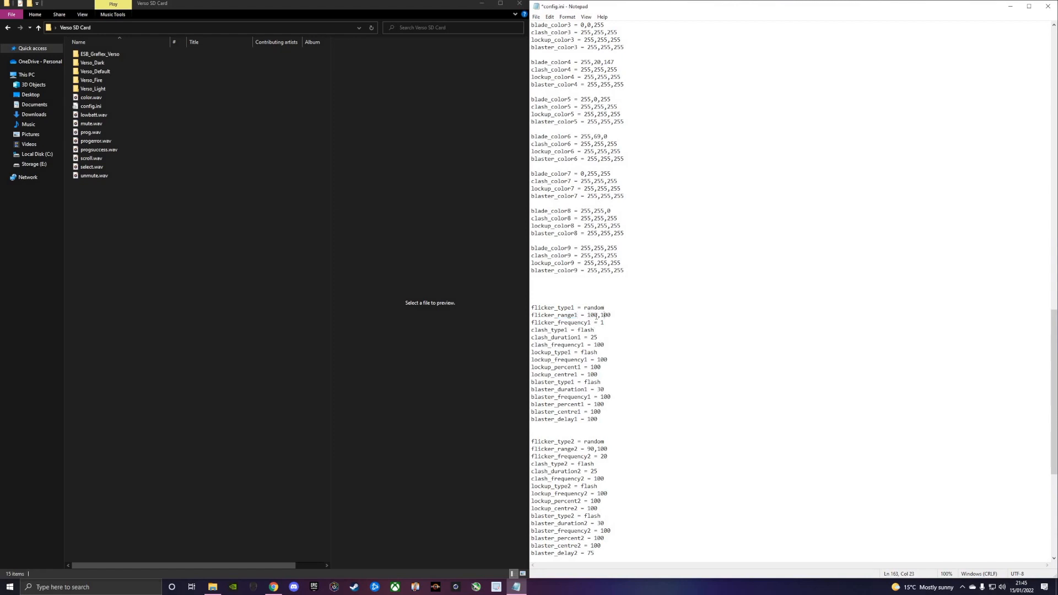
double_click(587, 316)
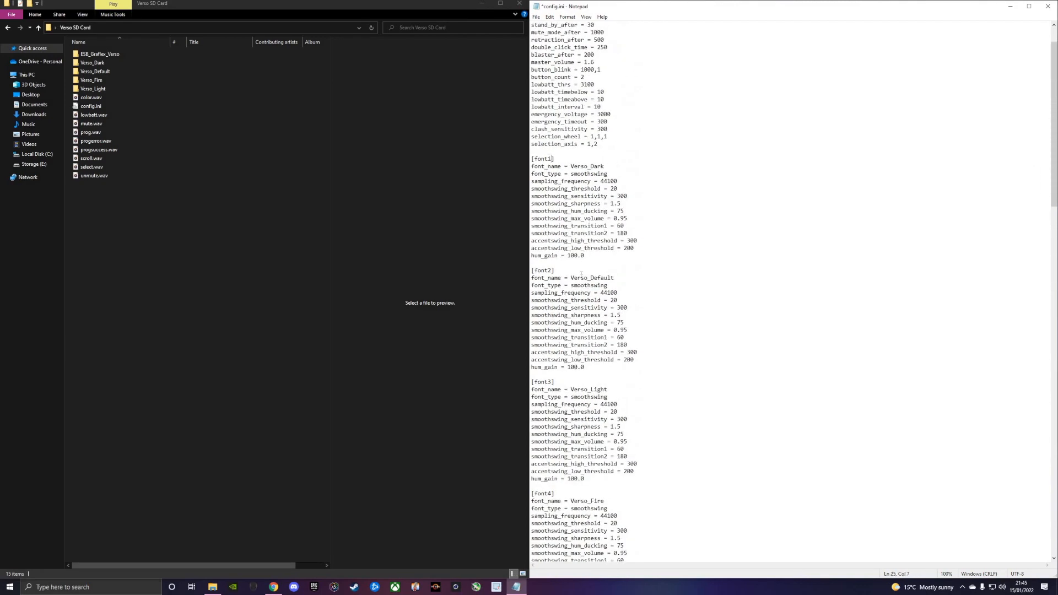
scroll("down", 3)
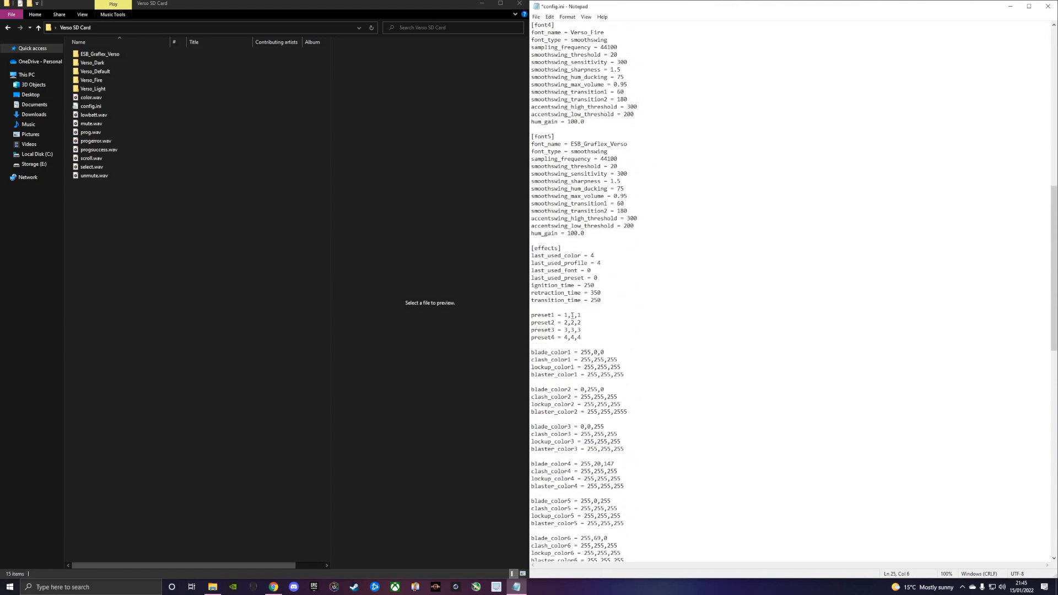
double_click(565, 315)
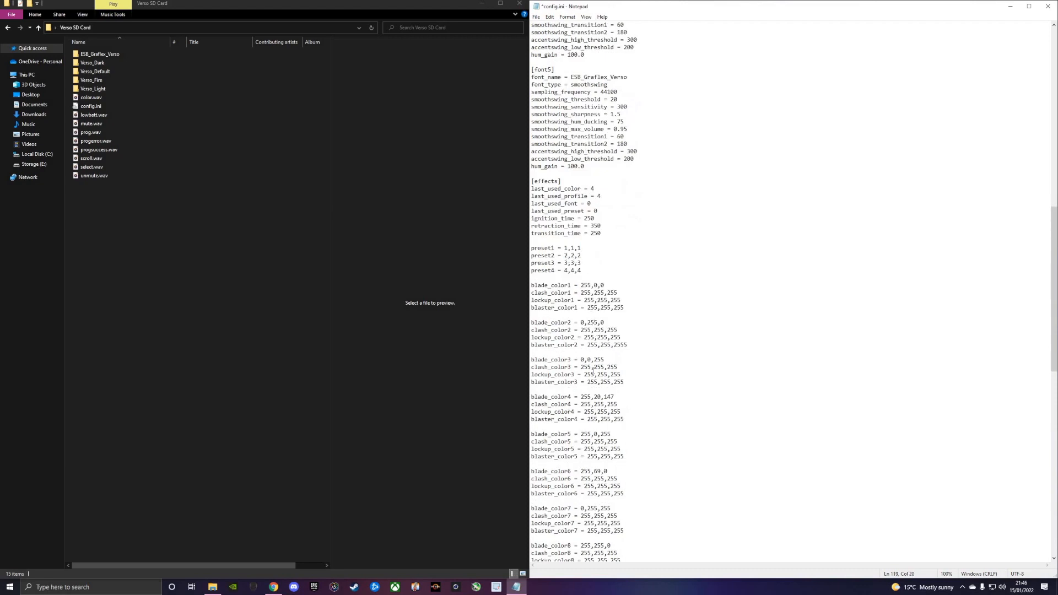
scroll("down", 3)
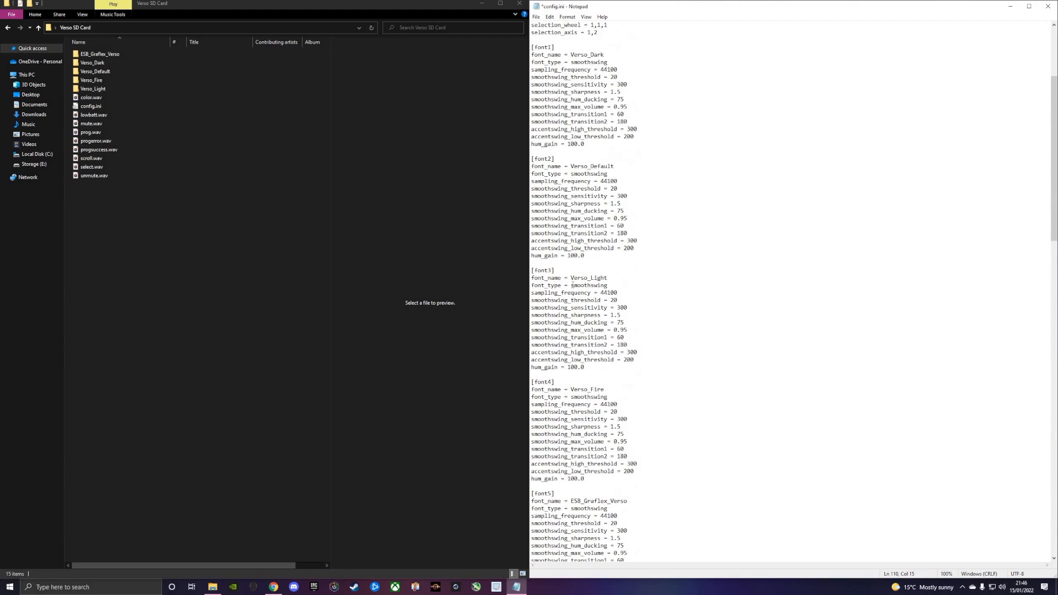
scroll("down", 3)
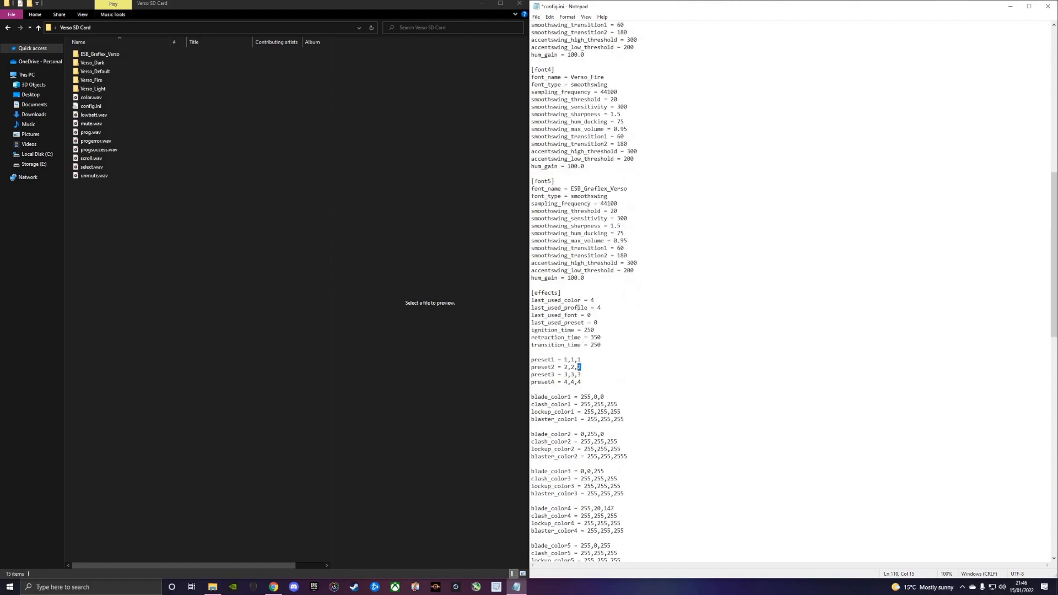
scroll("down", 3)
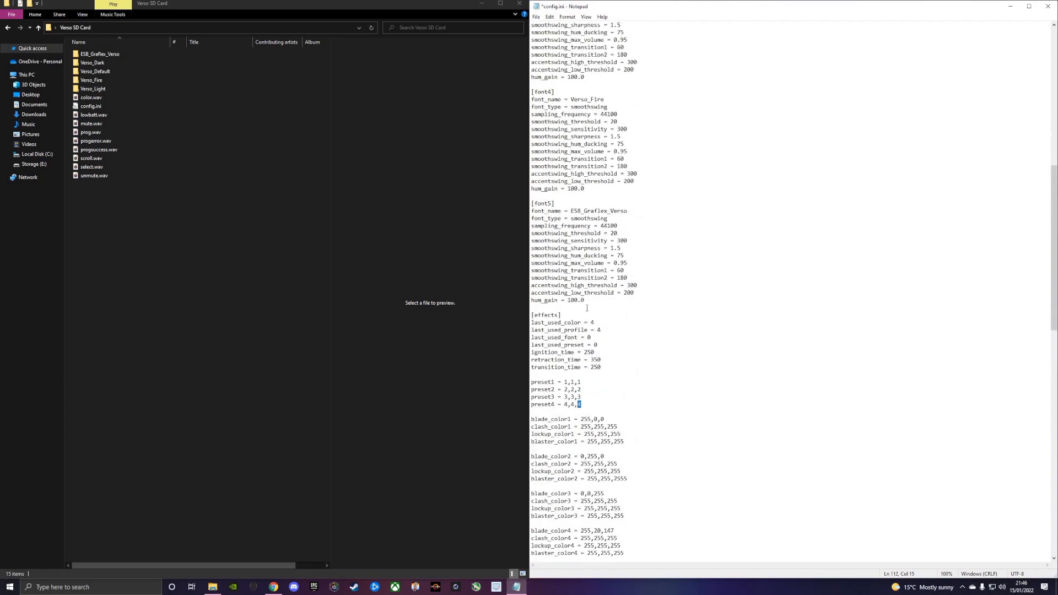
scroll("down", 3)
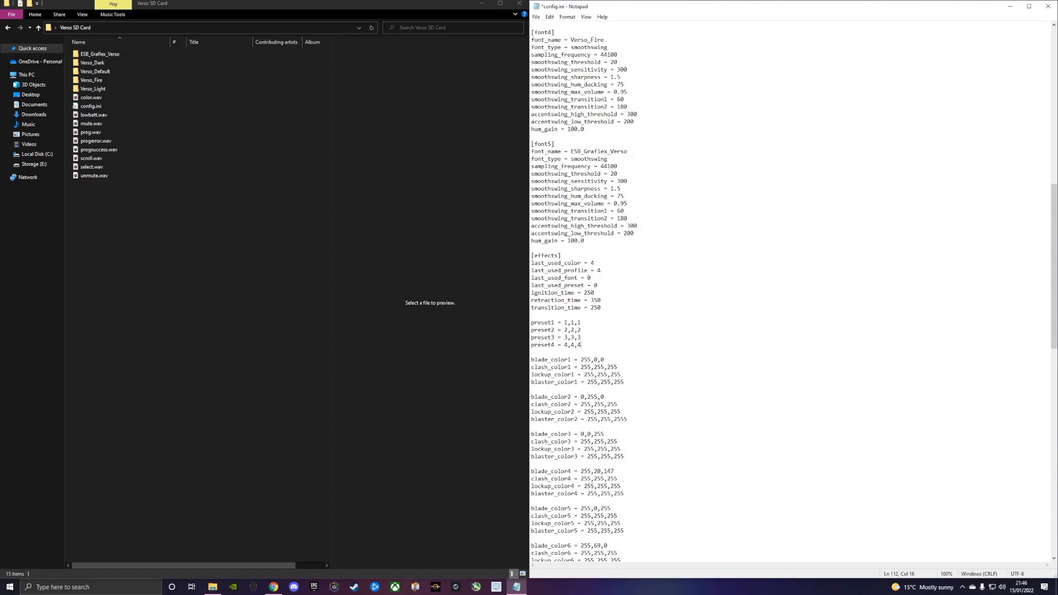
- Add a preset5 line to config.ini with the value 3,3,5
type("pr")
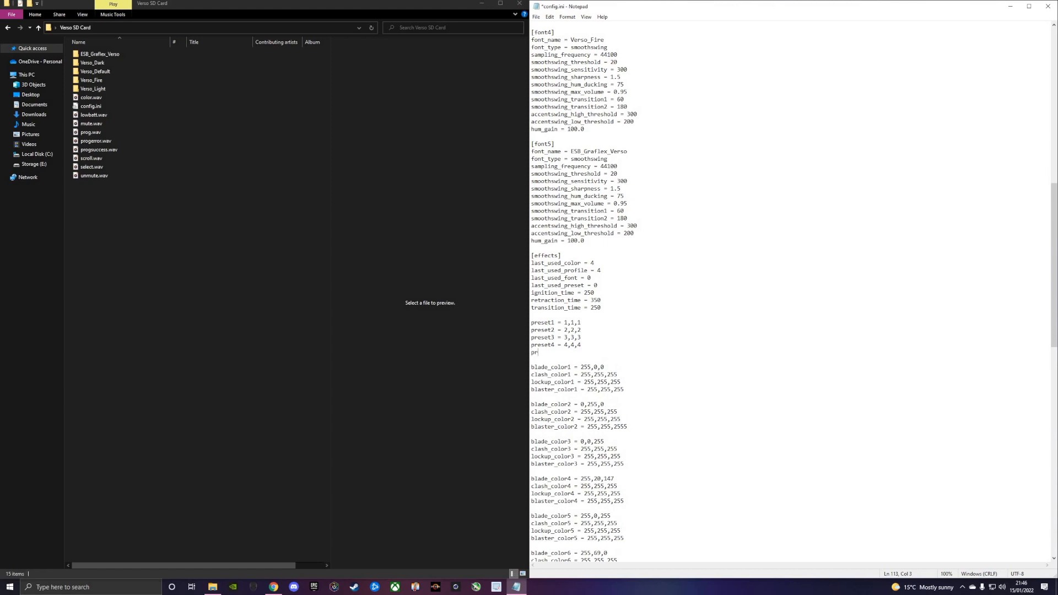
type("eset5 =")
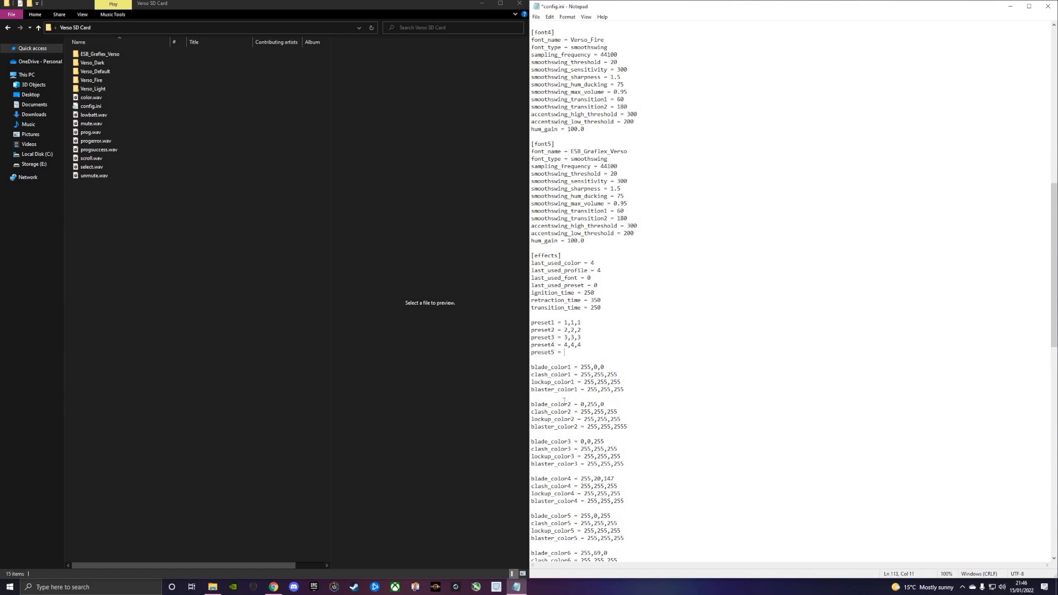
scroll("down", 3)
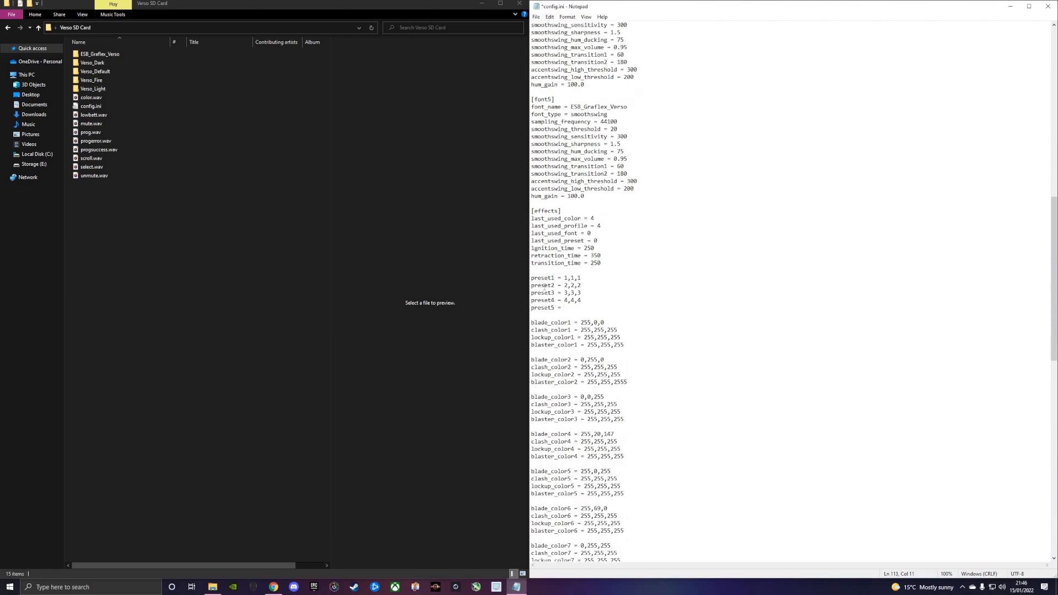
scroll("down", 3)
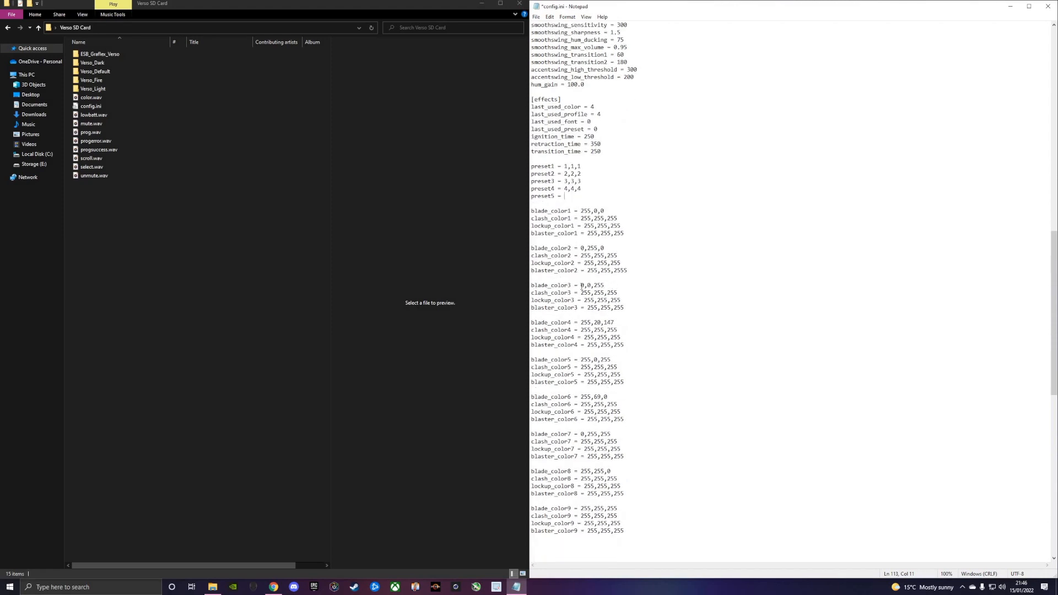
left_click(595, 285)
type(" 3,")
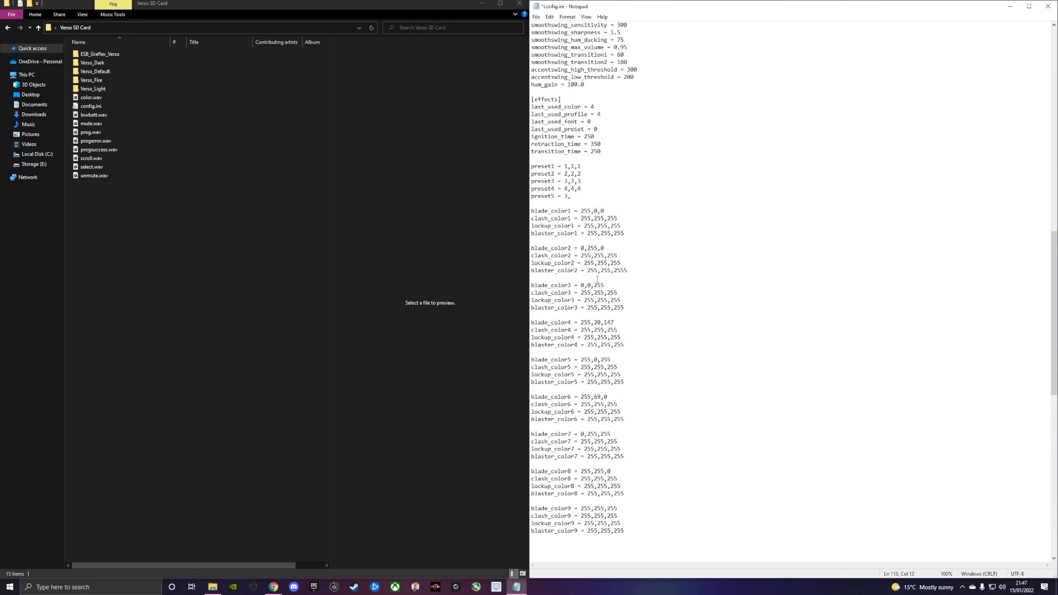
scroll("down", 3)
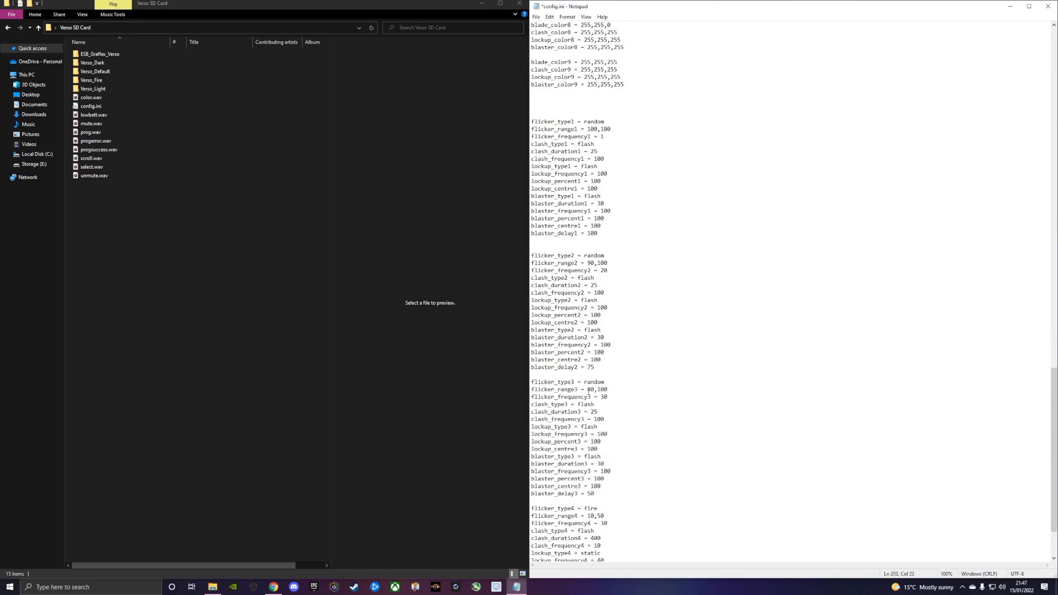
double_click(600, 389)
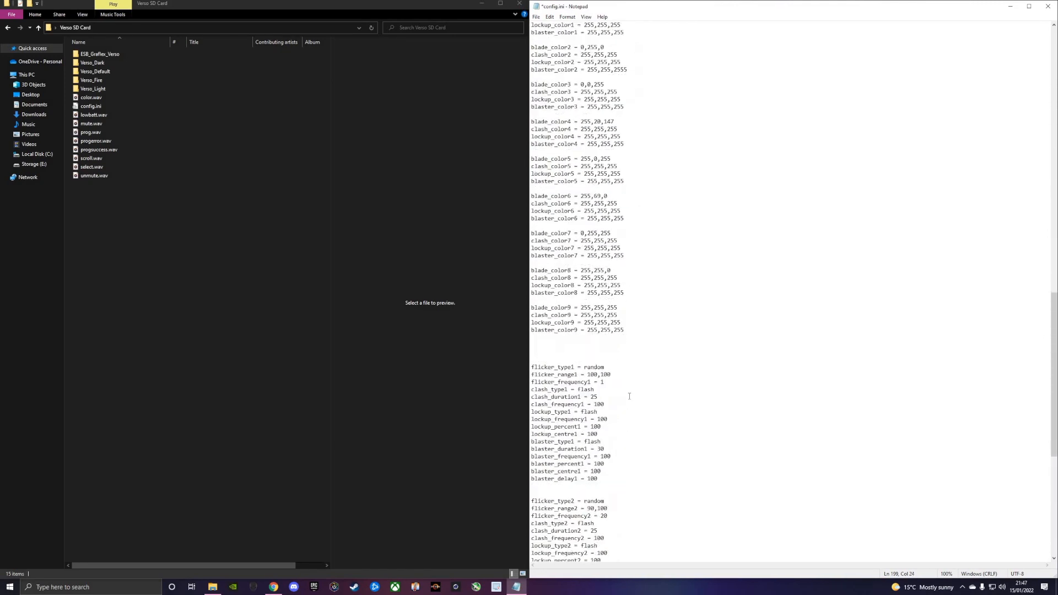
scroll("down", 3)
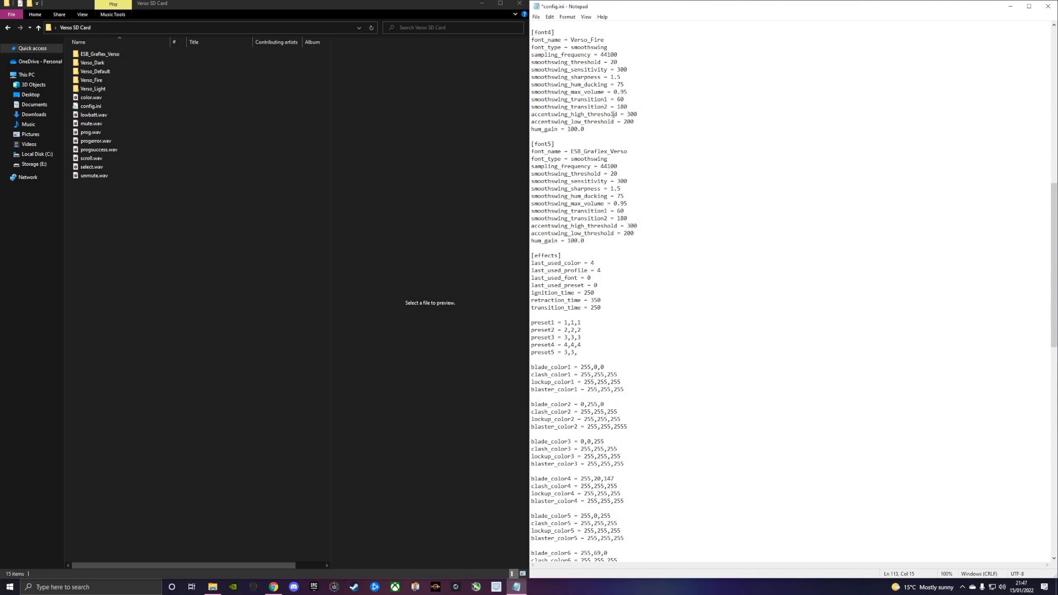
type("5")
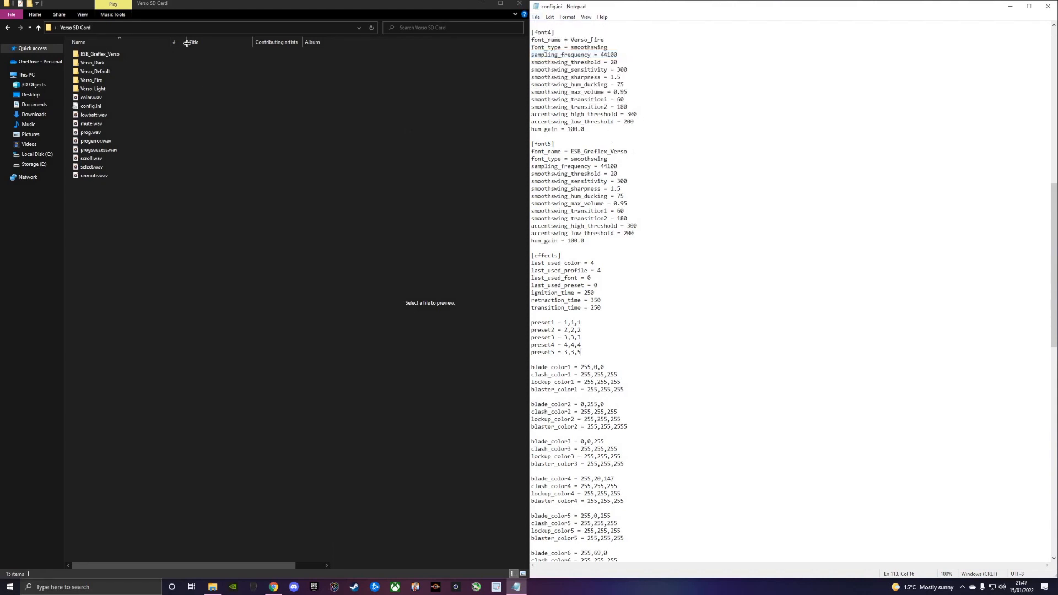
- Highlight the preset5 line, then close Notepad to return to the desktop
left_click(99, 54)
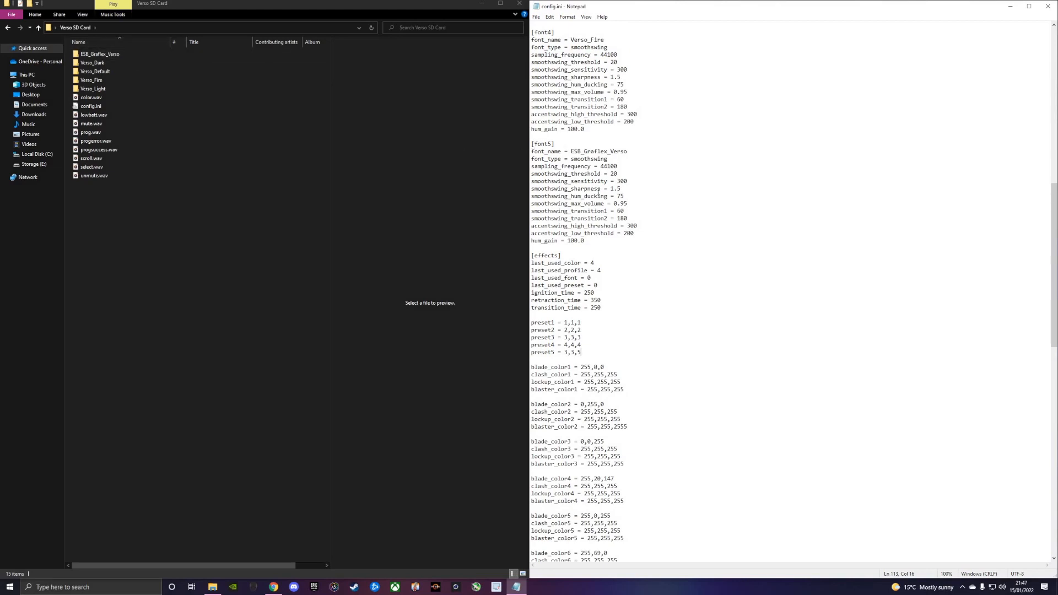
left_click_drag(531, 143, 600, 188)
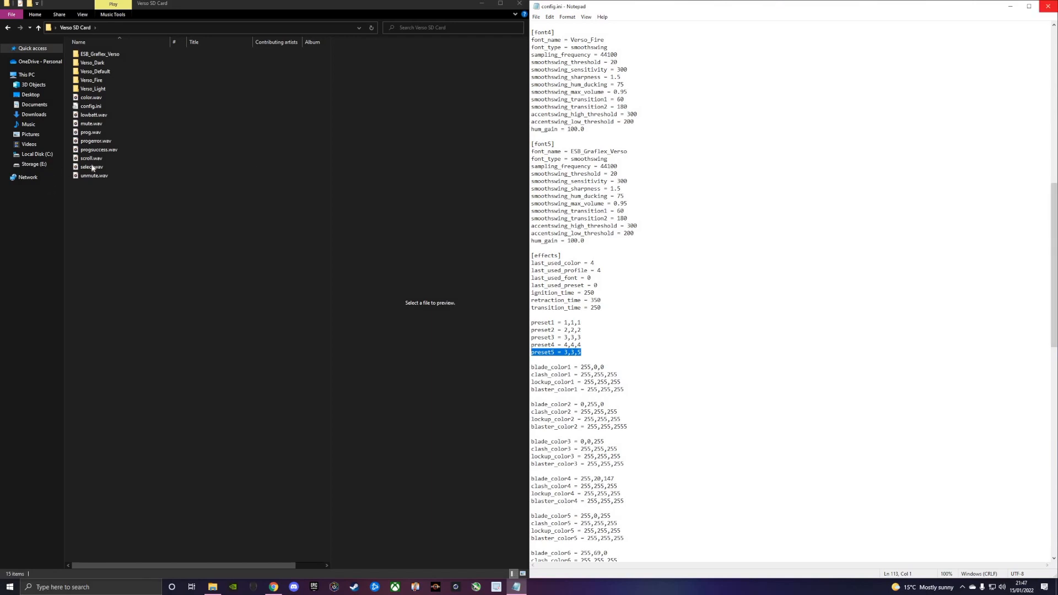
left_click(1050, 7)
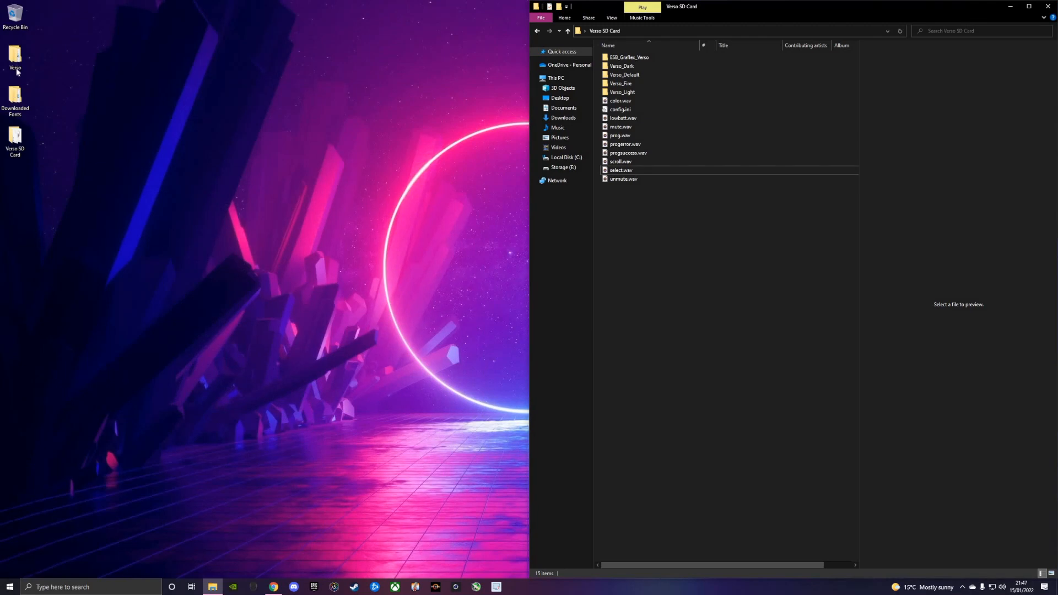
left_click(15, 56)
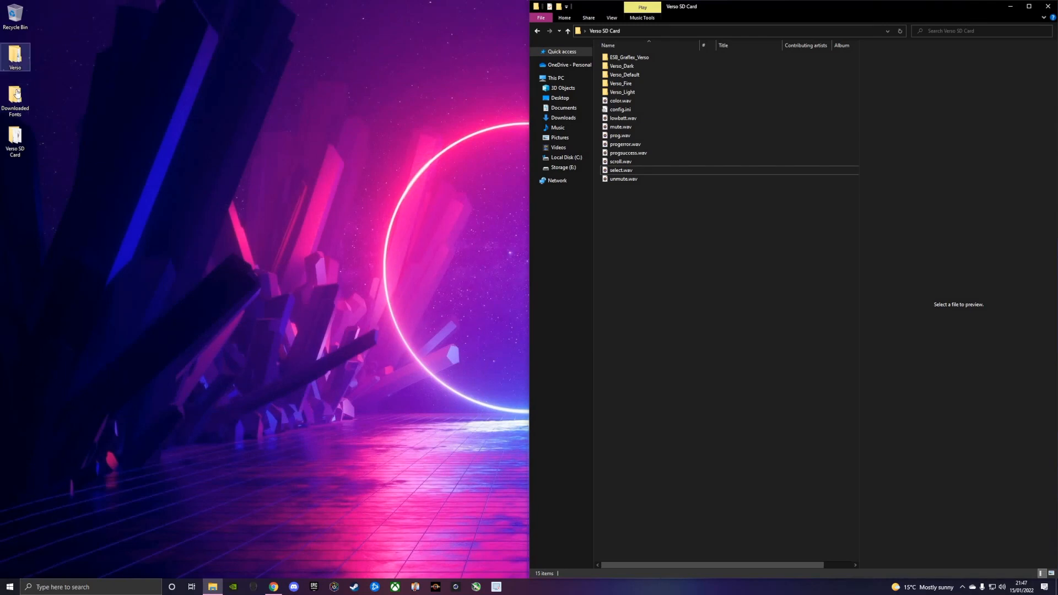
- Inspect Scavengers_Destiny_Verso in Downloaded Fonts and copy the folder into Verso SD Card
double_click(15, 94)
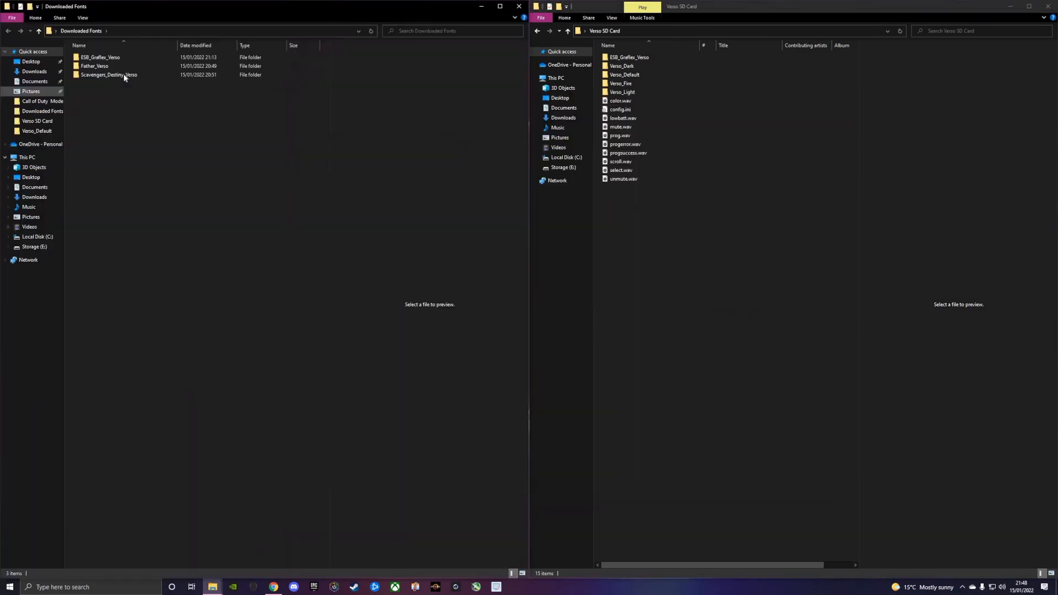
double_click(109, 75)
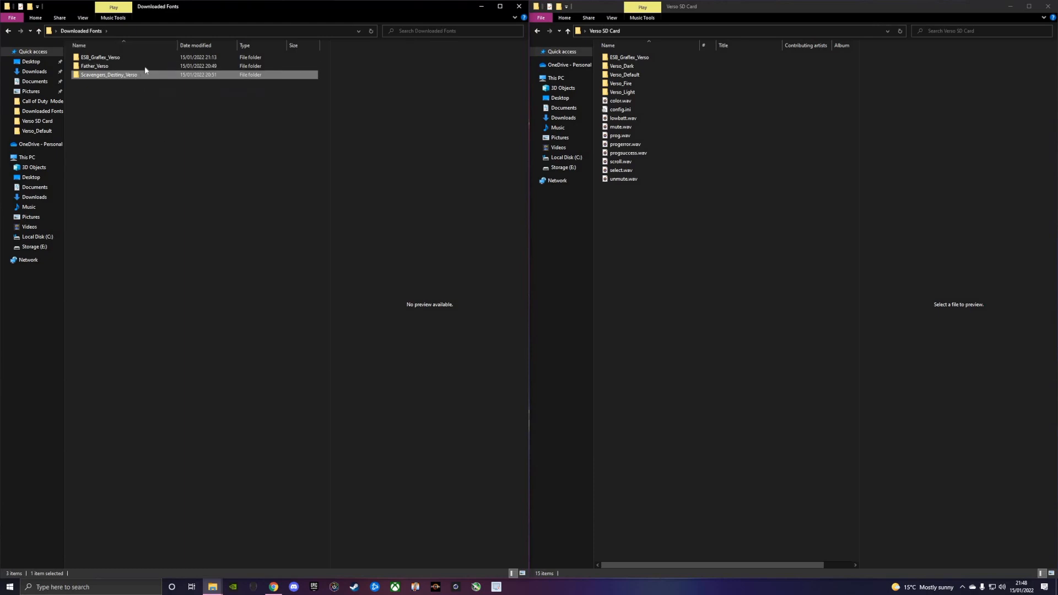
double_click(109, 74)
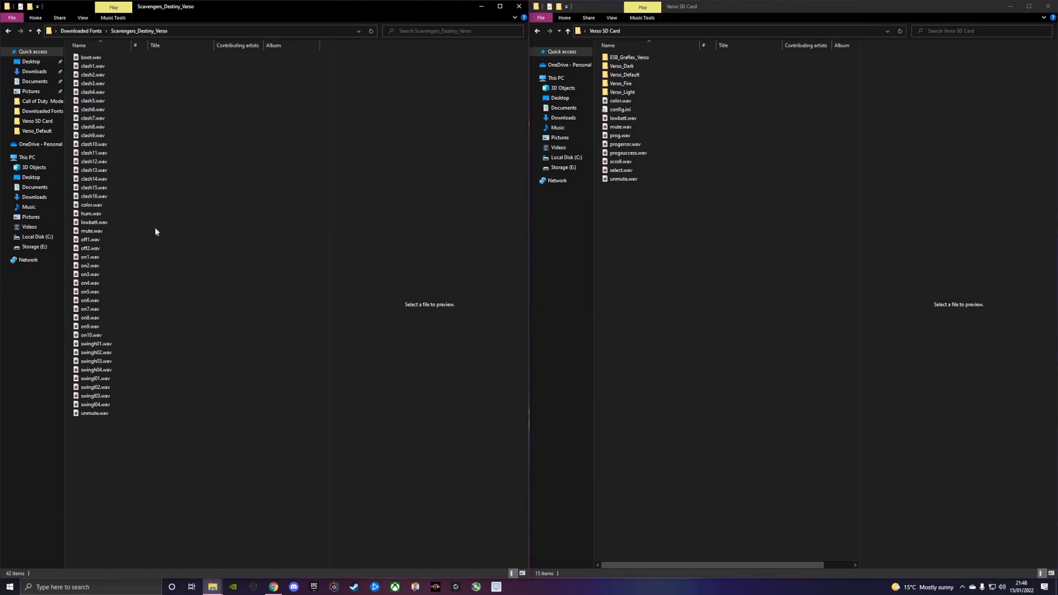
left_click(90, 231)
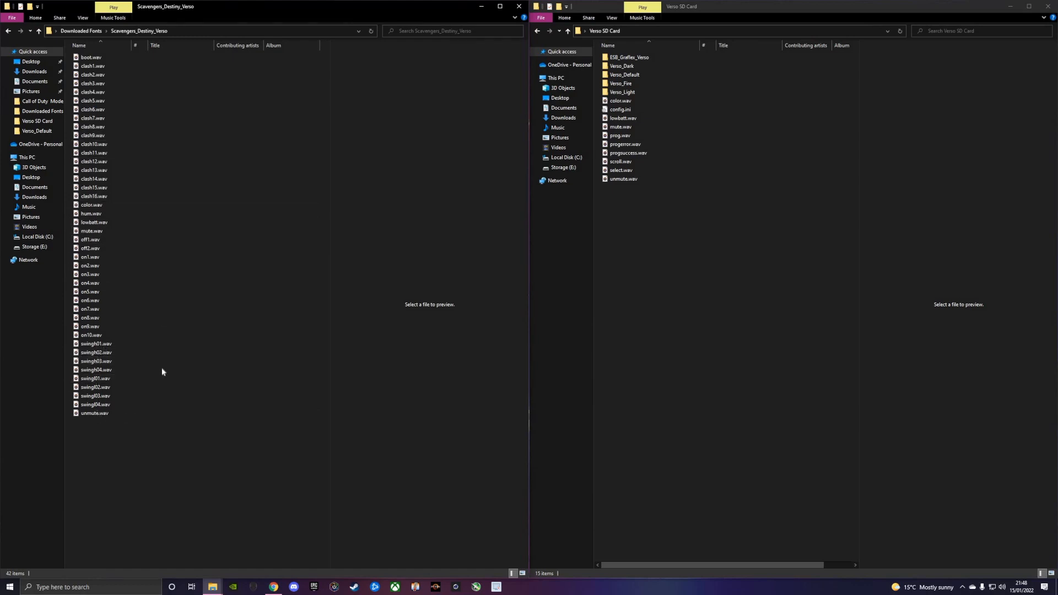
left_click(95, 360)
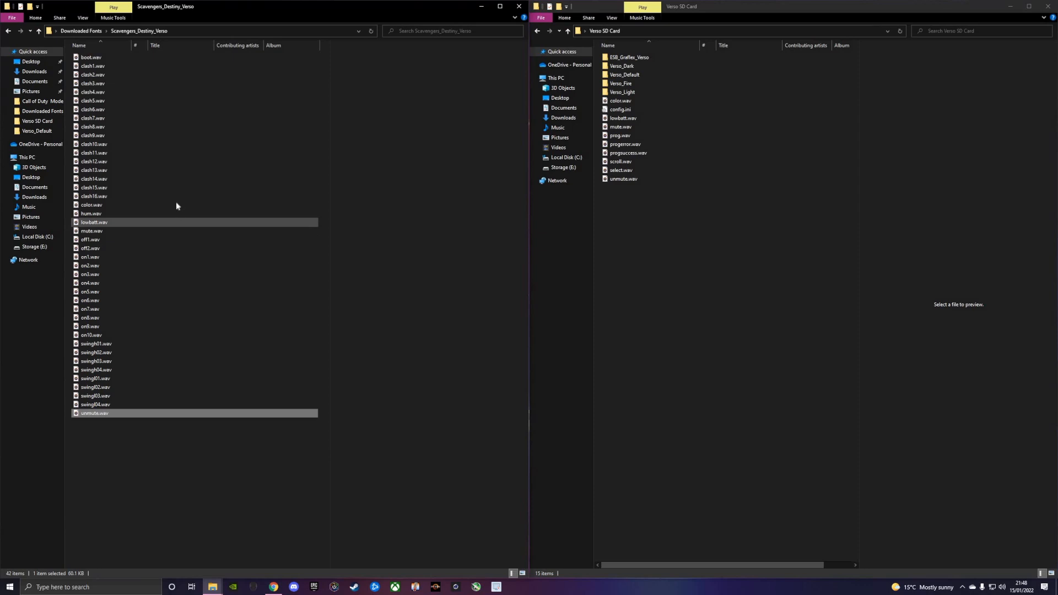
left_click(94, 196)
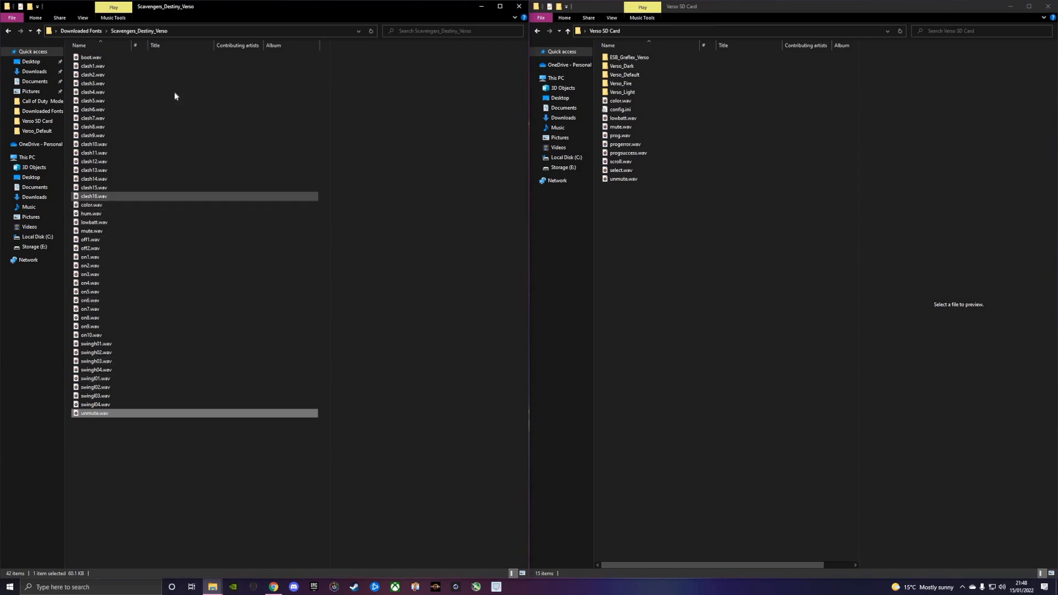
left_click(38, 30)
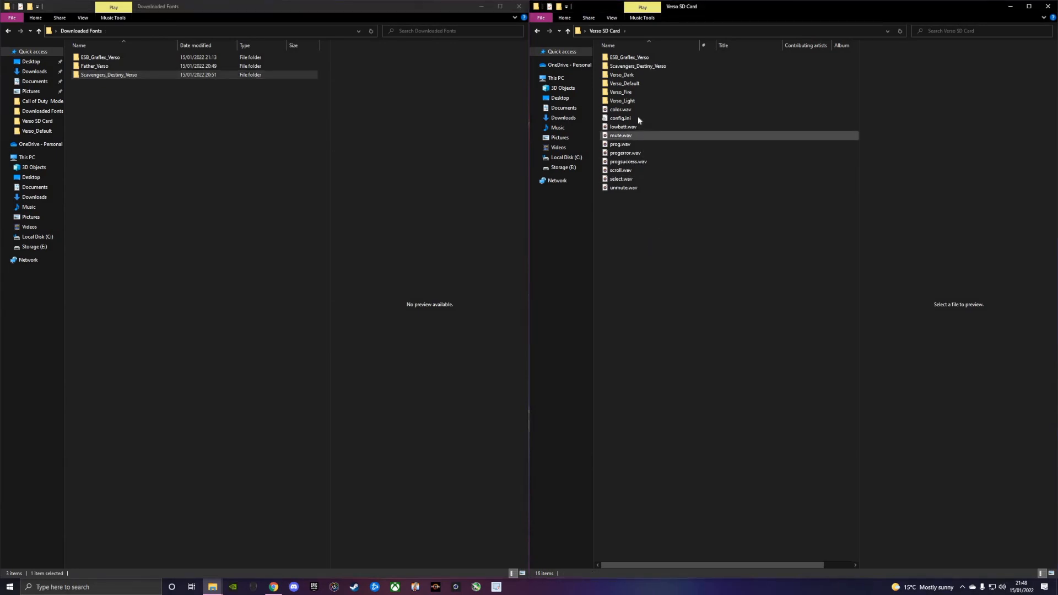
- Add a [font6] block named Scavengers_Destiny_Verso to config.ini and begin a preset6 line
double_click(619, 118)
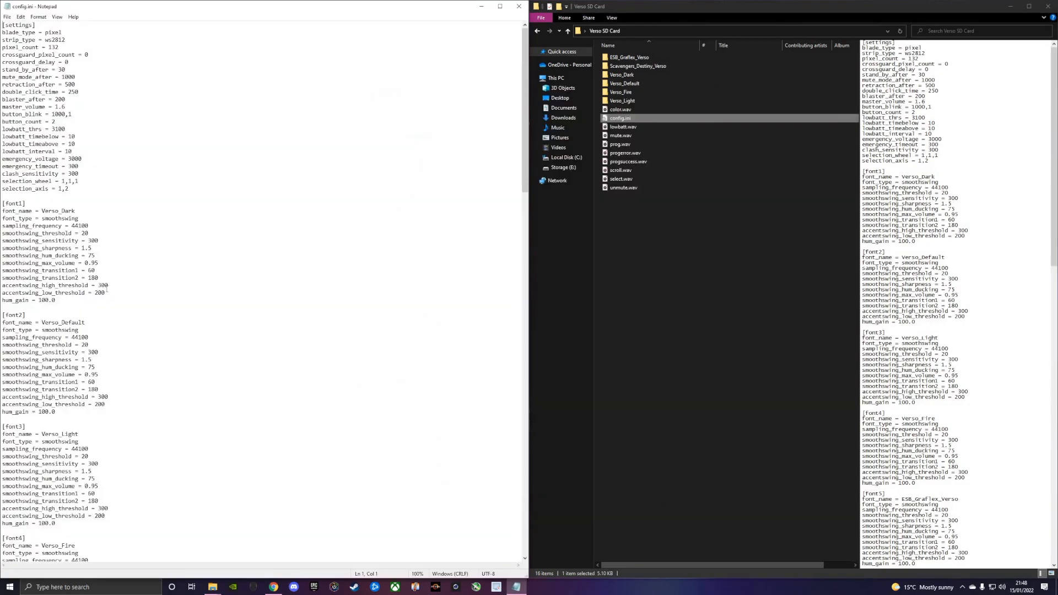
scroll("down", 3)
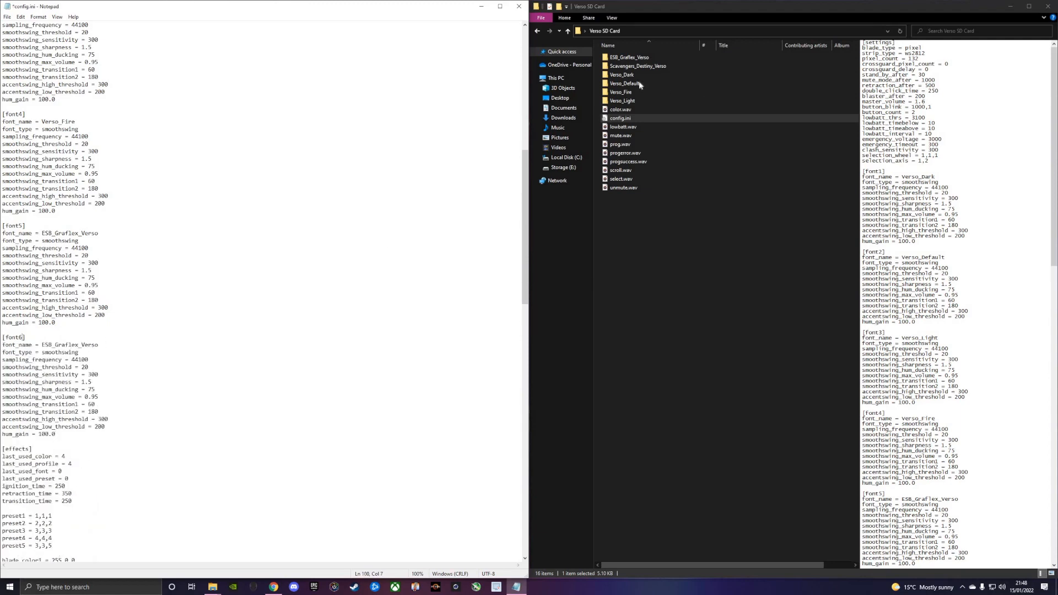
left_click(624, 84)
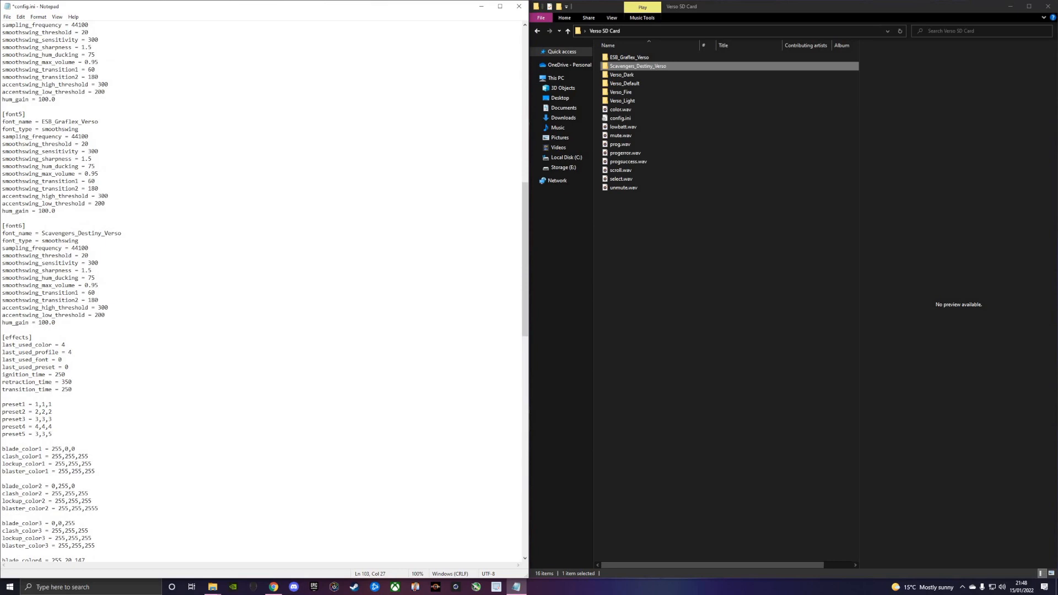
type("preste")
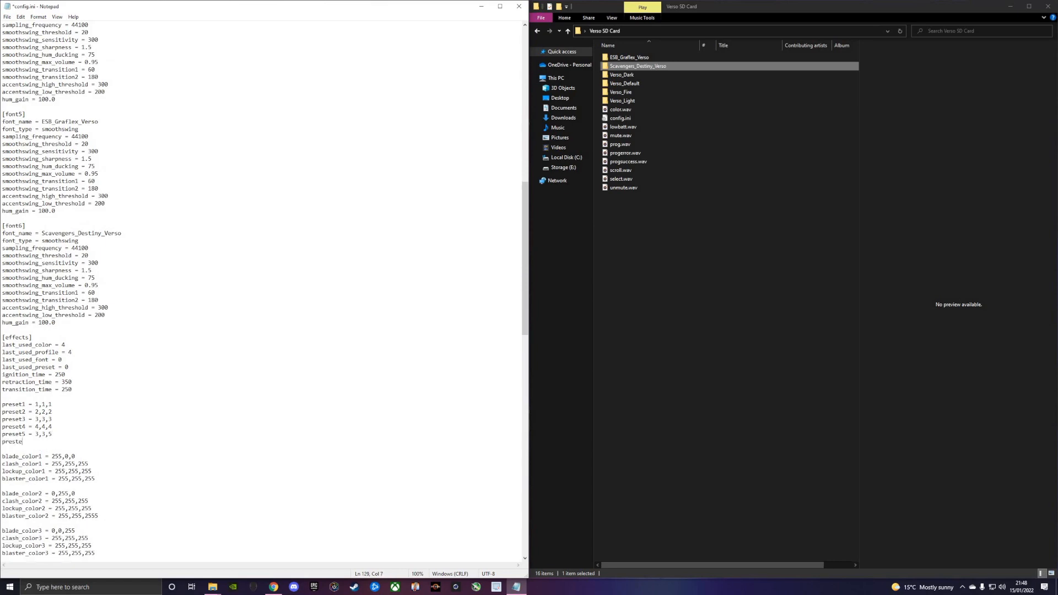
key("Backspace")
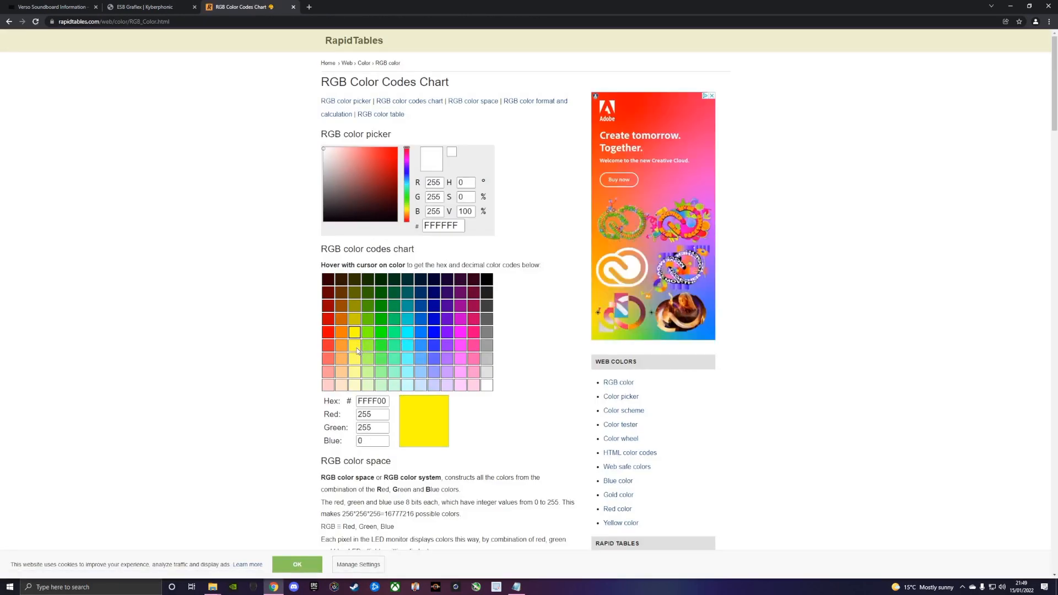
mouse_move(356, 346)
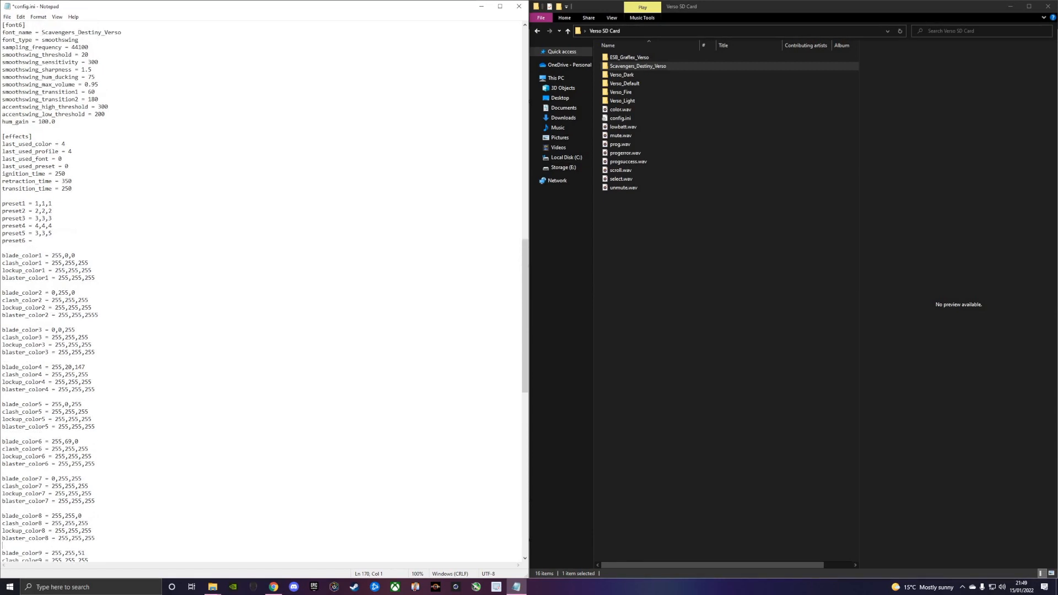
- Complete the preset6 entry in config.ini with the value 9,3,6
type("9")
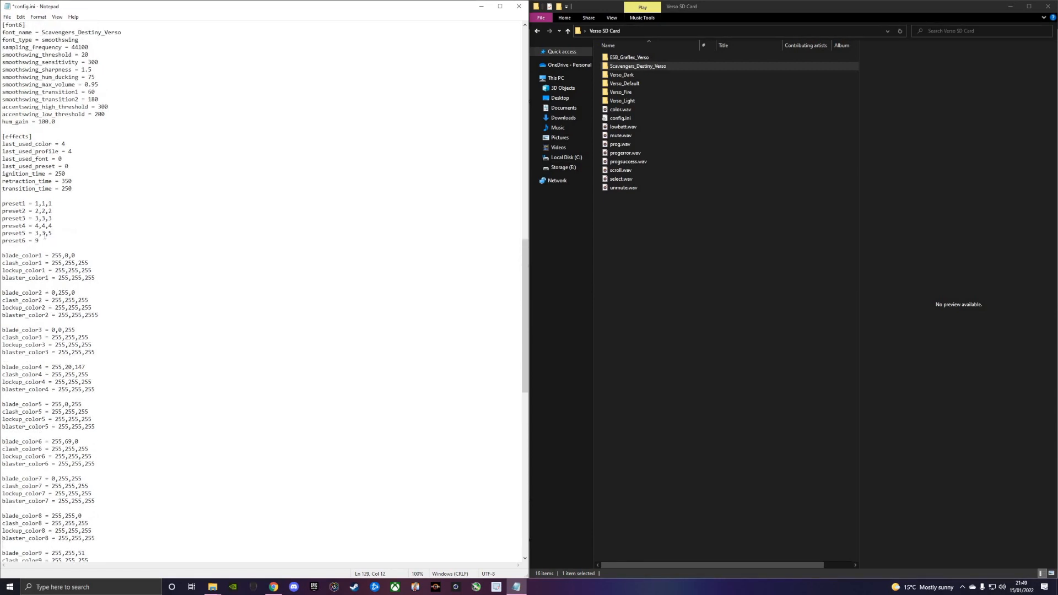
type(",")
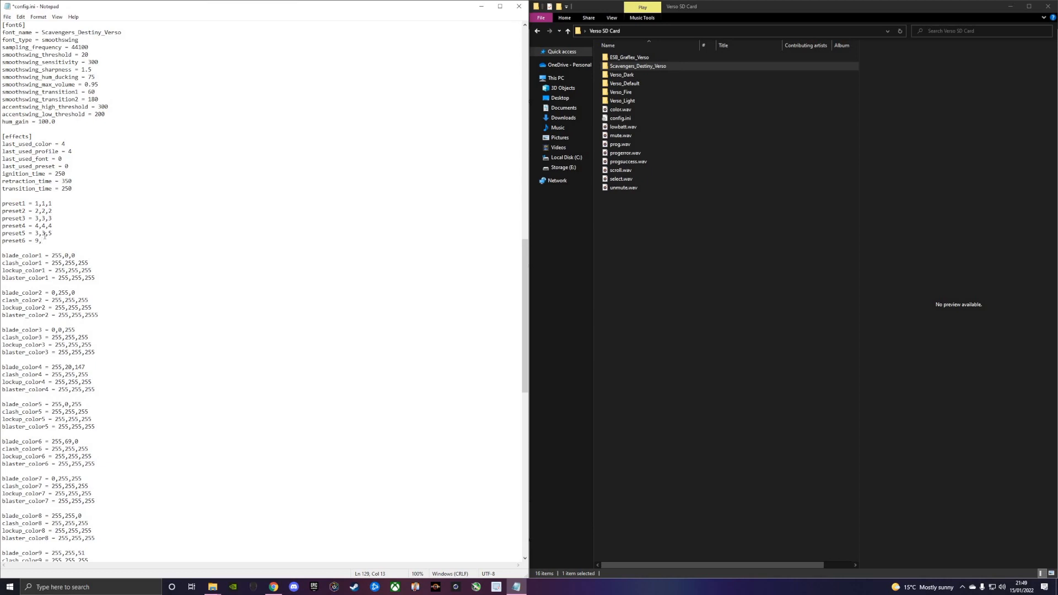
type("3")
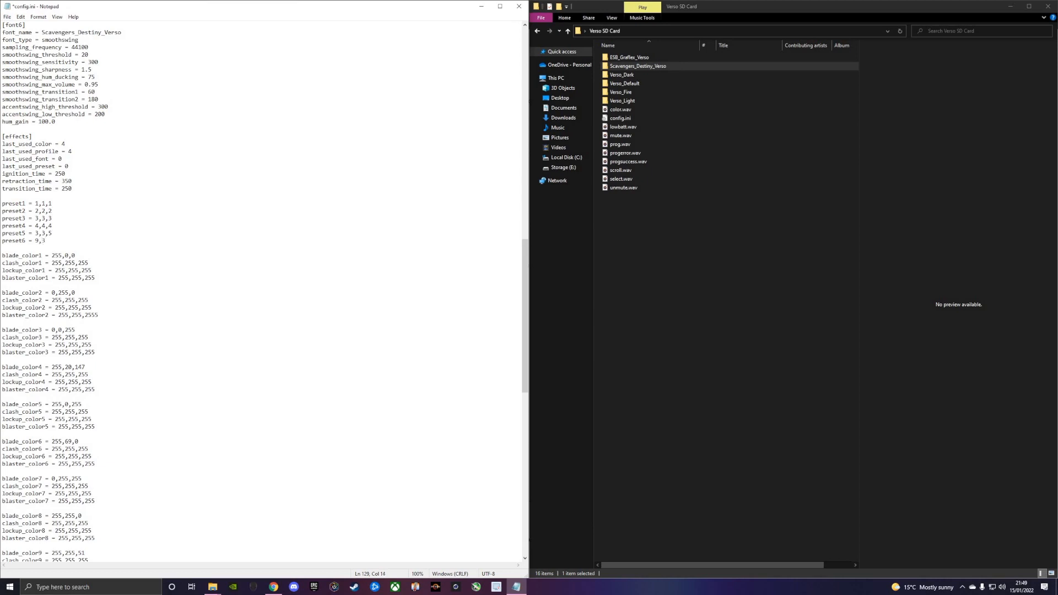
type(",6")
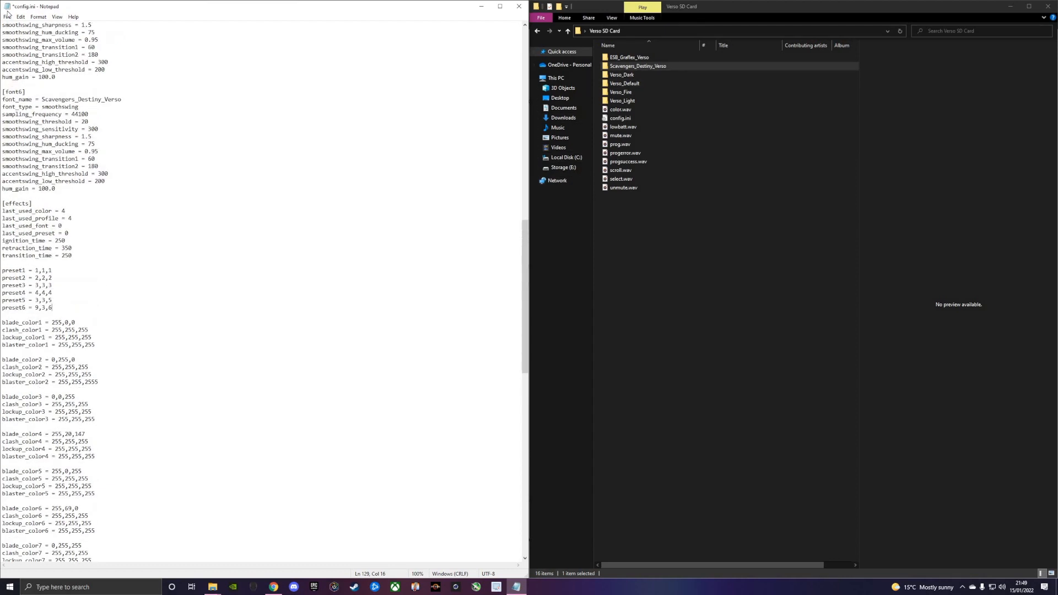
scroll("down", 3)
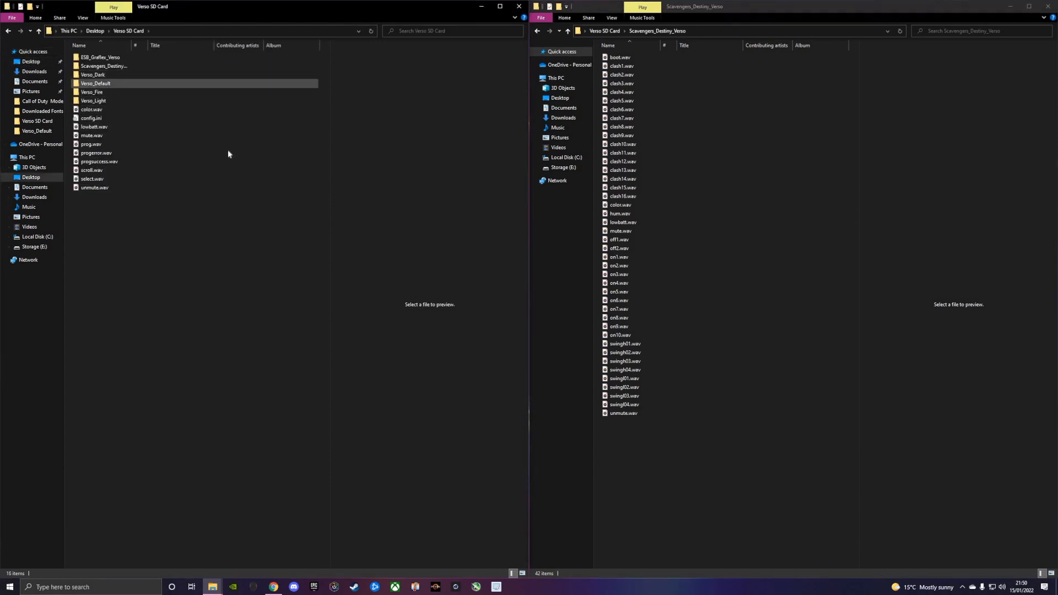
- Rename the swing sounds to swingh1–4 and swingl1–4, and remove color, lowbatt, mute, unmute
double_click(93, 92)
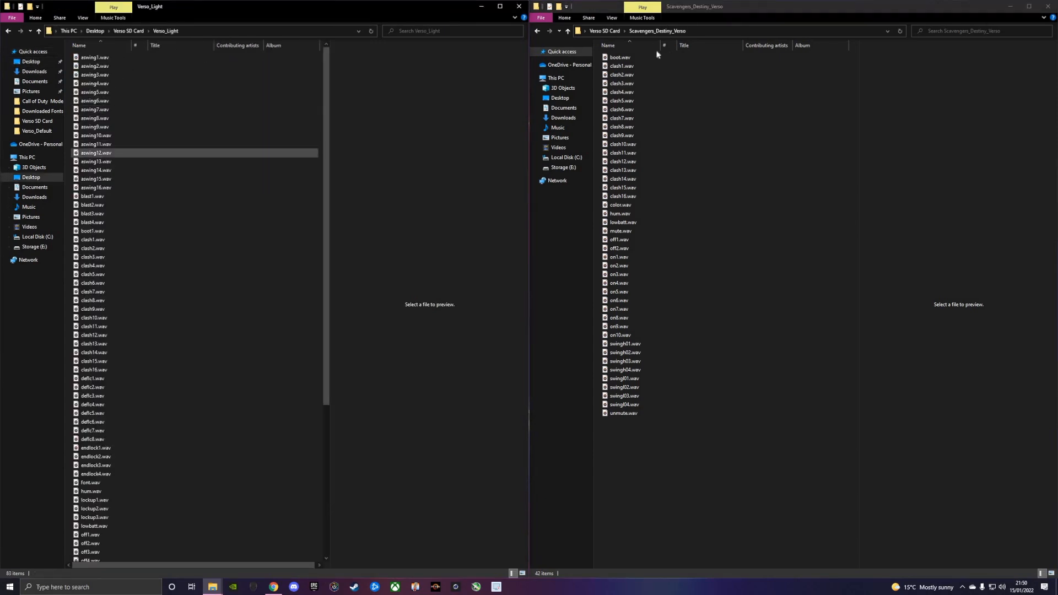
left_click(620, 57)
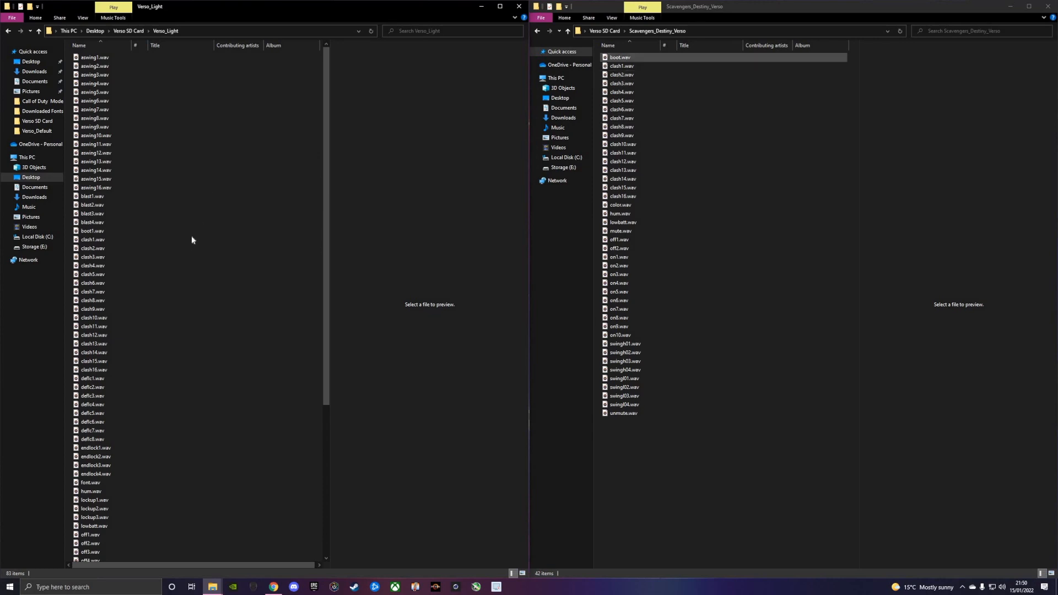
left_click(92, 239)
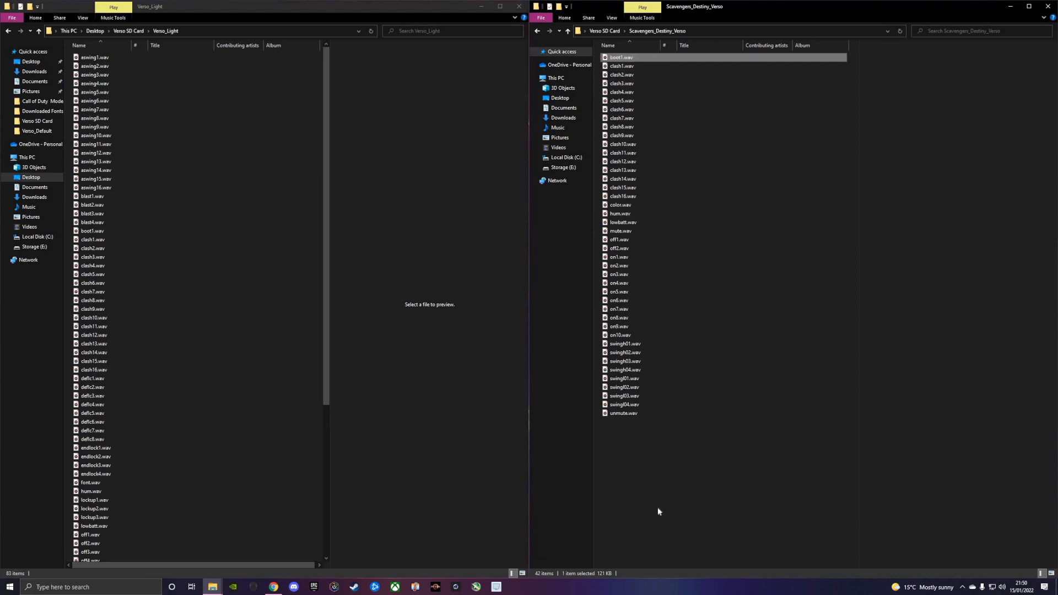
right_click(623, 344)
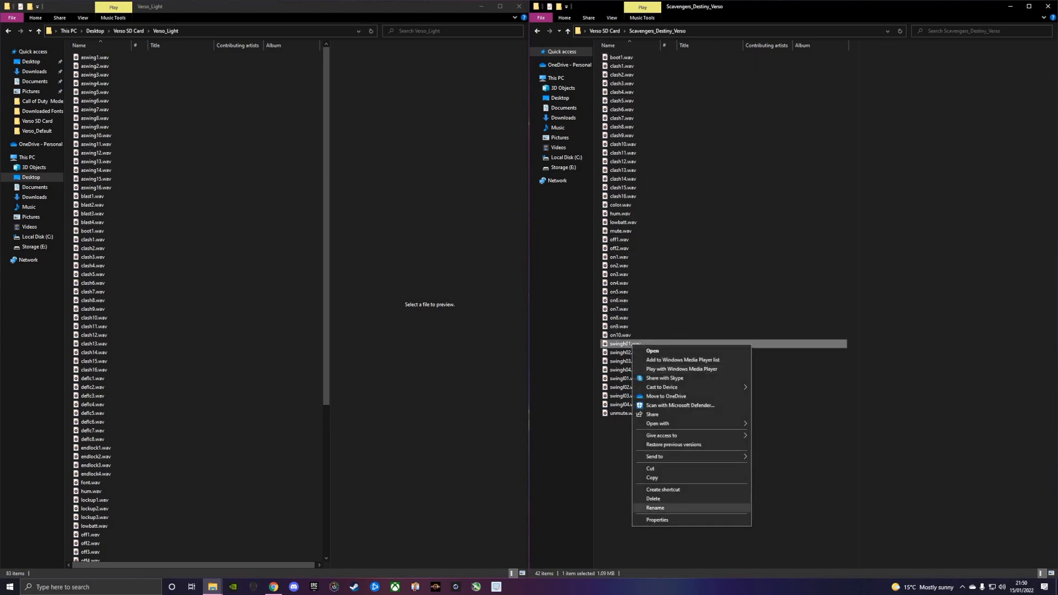
left_click(654, 508)
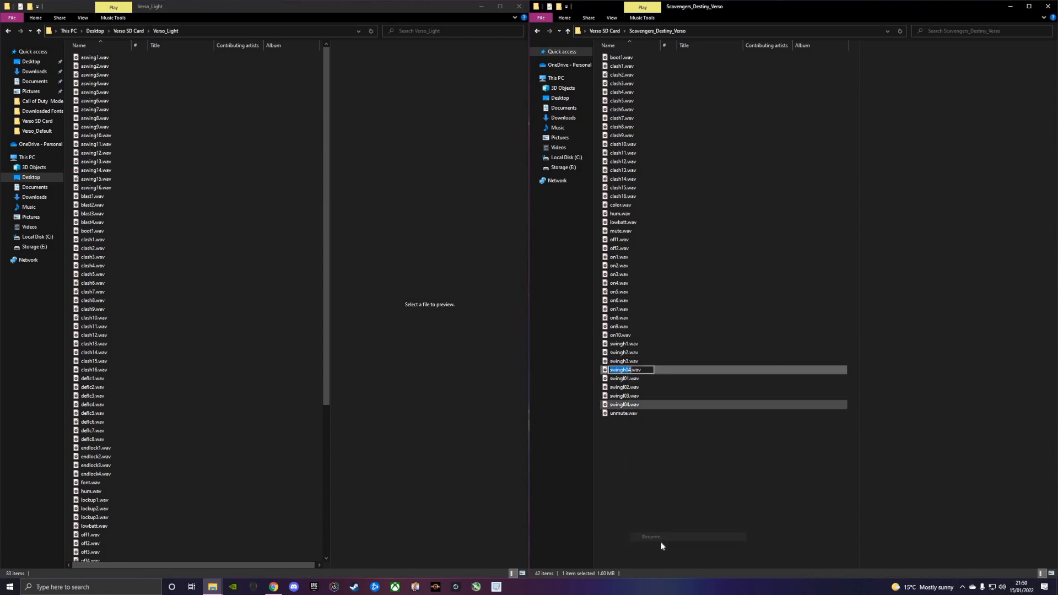
right_click(622, 378)
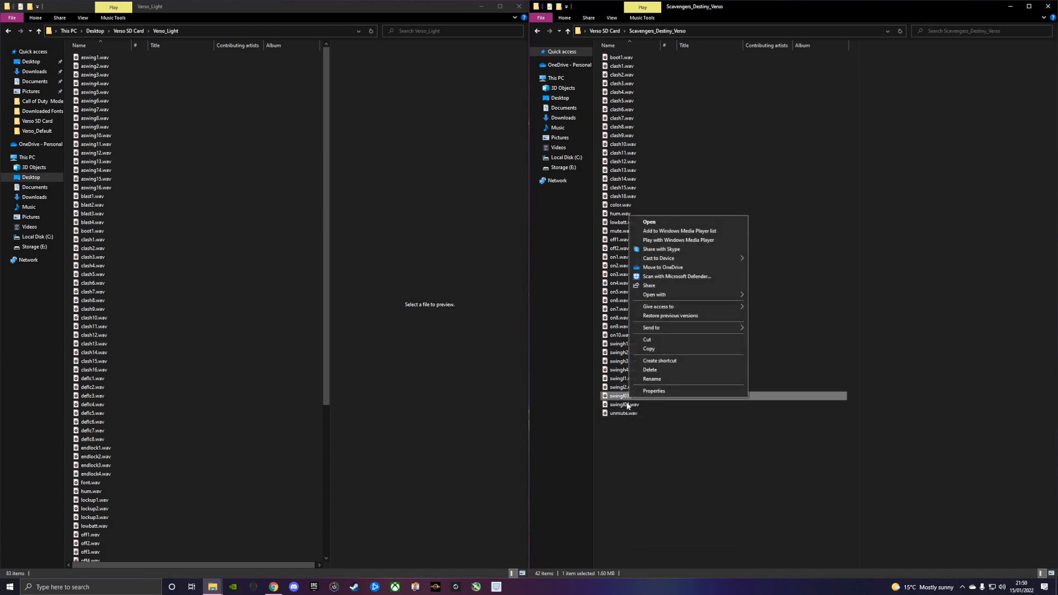
left_click(623, 404)
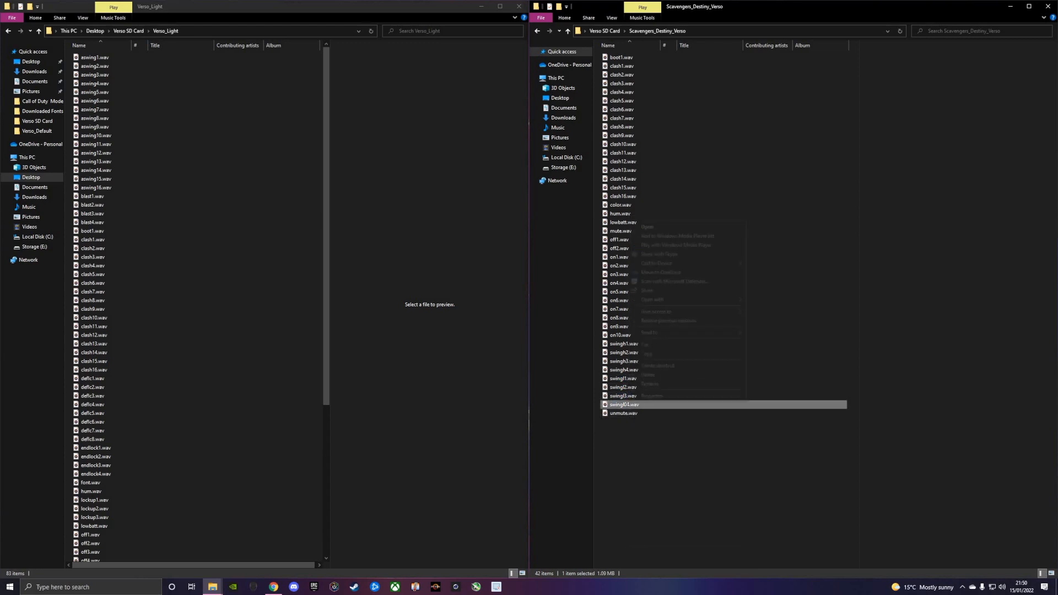
left_click(649, 384)
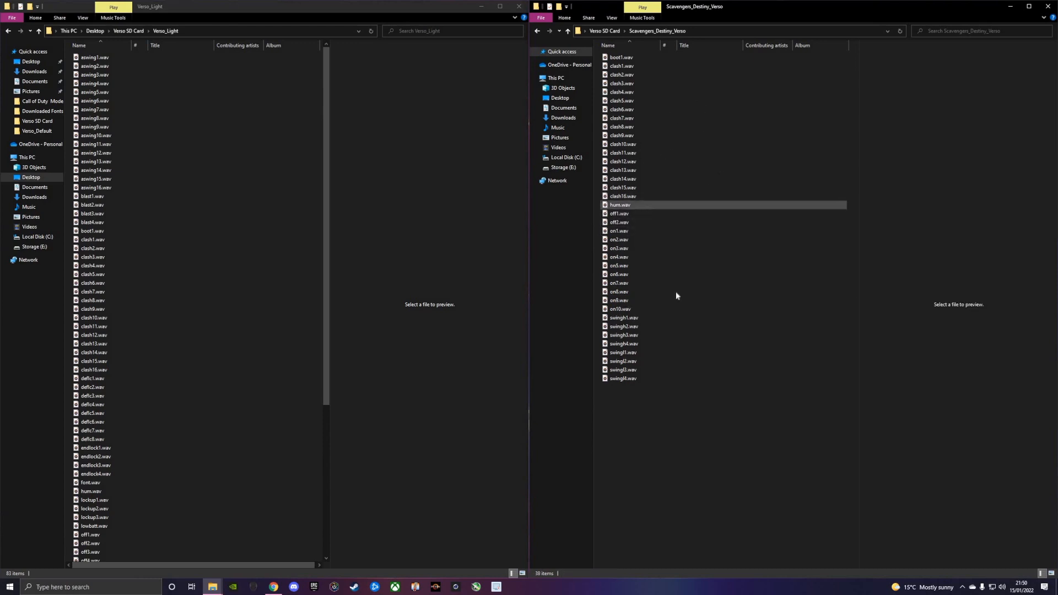
- Copy Verso_Light's aswing, blast, deflc, endlock, font and lockup sounds into Scavengers_Destiny_Verso
left_click(618, 300)
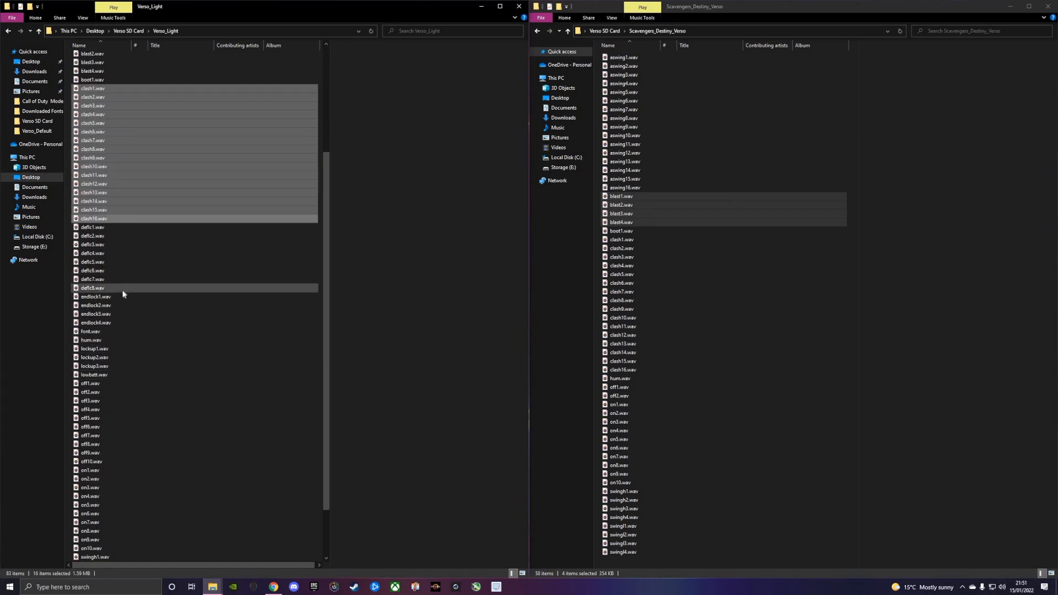
left_click(91, 226)
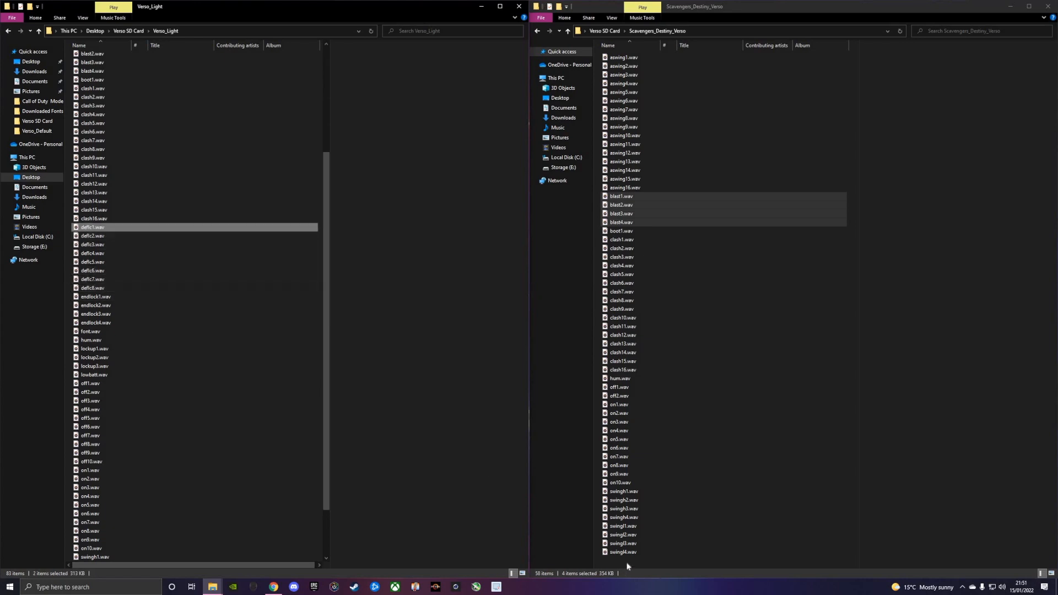
left_click(95, 322)
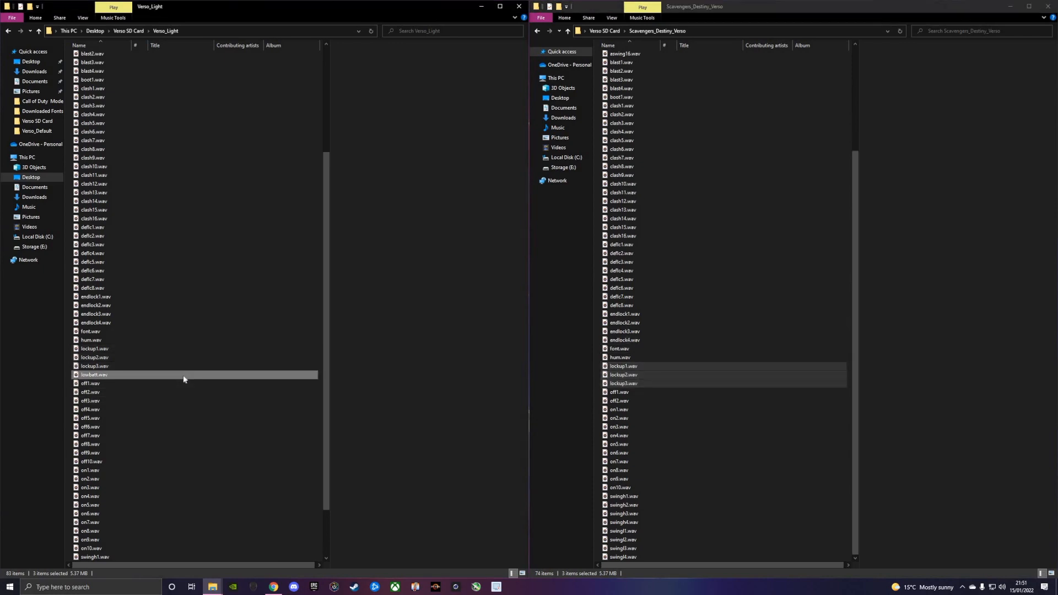
left_click(94, 374)
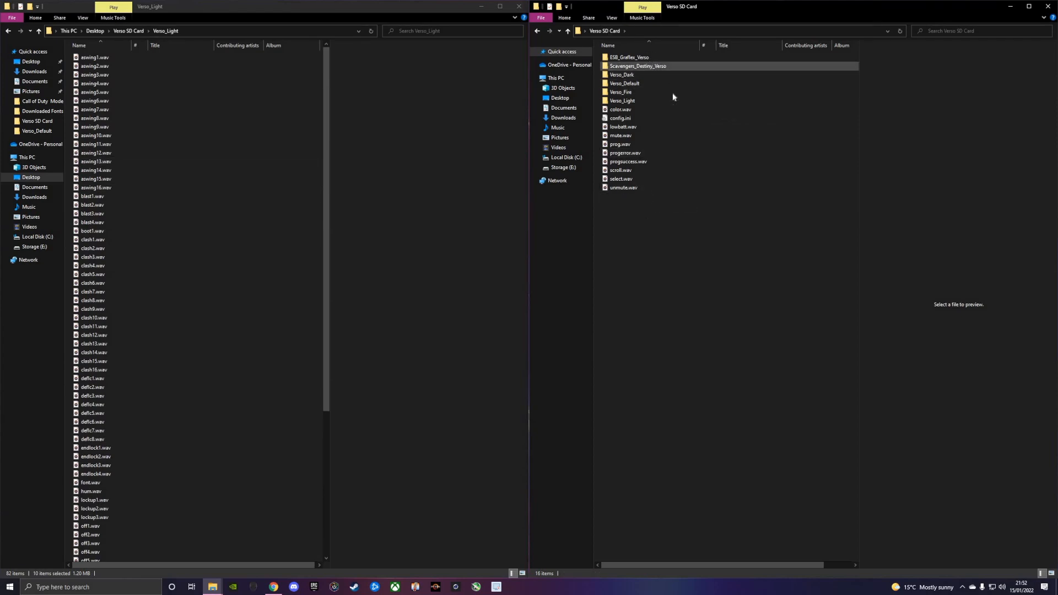
- Close the Verso_Light Explorer window, leaving only the Verso SD Card root open
left_click(621, 92)
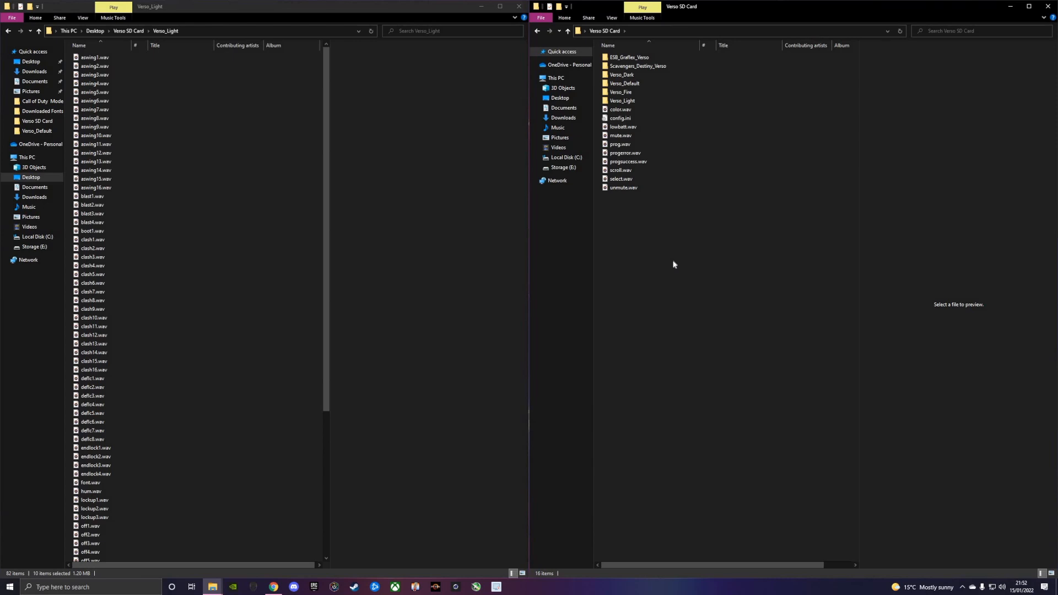
mouse_move(594, 220)
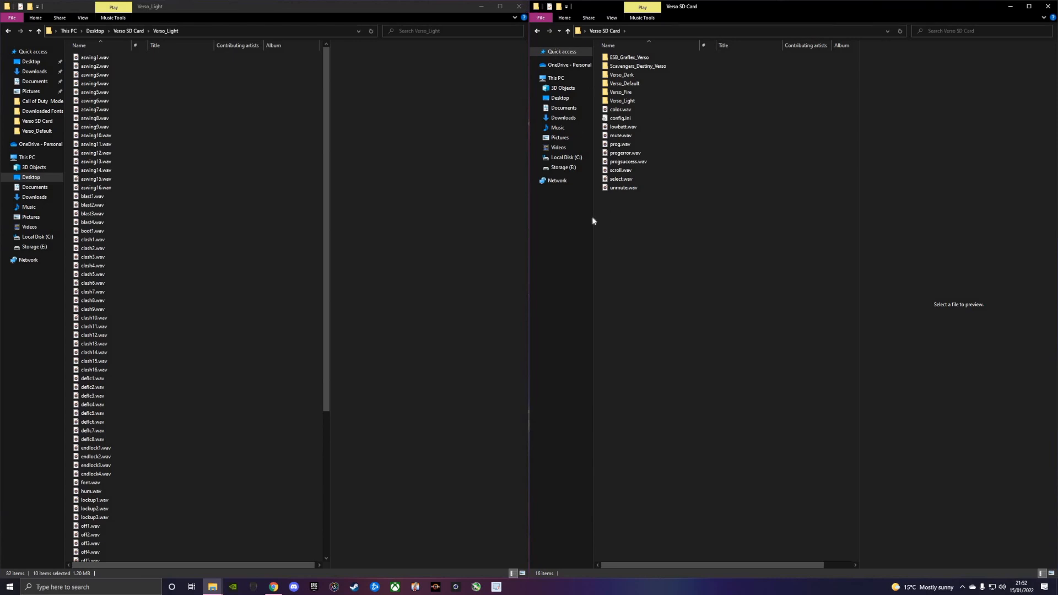
left_click(519, 6)
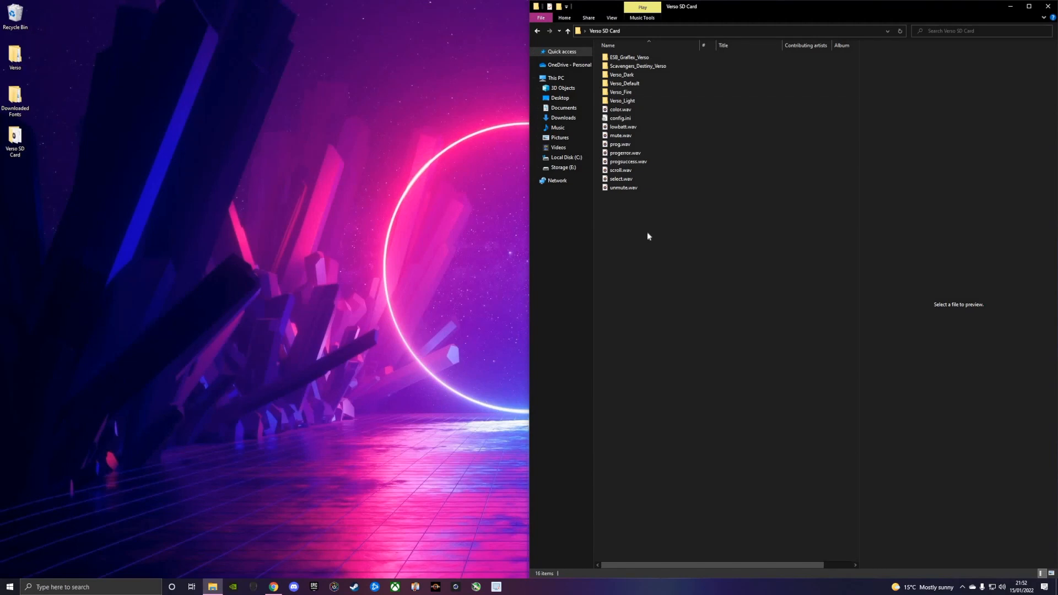
mouse_move(613, 237)
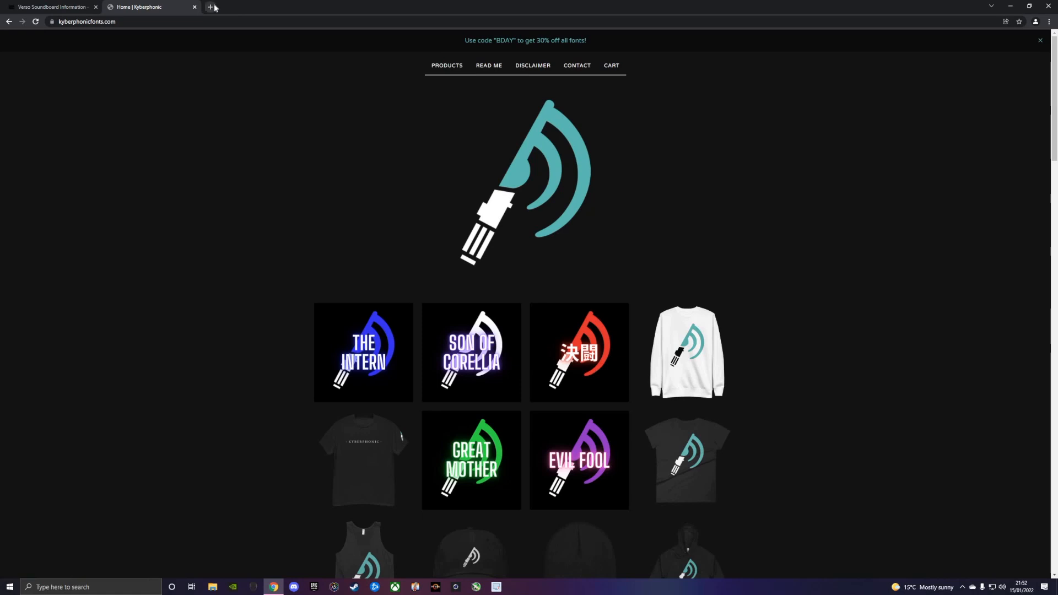
- Load ksithsaberfonts.com in a new browser tab and scroll the store page
left_click(210, 6)
type("ksithsaberfonts.com")
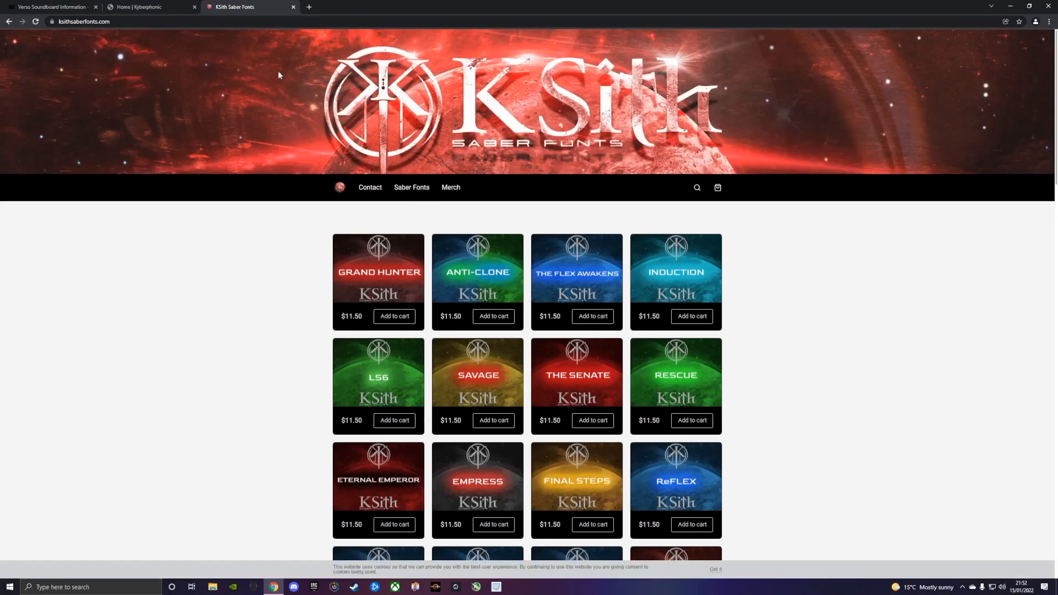
mouse_move(275, 275)
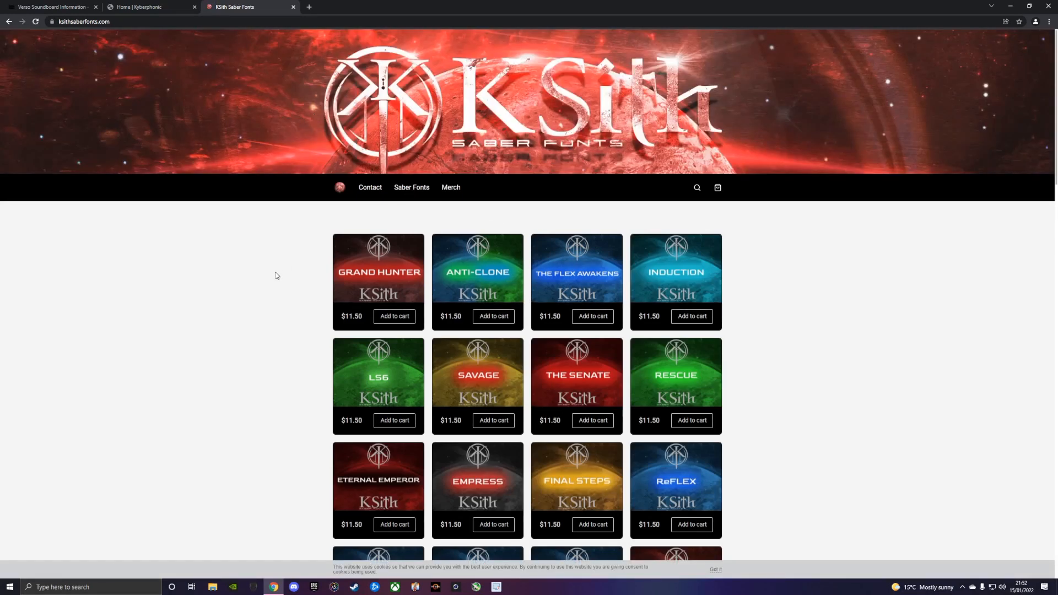
scroll("down", 3)
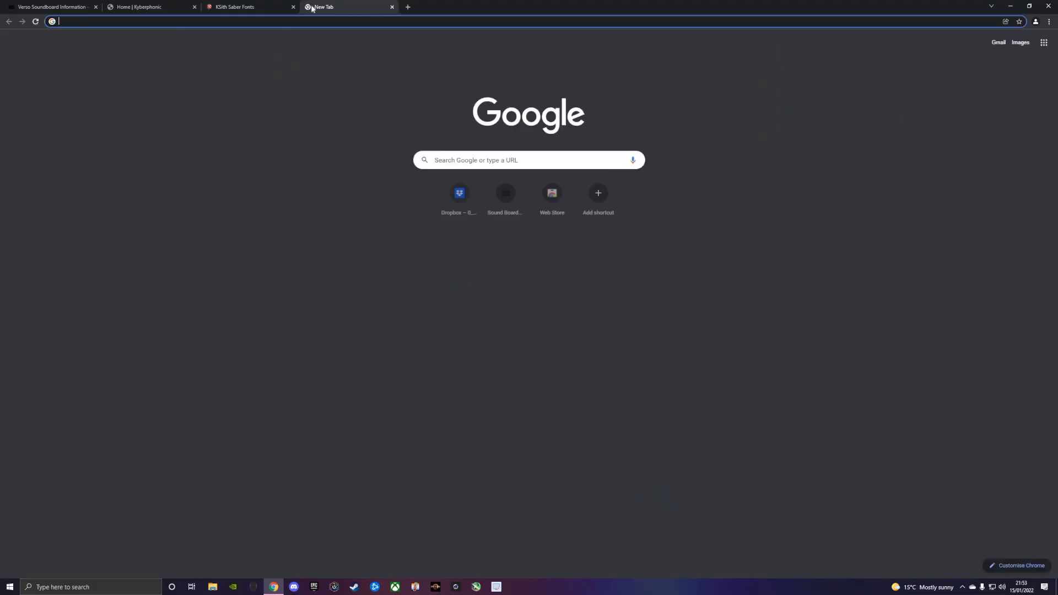
type("fonts by fourze")
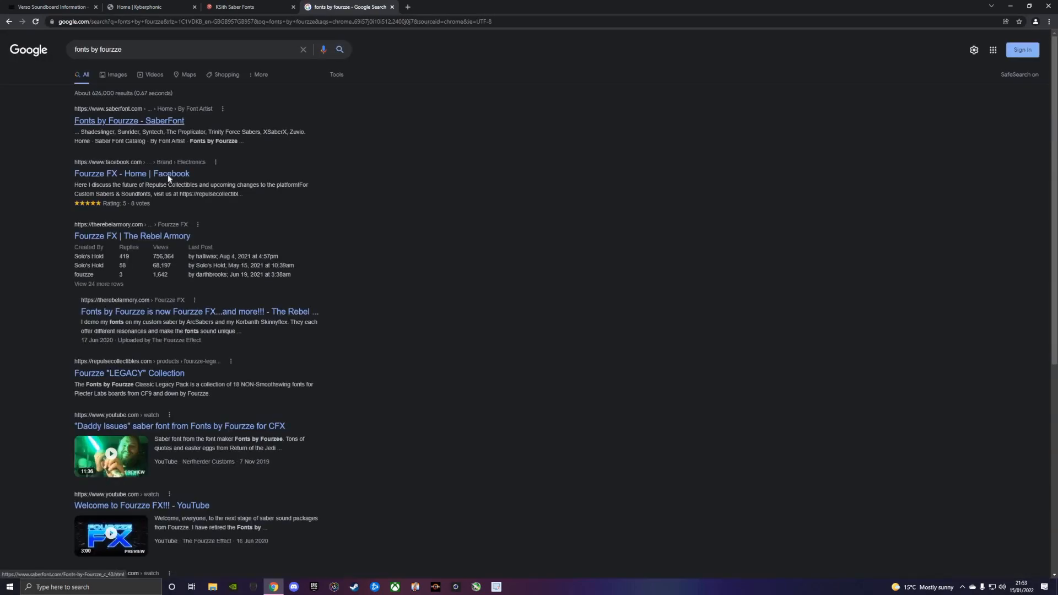
right_click(132, 173)
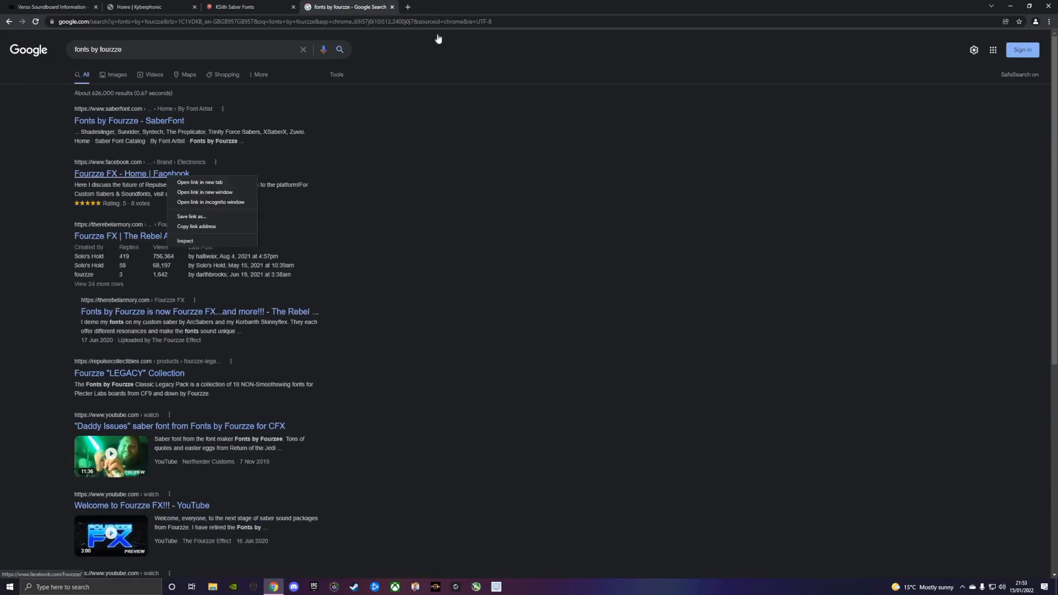
left_click(199, 183)
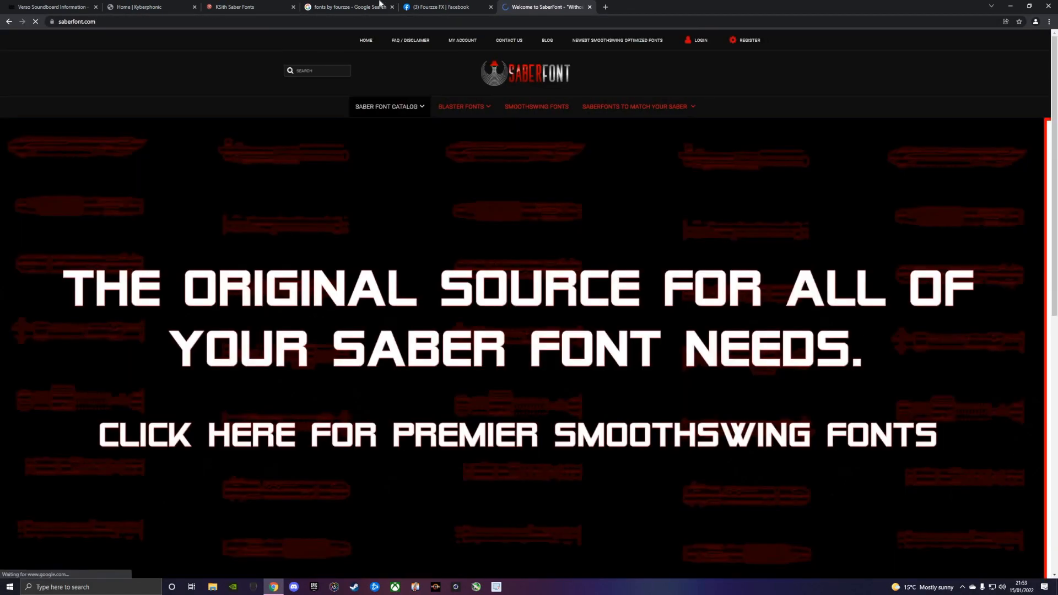
left_click(347, 7)
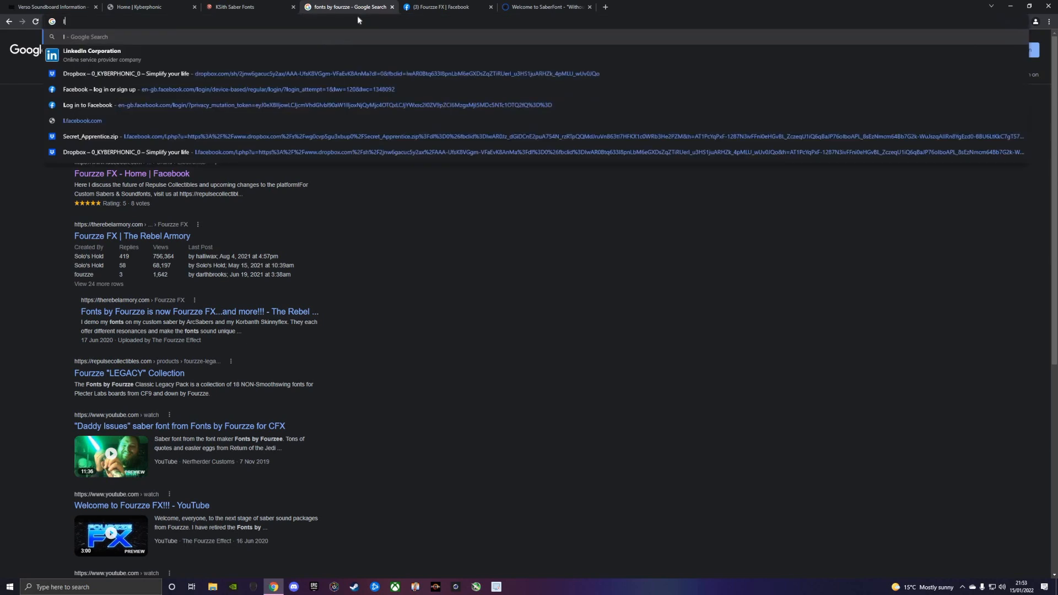
type("lord blako sound fo")
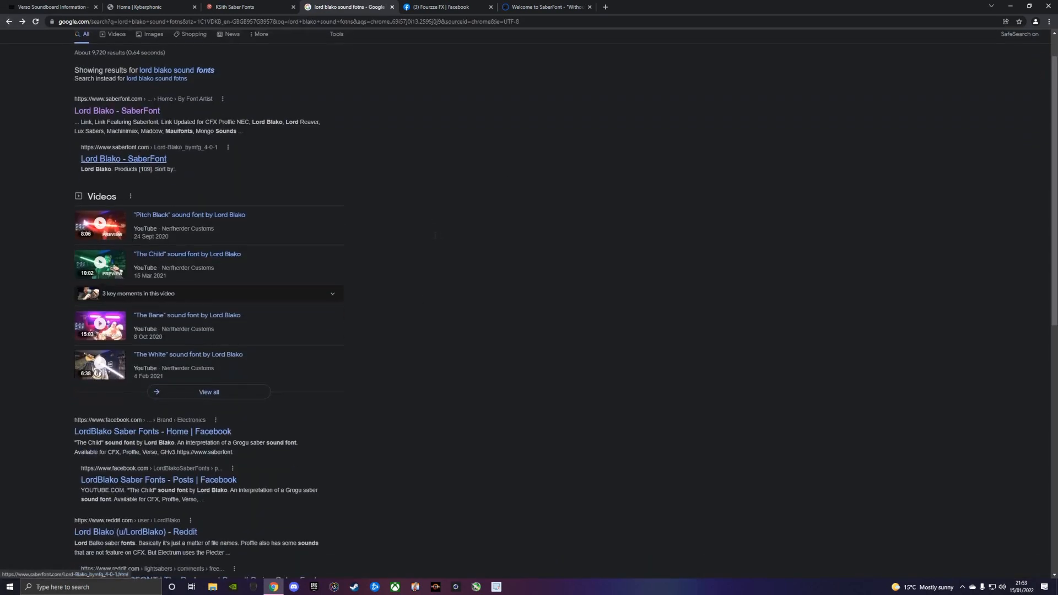
left_click(151, 430)
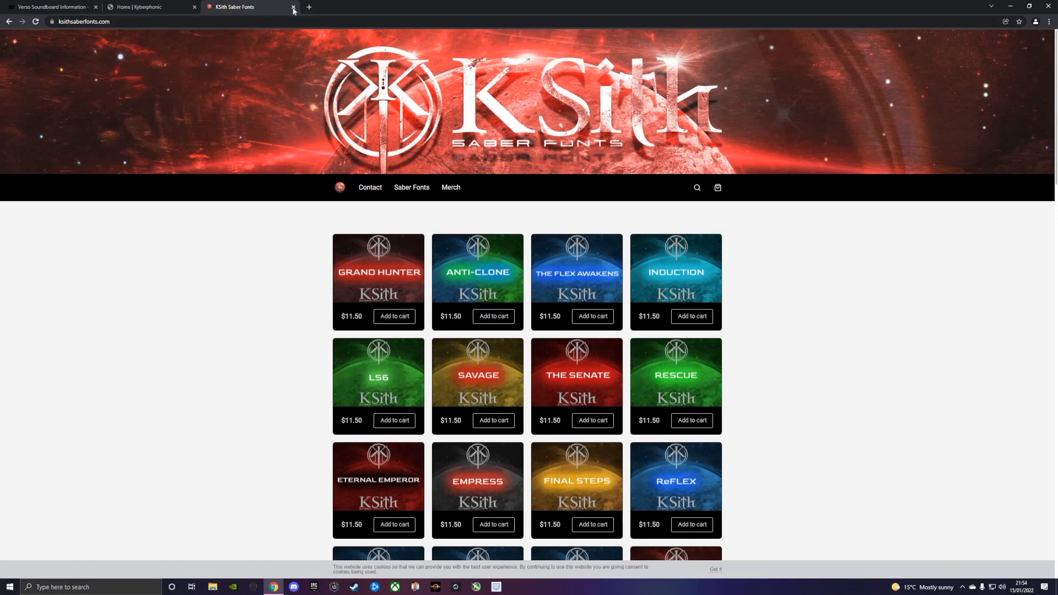
- Close the KSith Saber Fonts tab, then close the browser window
left_click(293, 6)
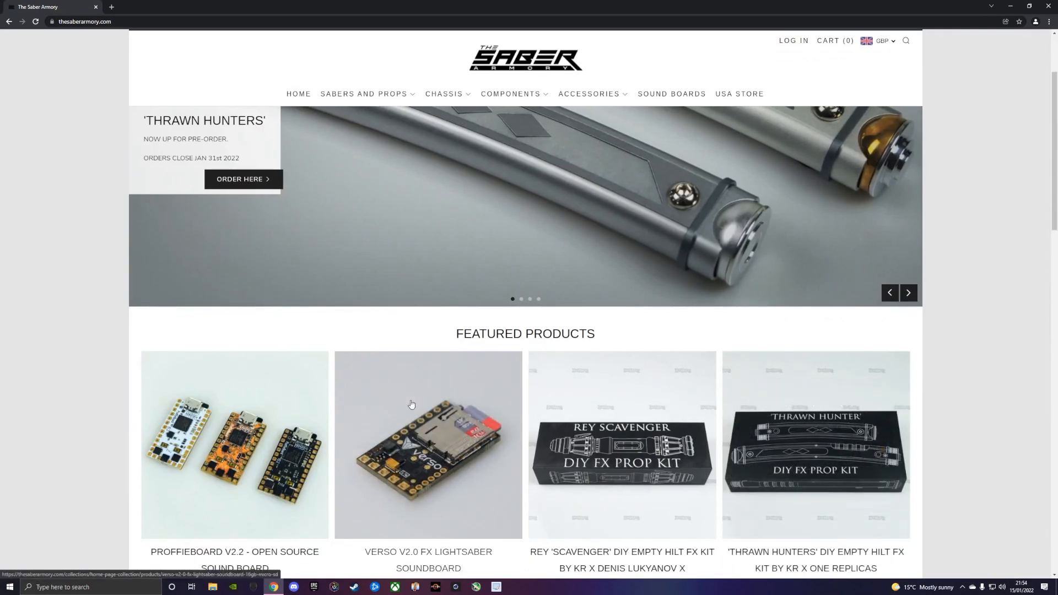
left_click(428, 444)
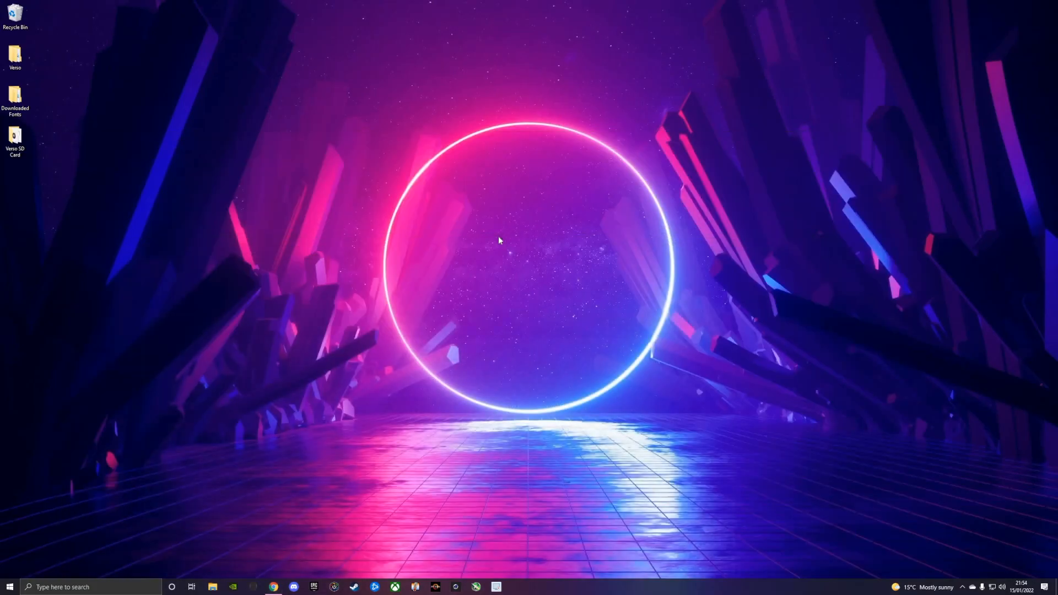
mouse_move(527, 270)
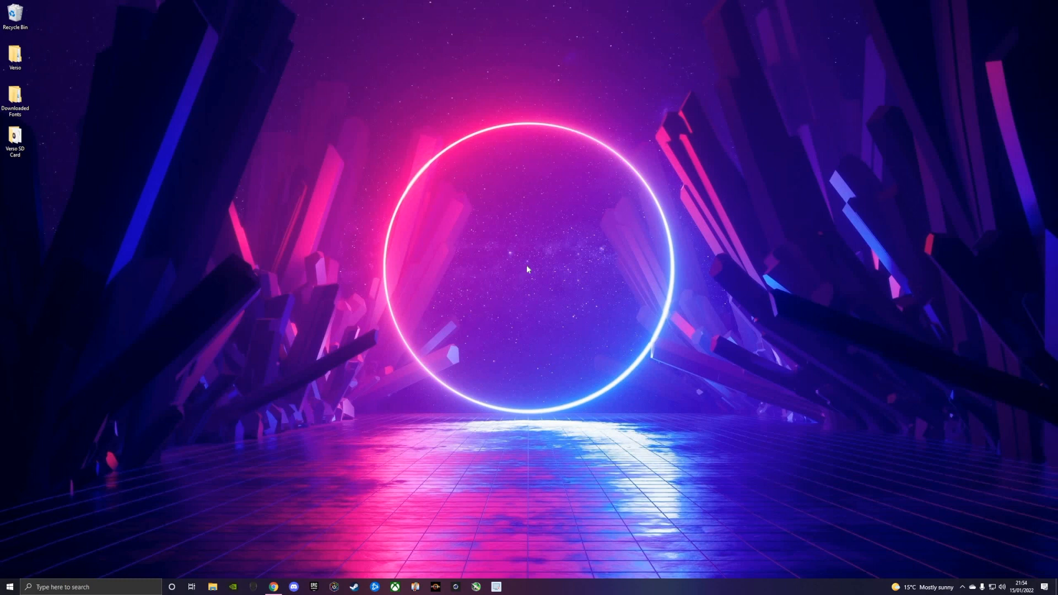
mouse_move(410, 423)
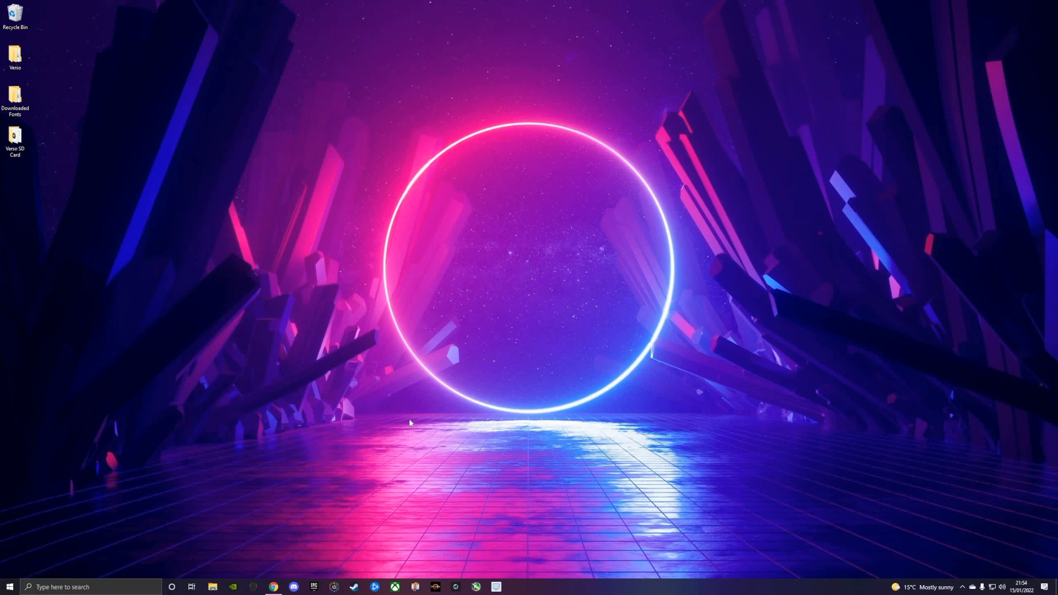
mouse_move(497, 304)
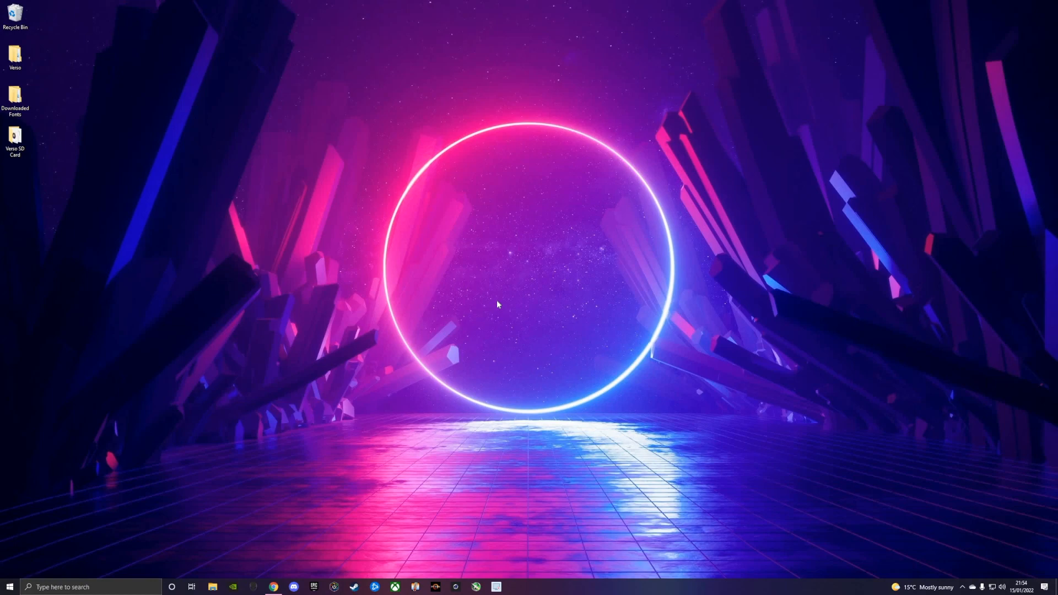